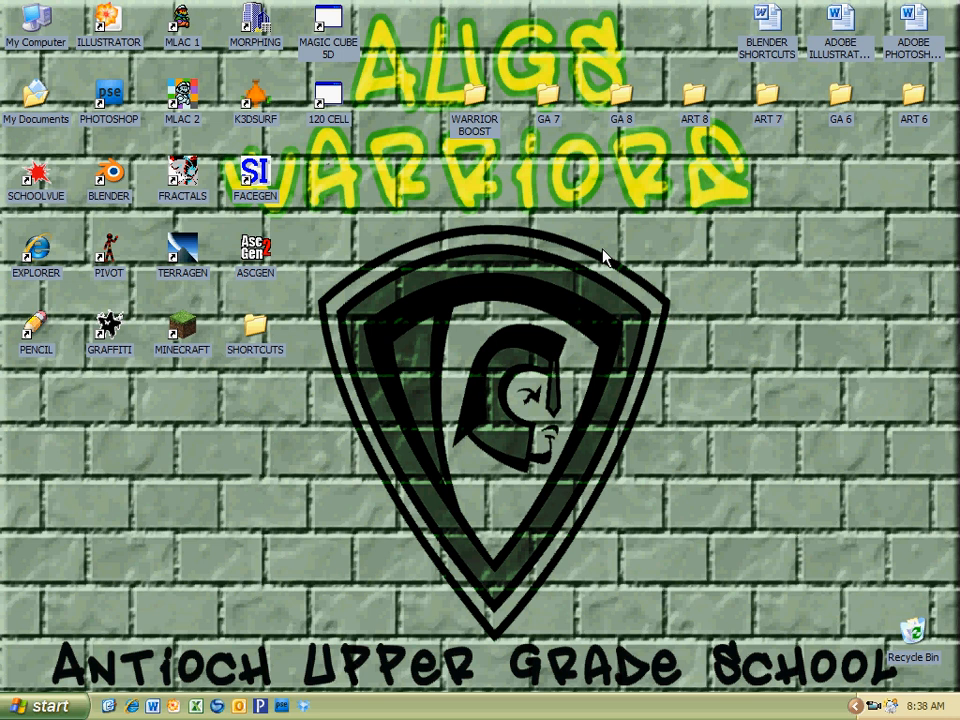
mouse_move(428, 296)
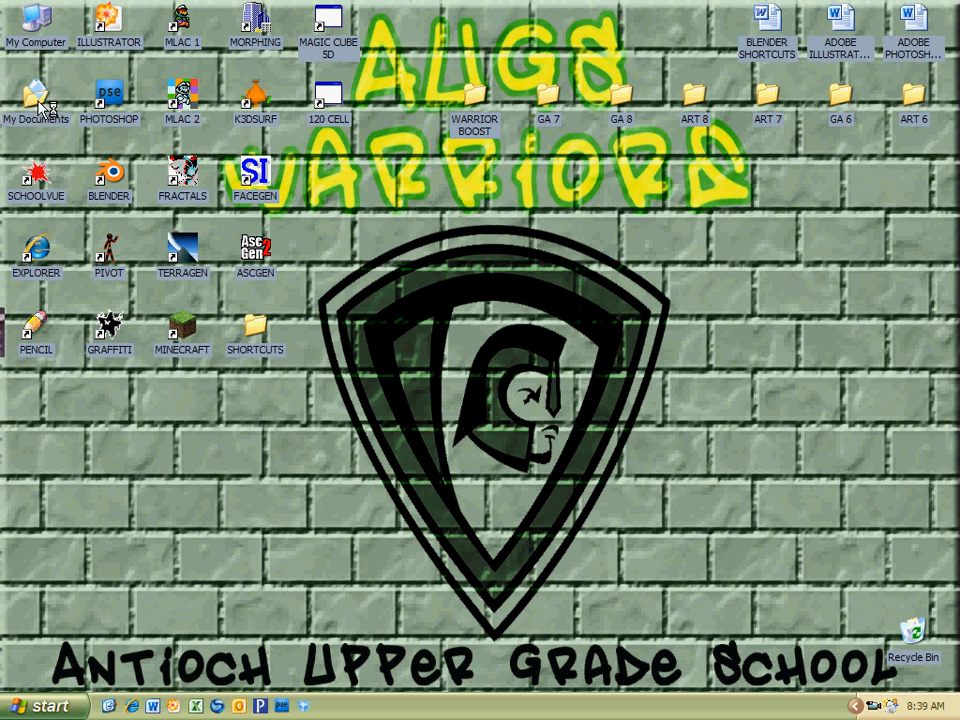
Step: View the Blueprint dog sketch in the picture viewer, then minimise it to the taskbar
double_click(36, 96)
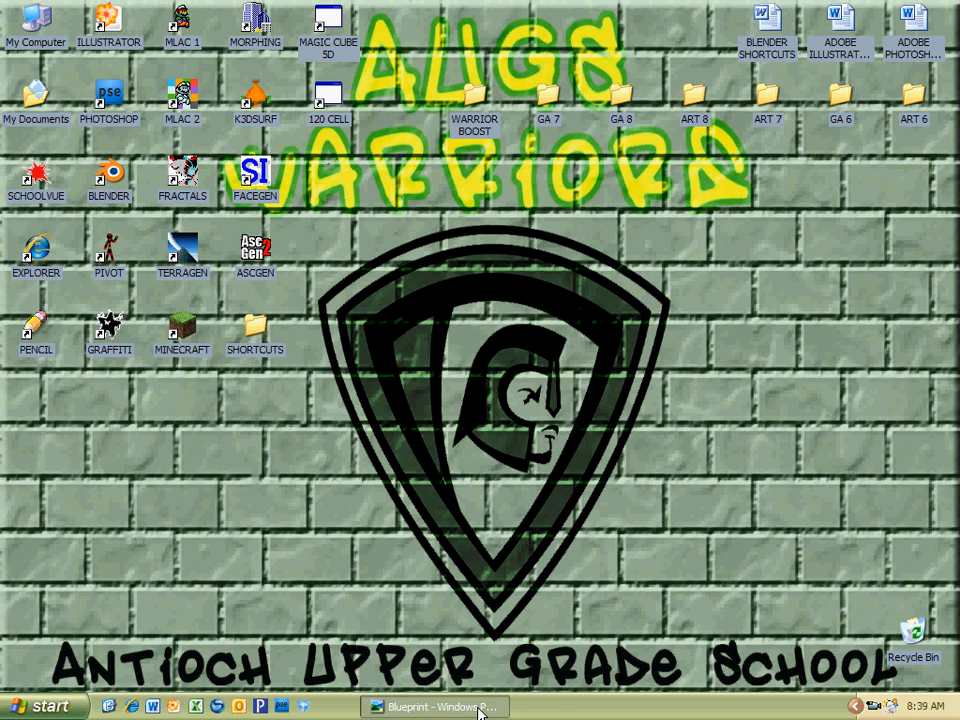
left_click(434, 706)
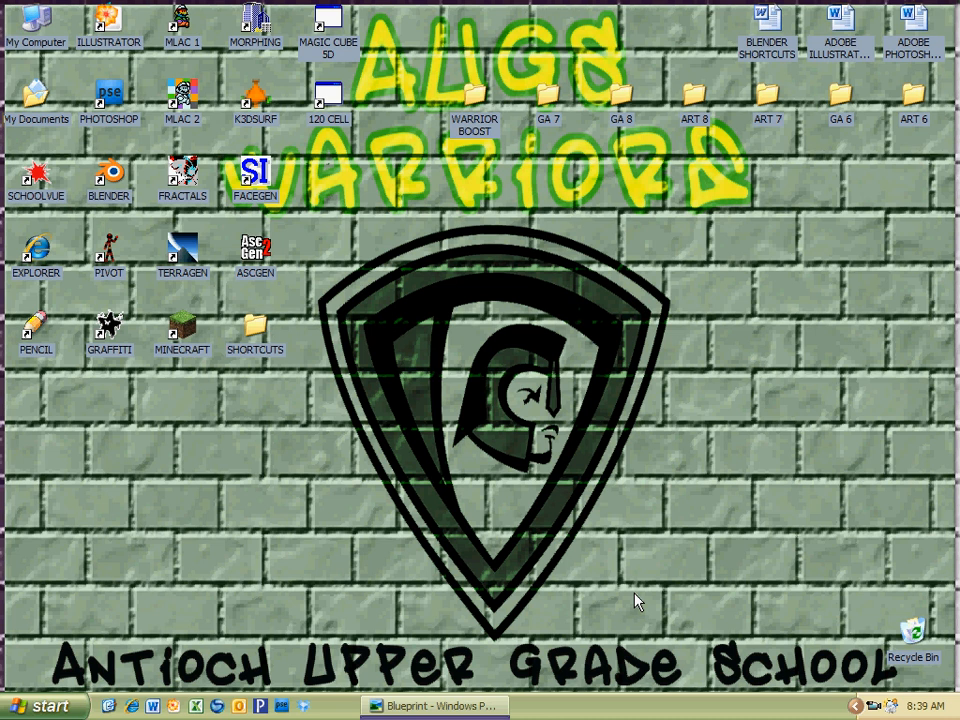
mouse_move(40, 12)
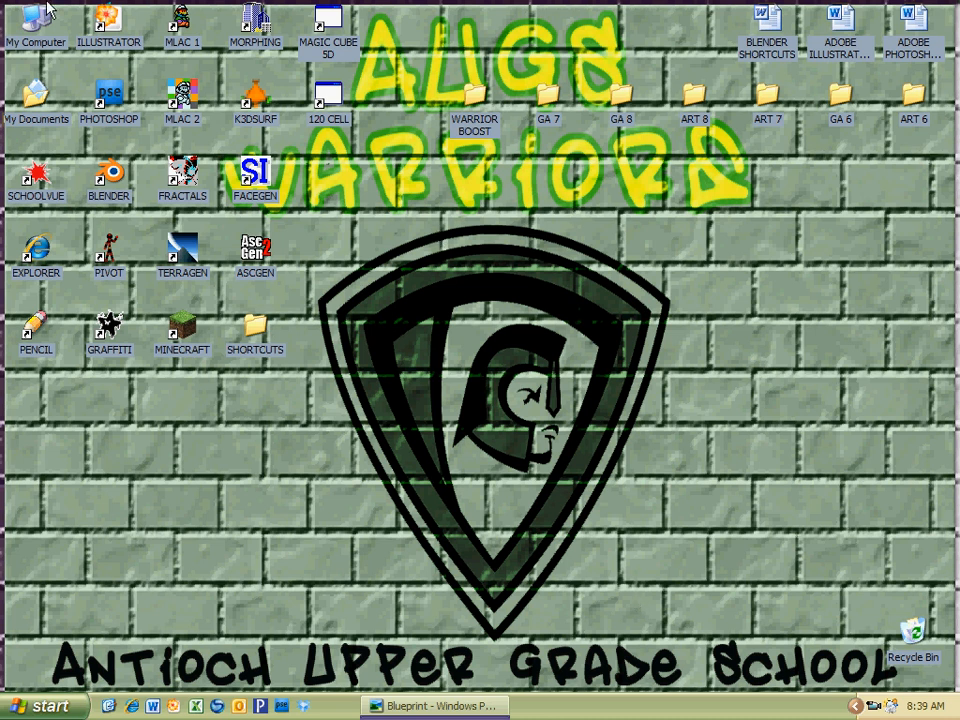
mouse_move(108, 24)
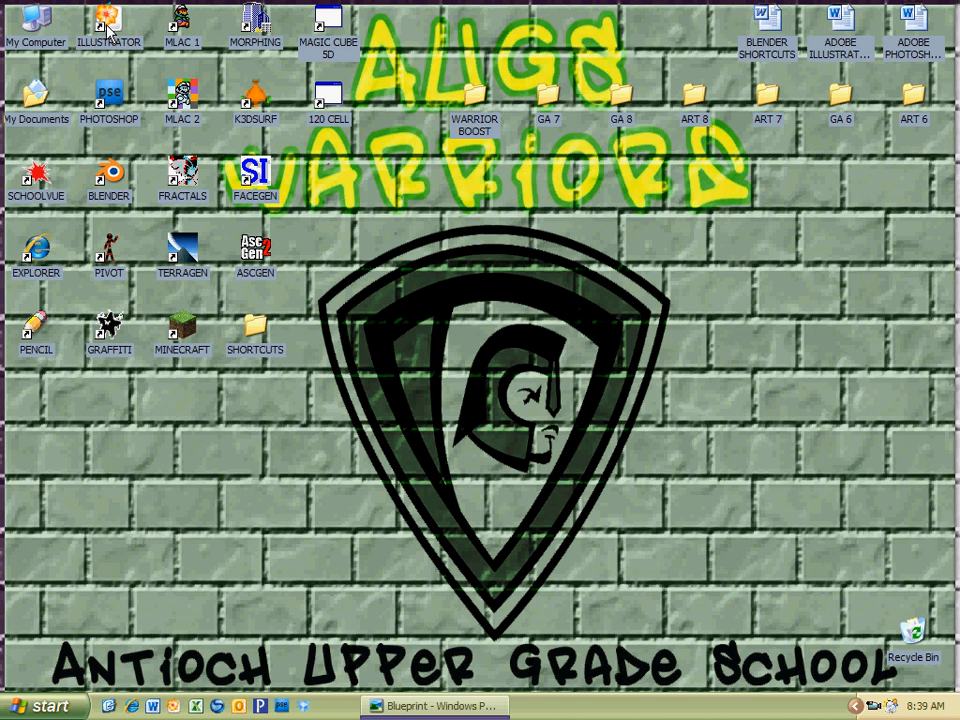
Step: Start Adobe Illustrator from the desktop shortcut and close its welcome screen
double_click(108, 22)
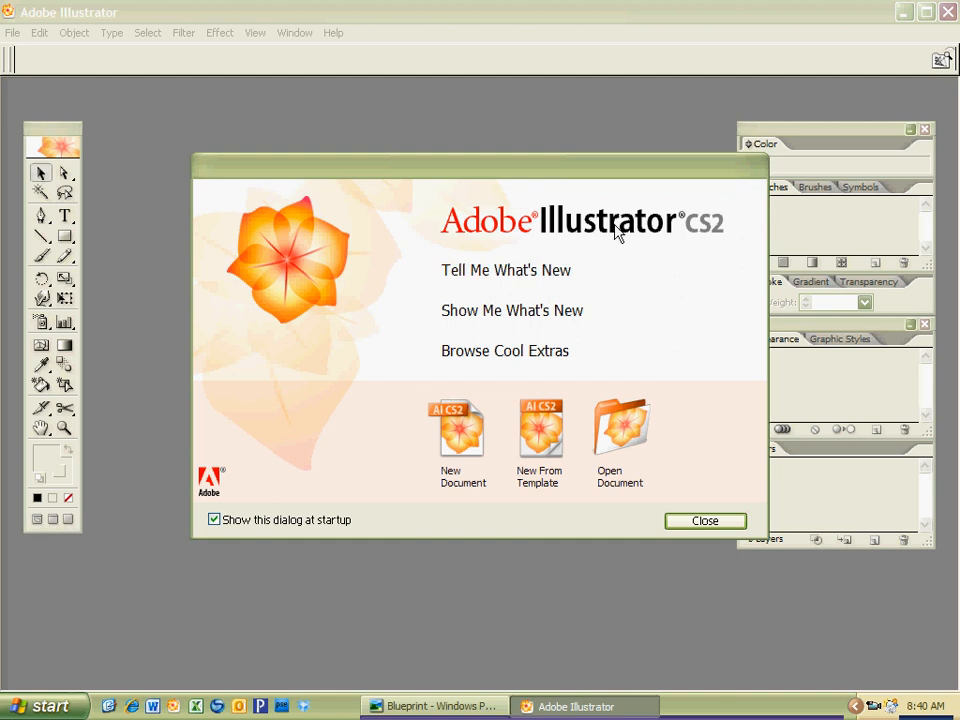
mouse_move(332, 492)
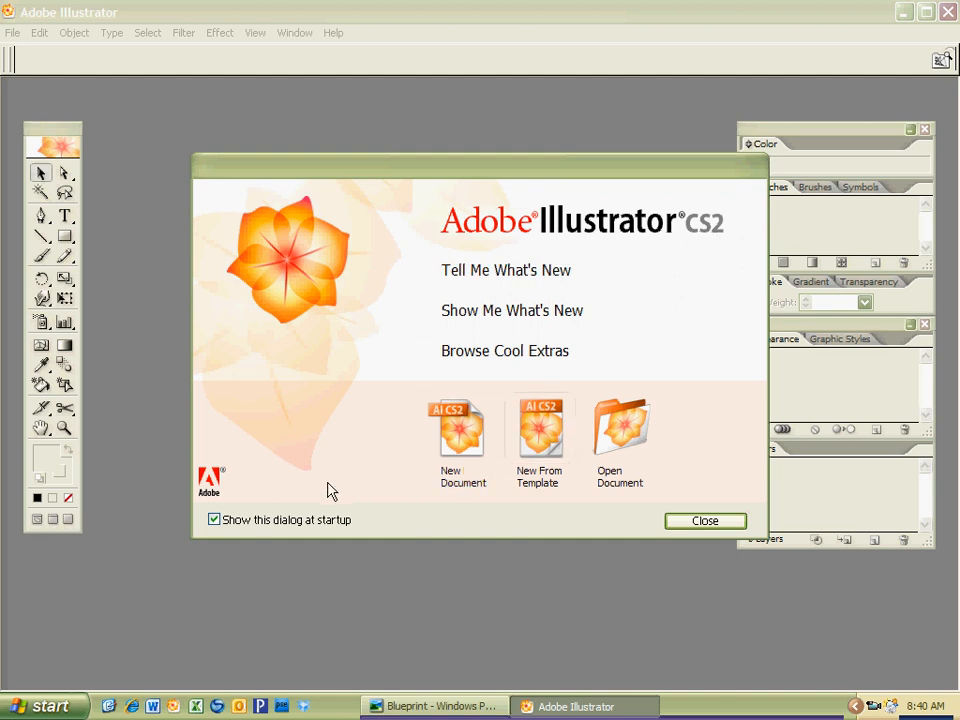
mouse_move(460, 436)
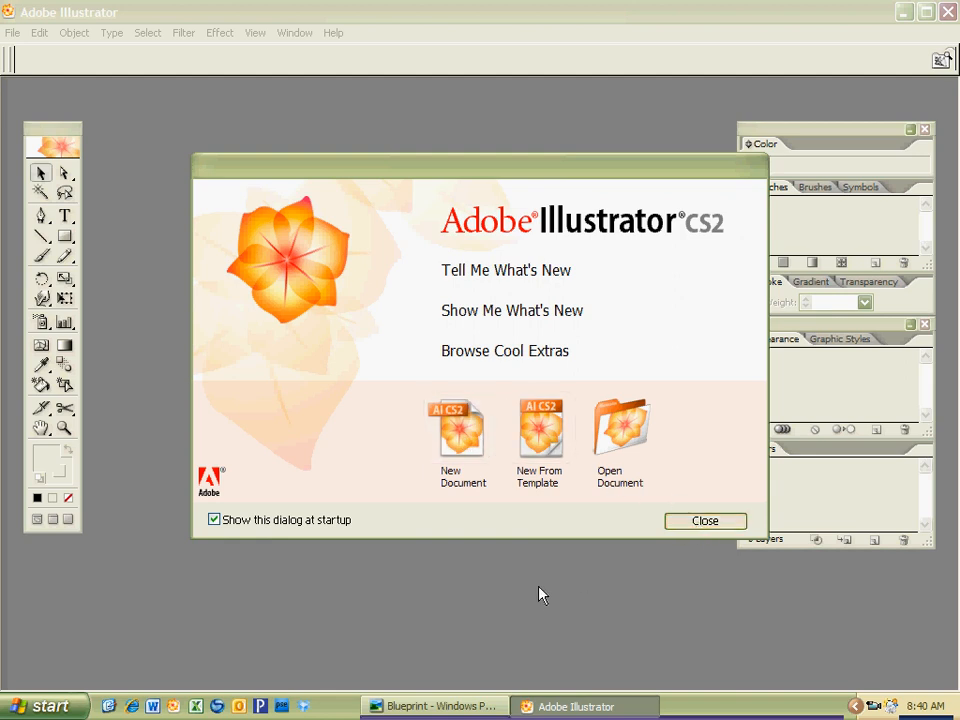
left_click(704, 520)
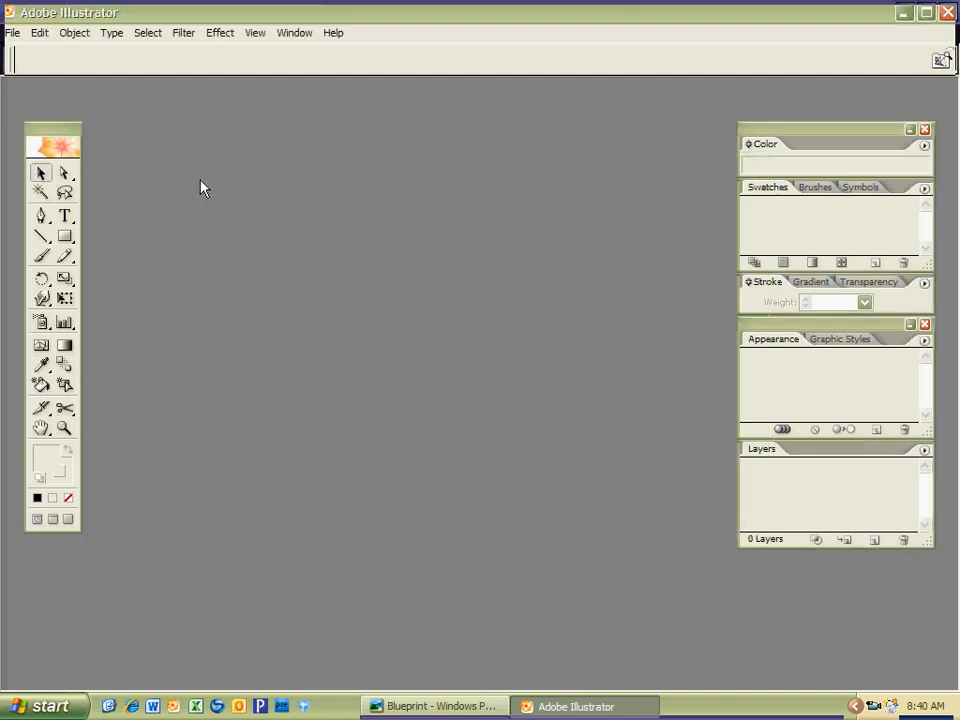
Step: Begin a new document named 'Font Creations KSF' with portrait orientation selected
left_click(12, 32)
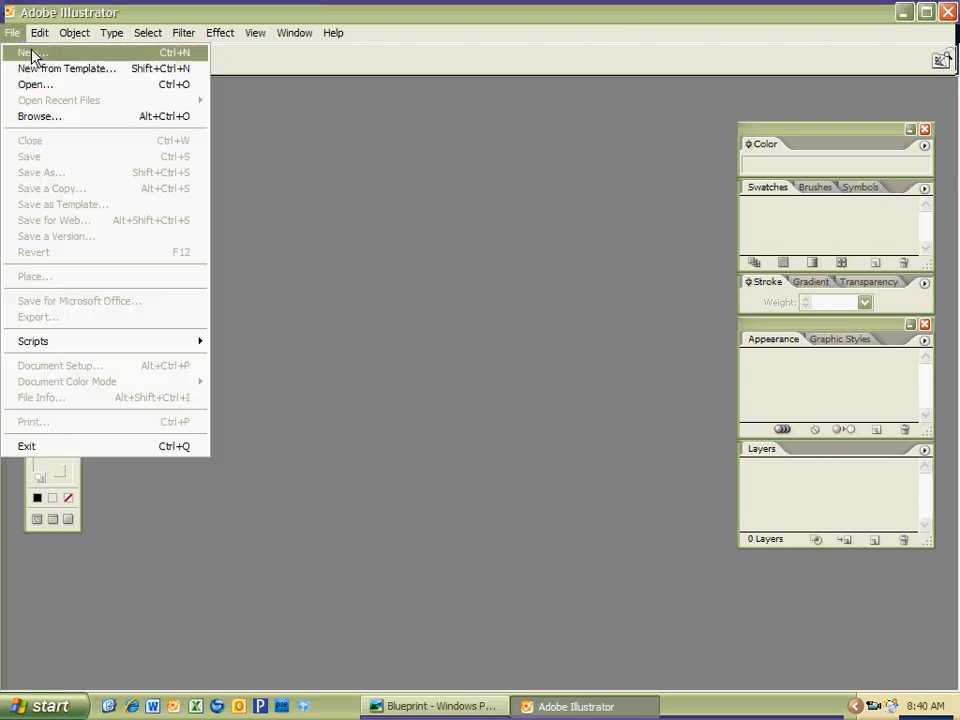
mouse_move(184, 56)
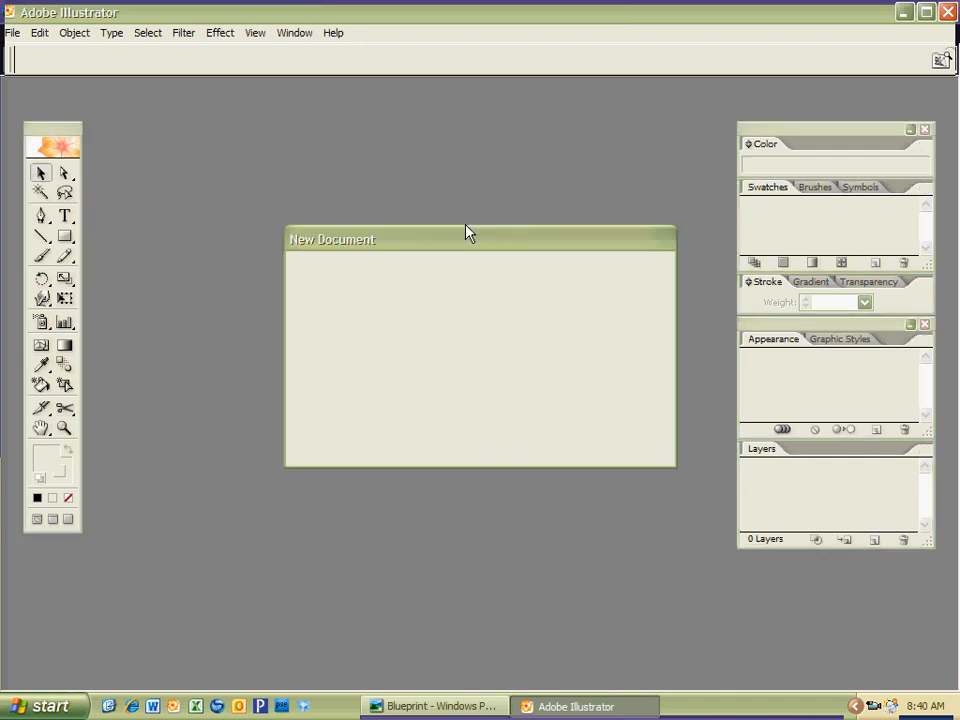
left_click(12, 32)
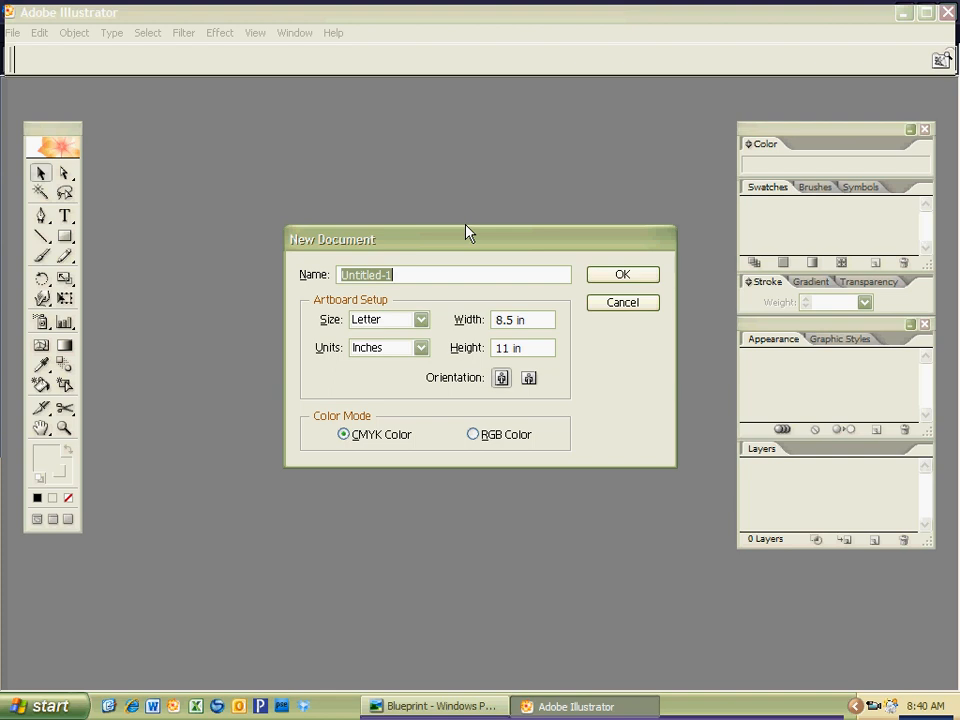
type("Font")
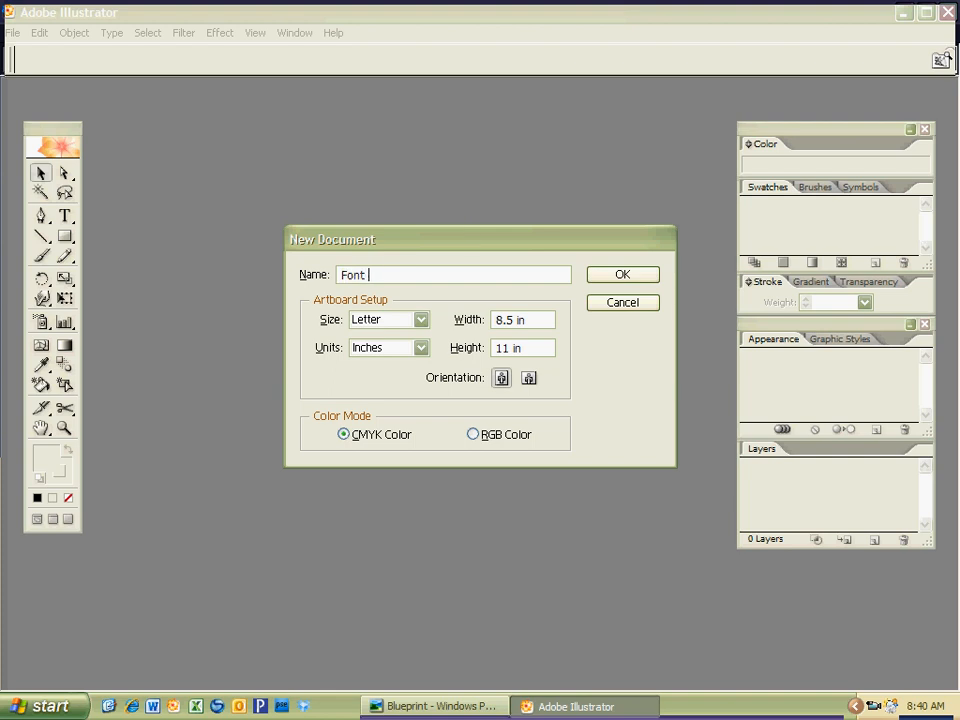
type("Creations K")
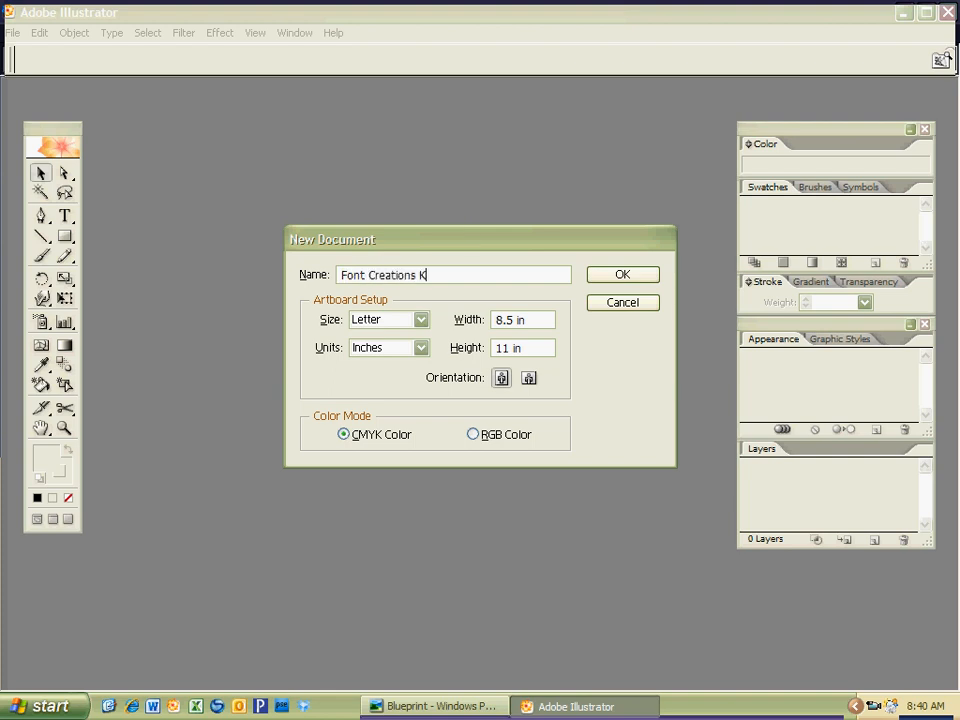
type("SF")
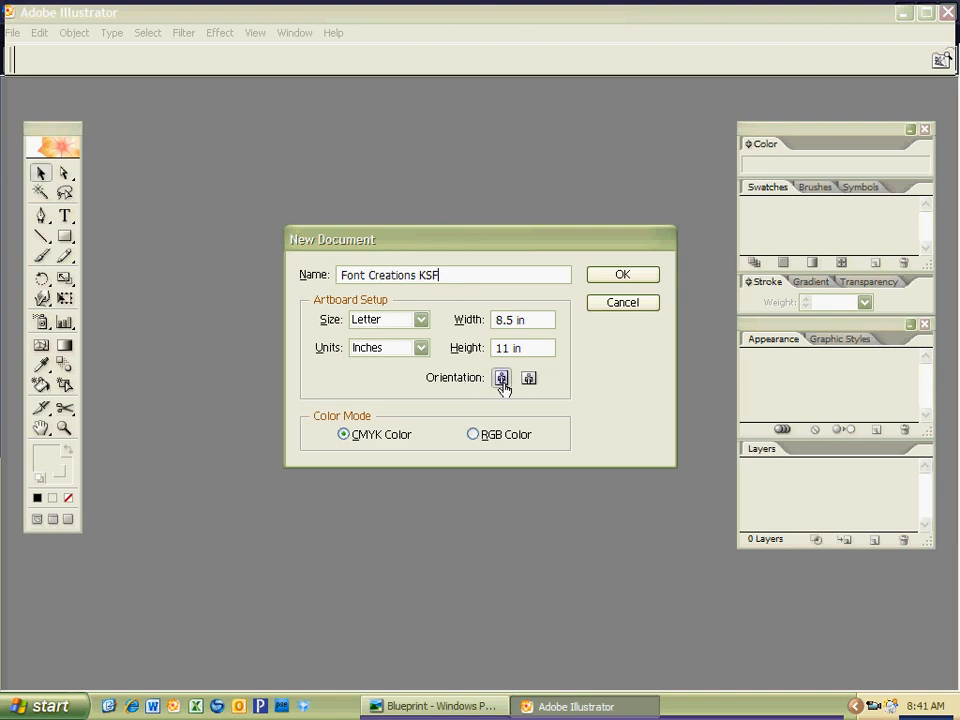
left_click(528, 378)
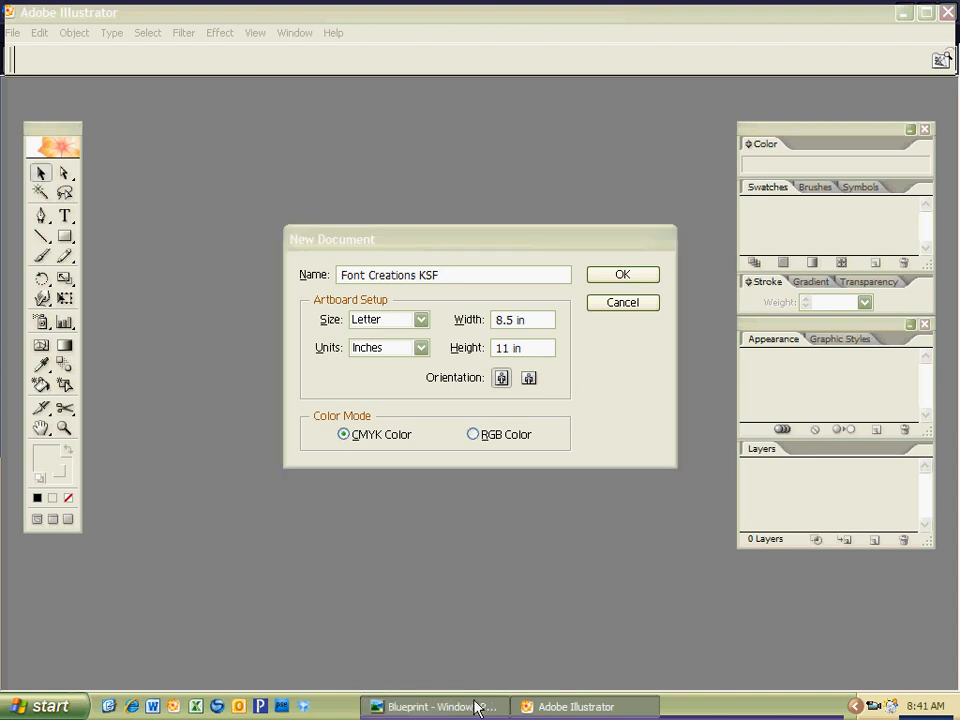
left_click(432, 708)
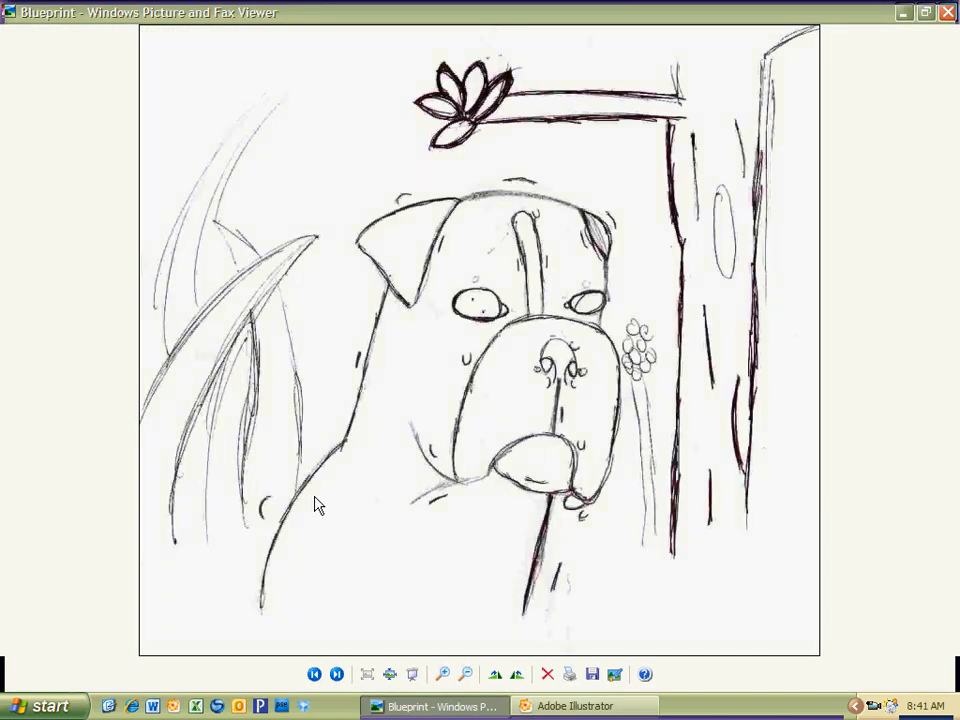
mouse_move(176, 138)
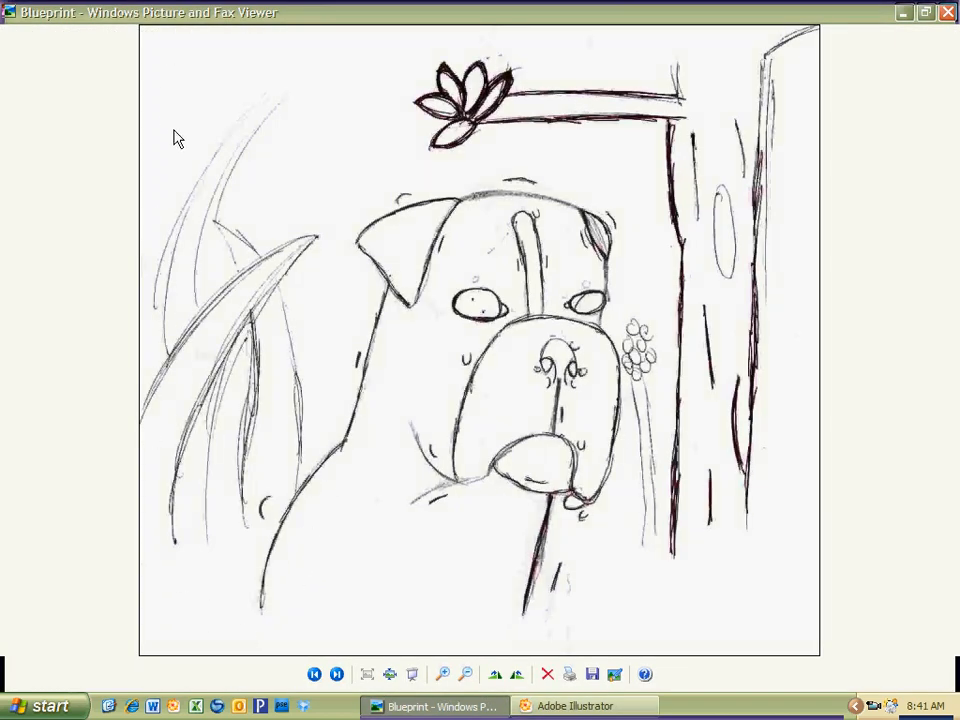
mouse_move(864, 44)
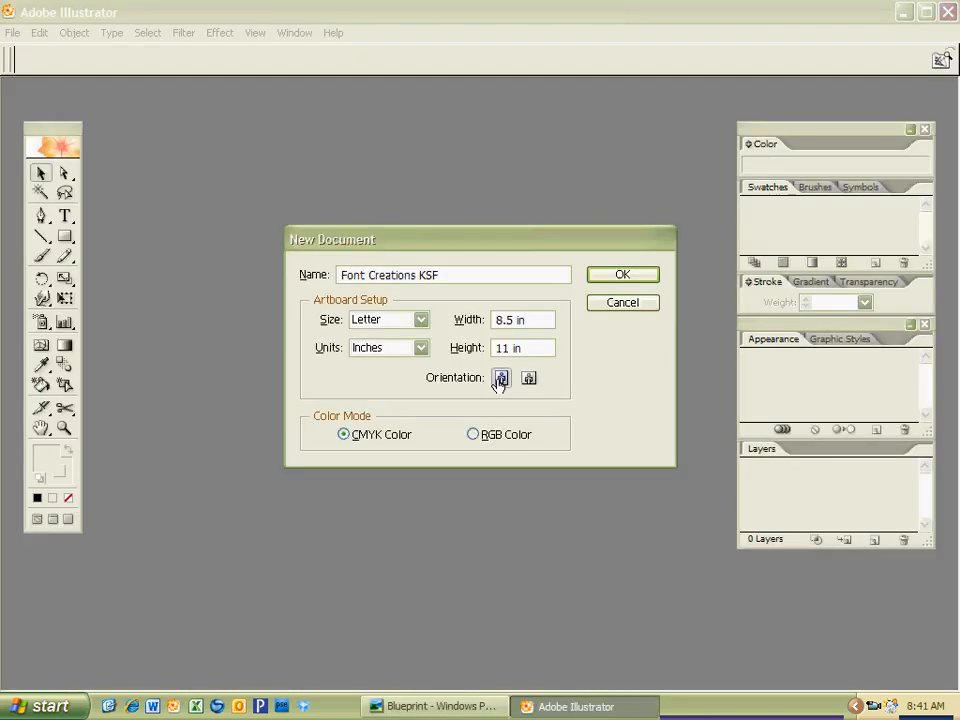
Step: Keep portrait orientation and create the blank Font Creations KSF document
left_click(528, 378)
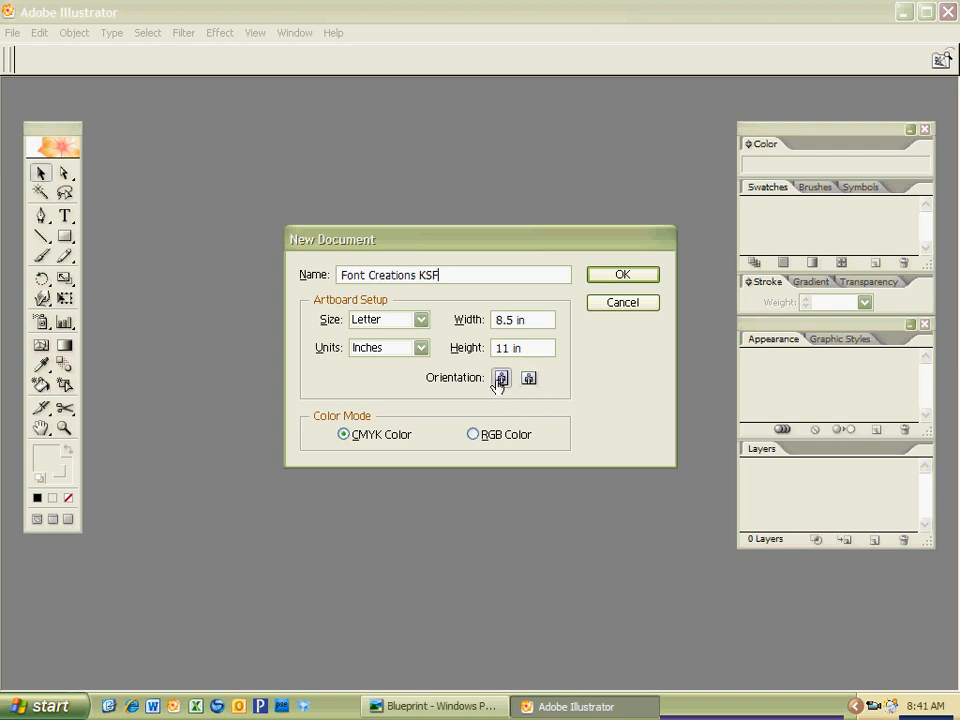
left_click(528, 378)
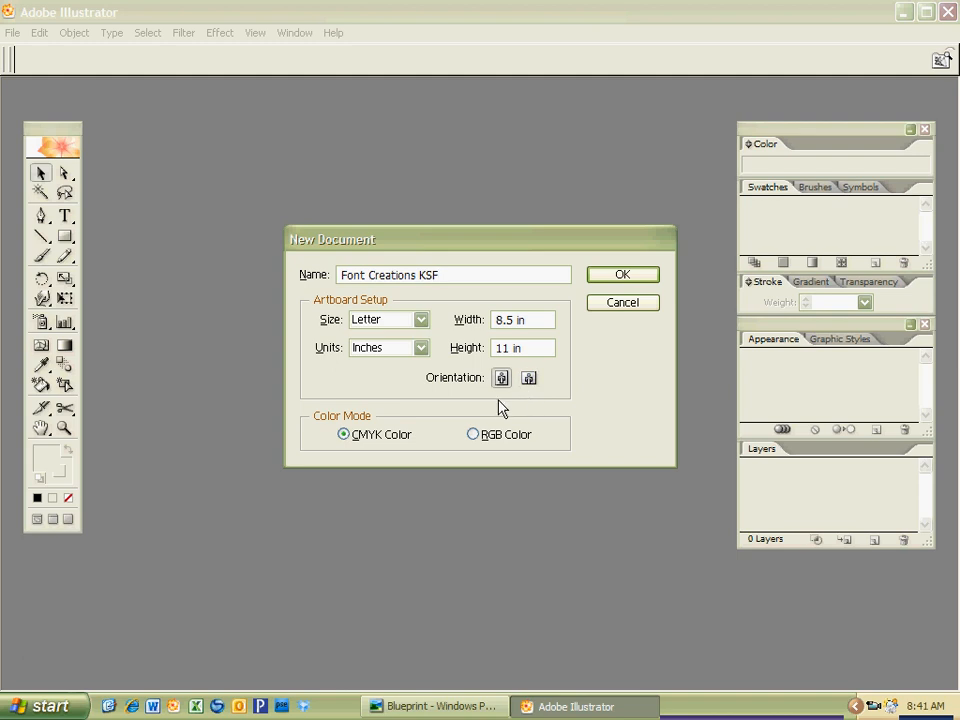
mouse_move(496, 410)
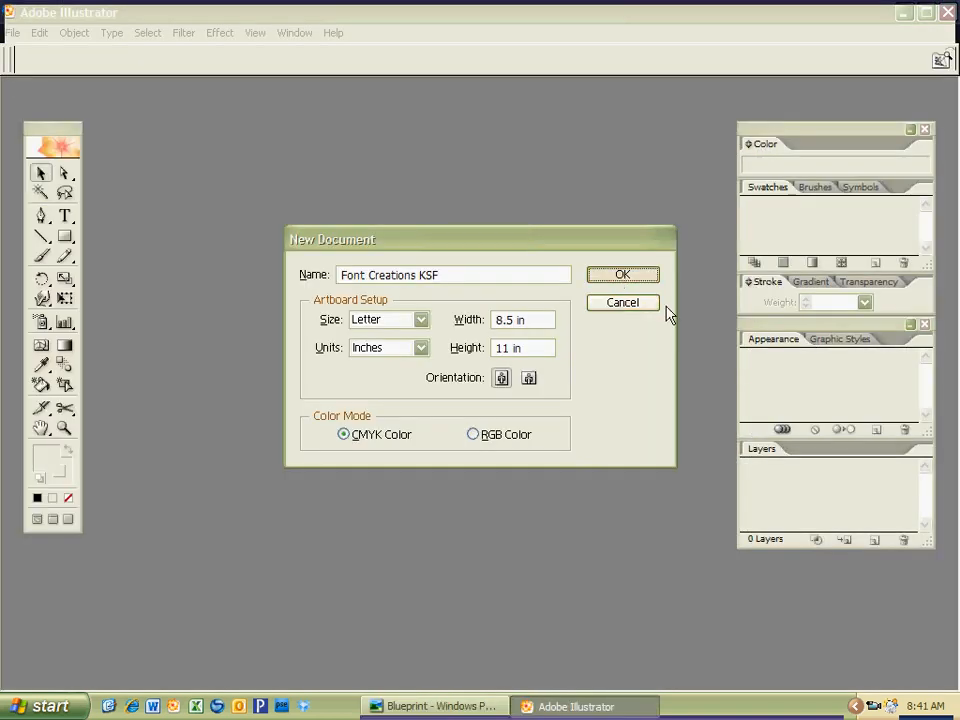
left_click(622, 274)
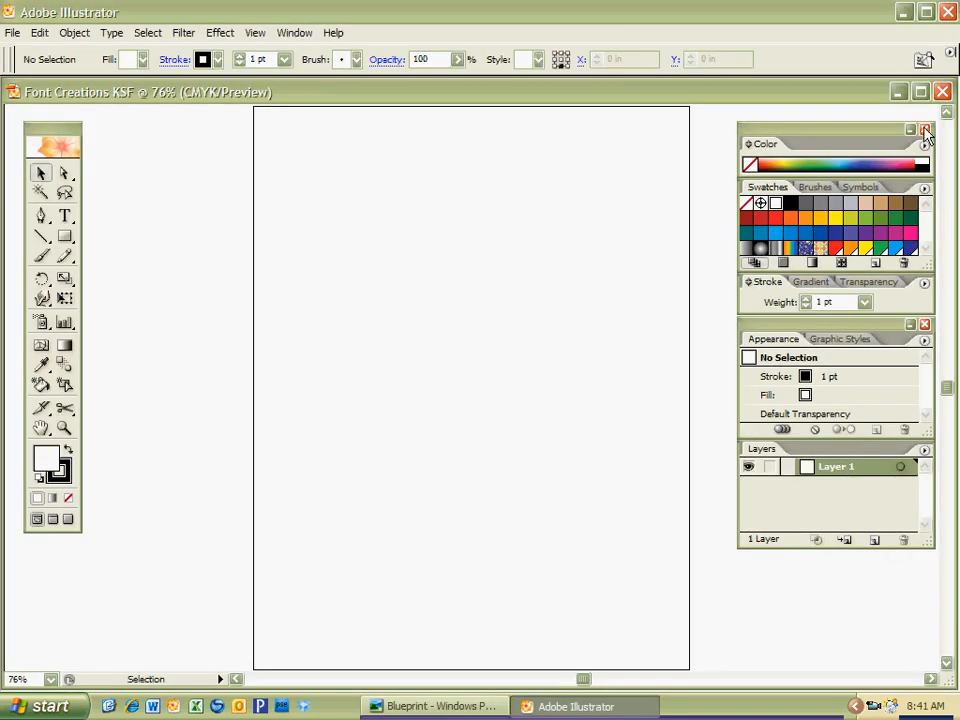
left_click(924, 130)
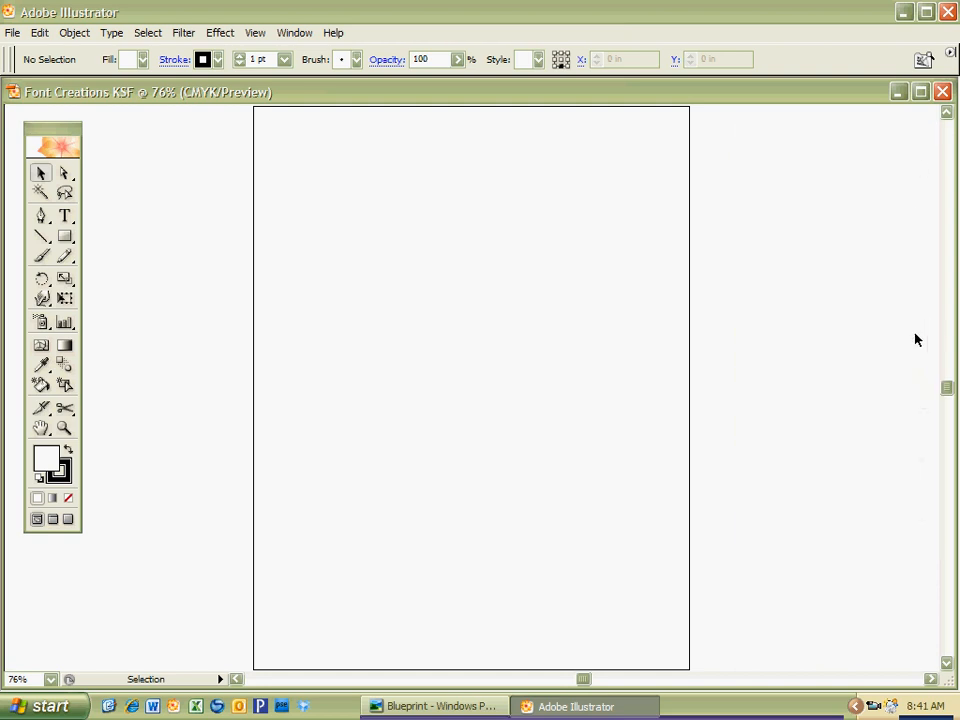
left_click_drag(52, 132, 872, 224)
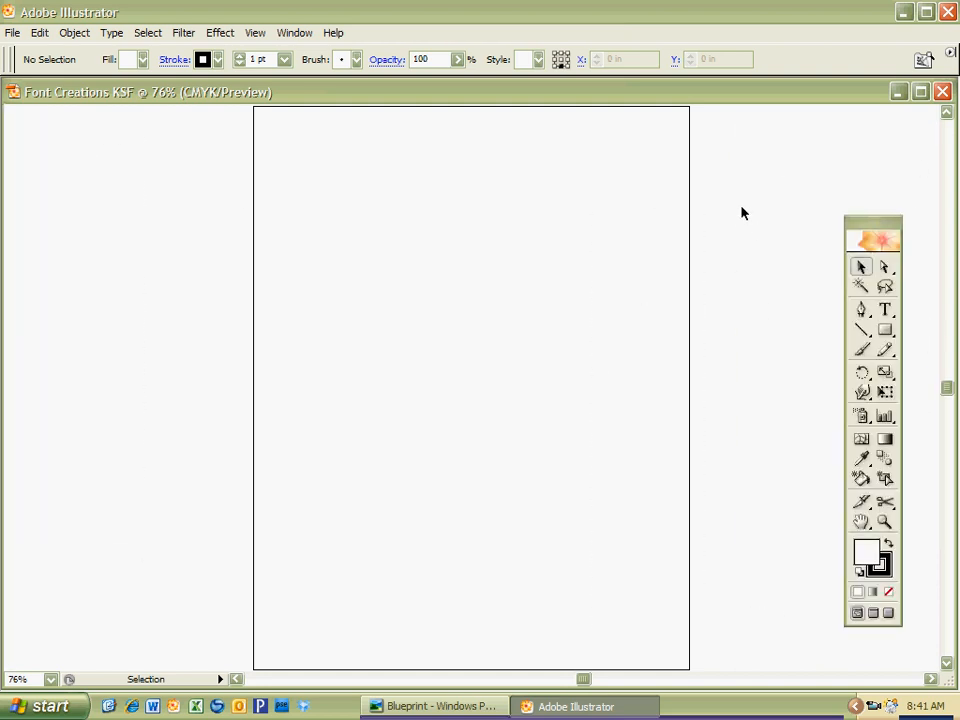
mouse_move(684, 276)
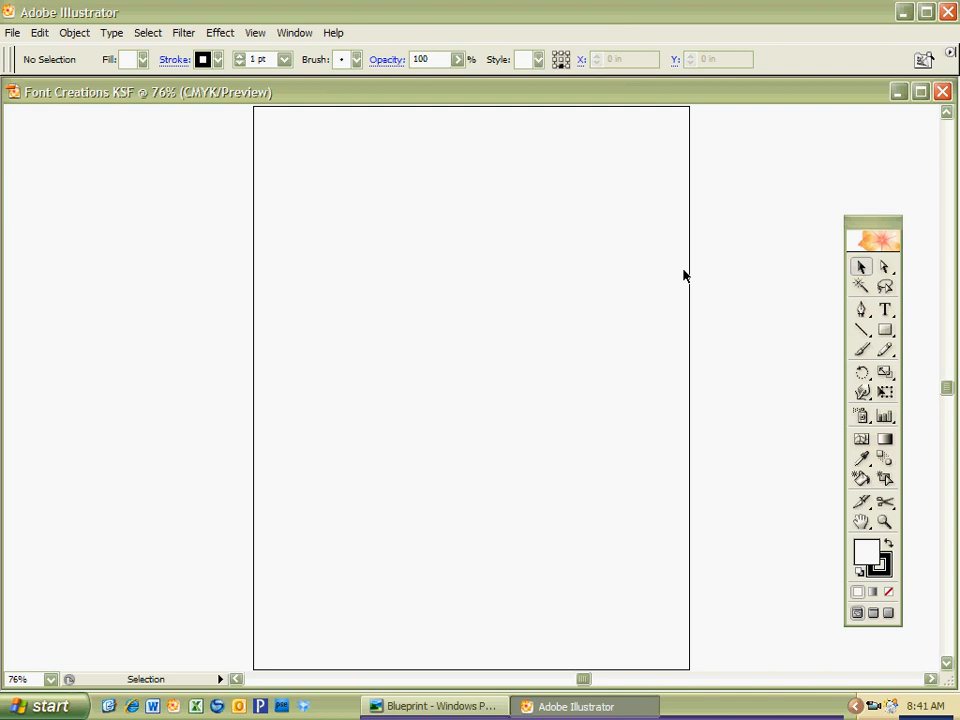
left_click(294, 32)
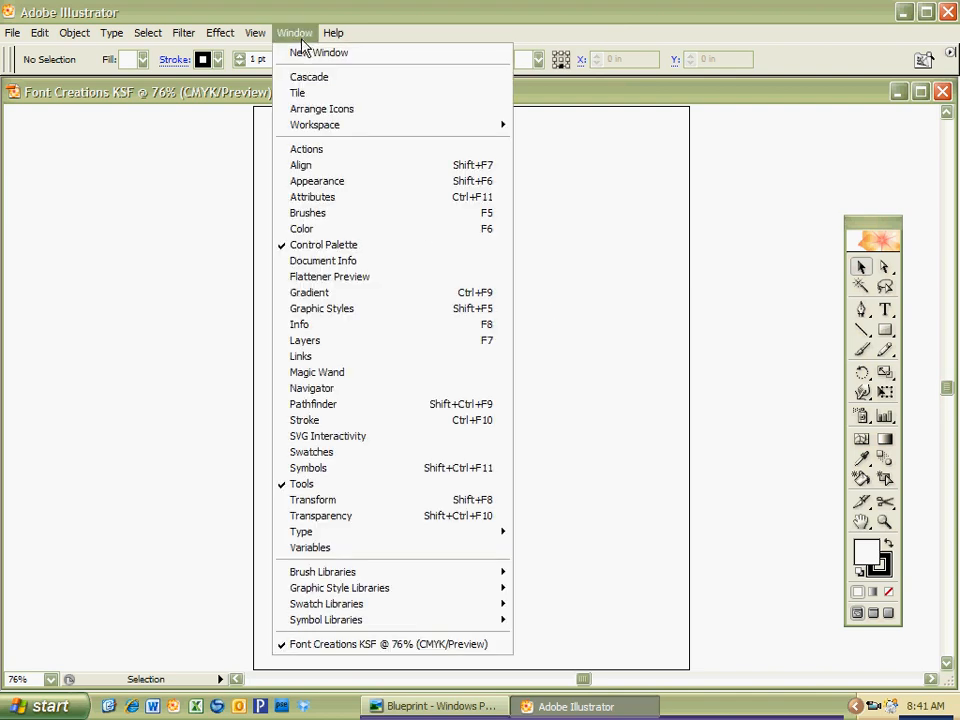
mouse_move(314, 124)
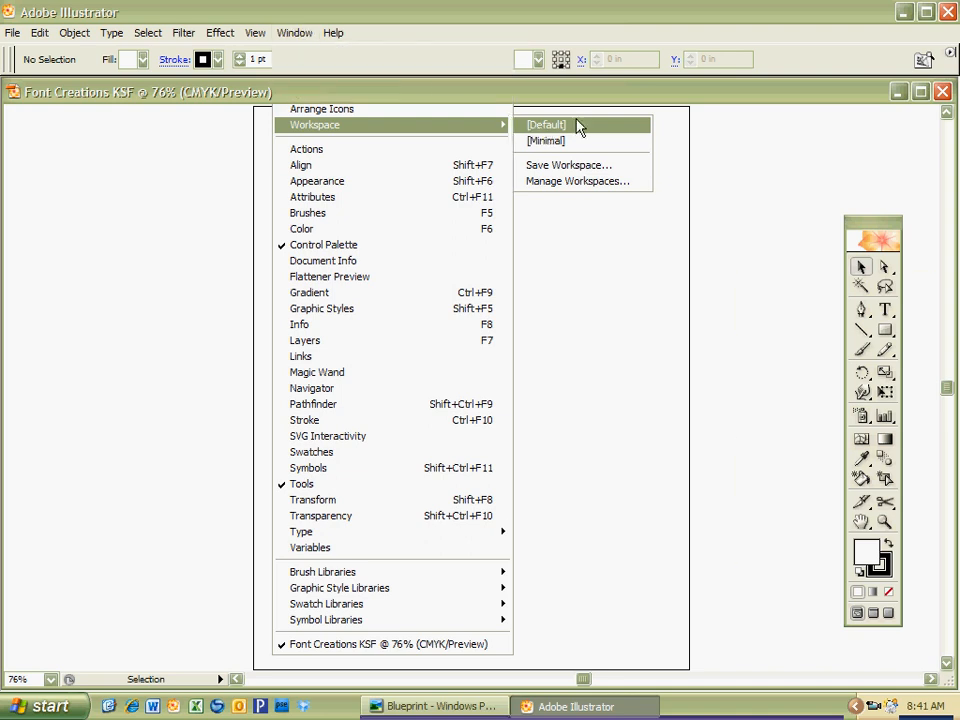
left_click(544, 124)
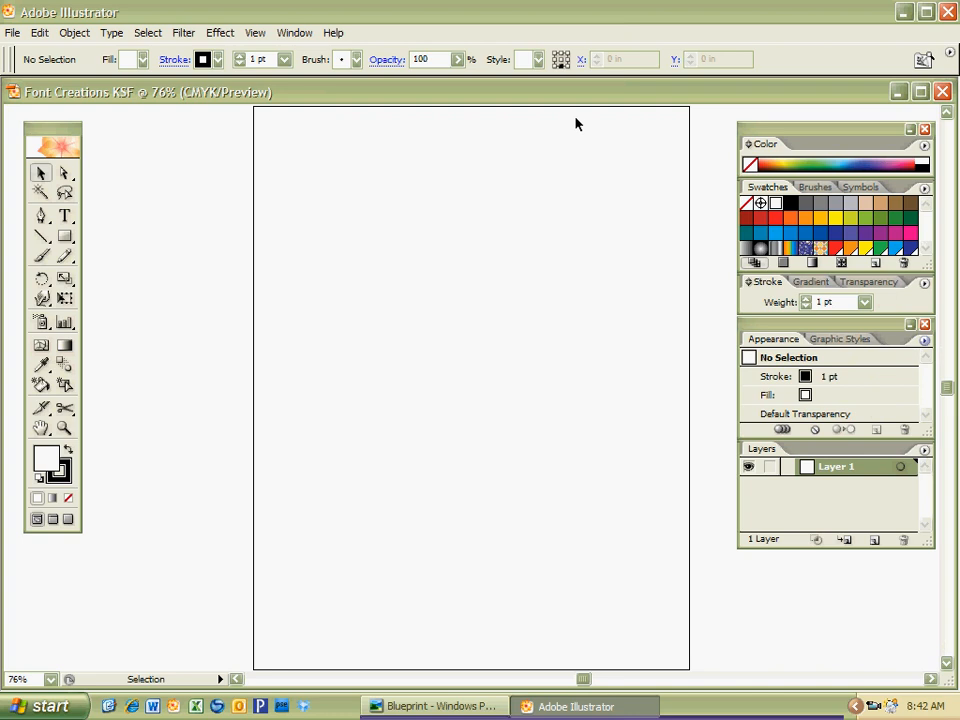
mouse_move(518, 52)
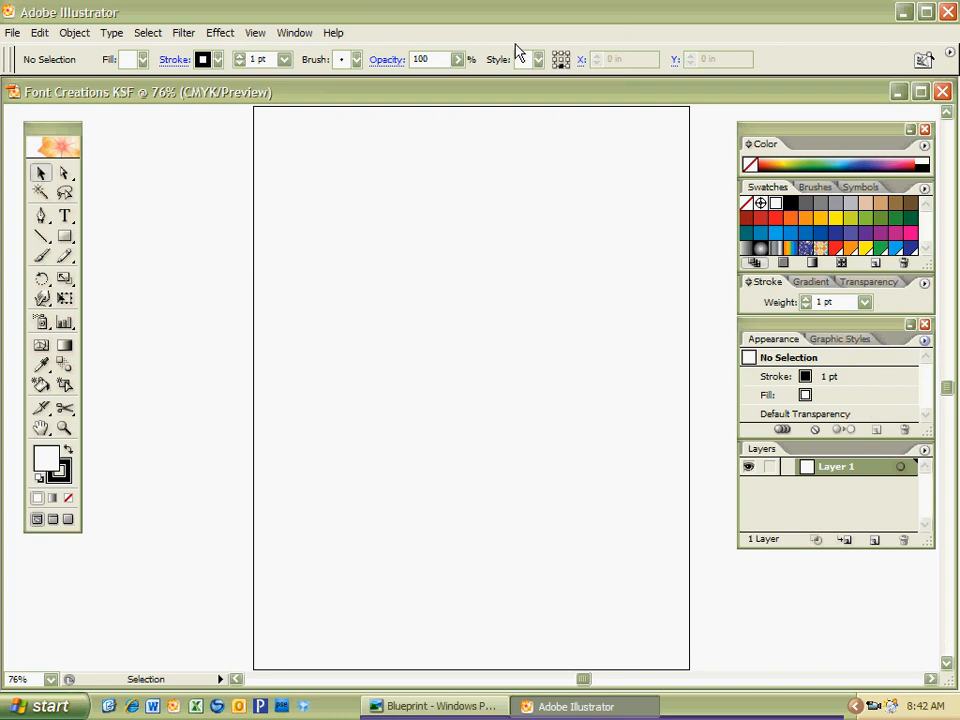
mouse_move(504, 104)
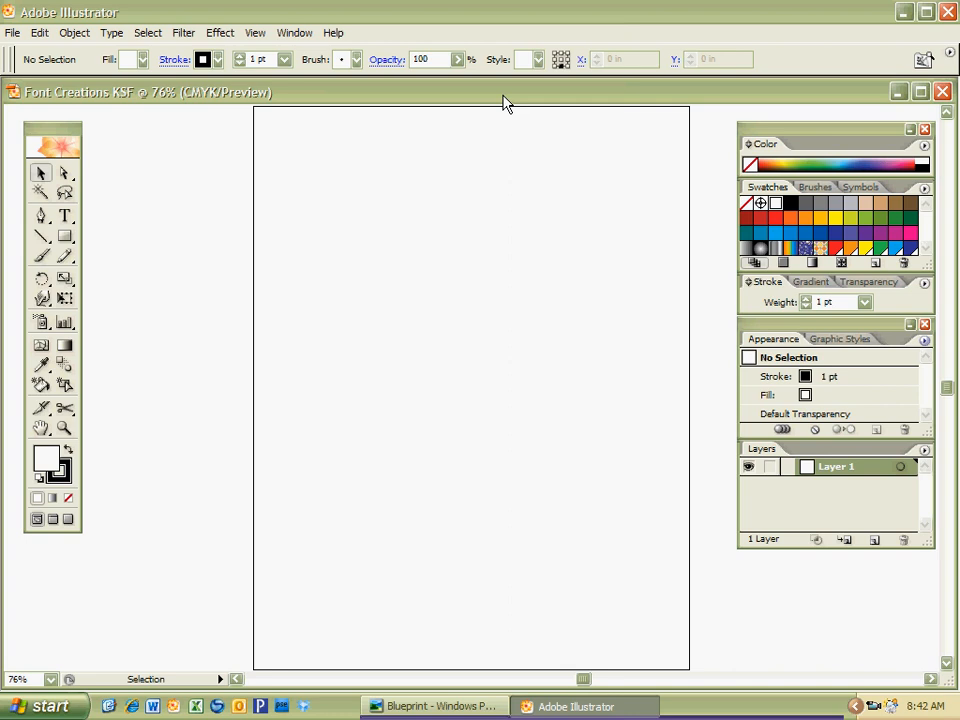
mouse_move(824, 156)
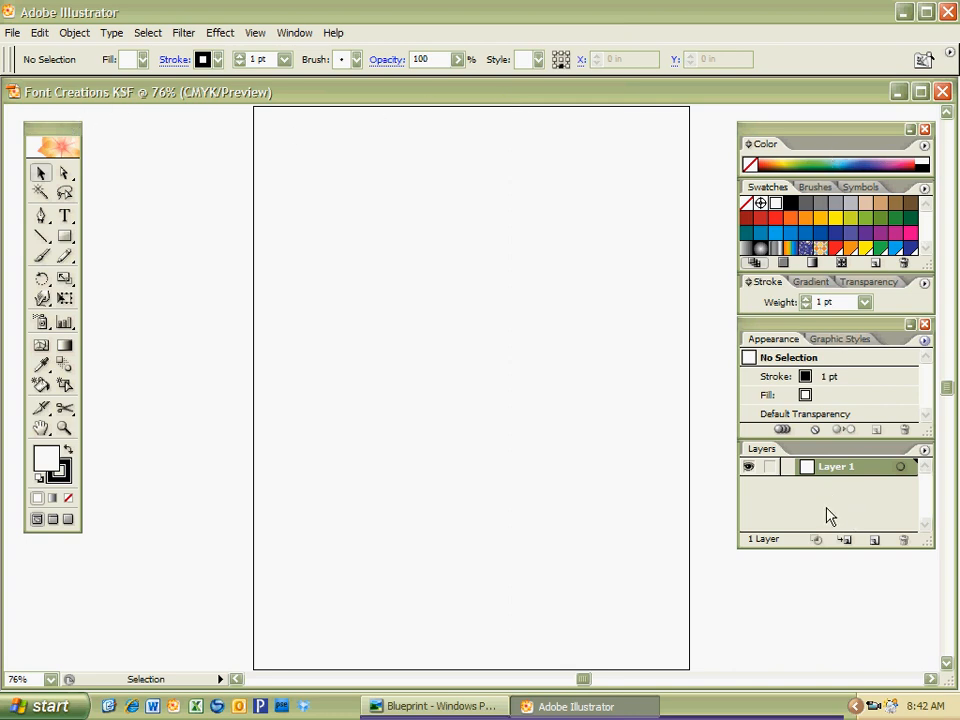
mouse_move(112, 232)
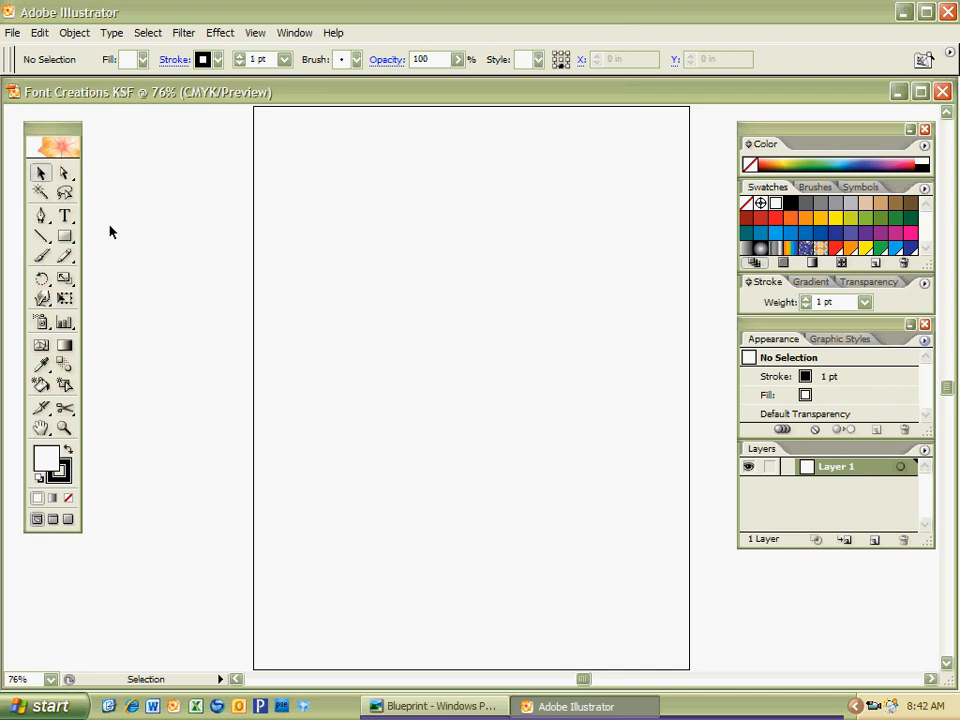
Step: Bring the Blueprint dog sketch back up from the taskbar for reference
left_click(434, 706)
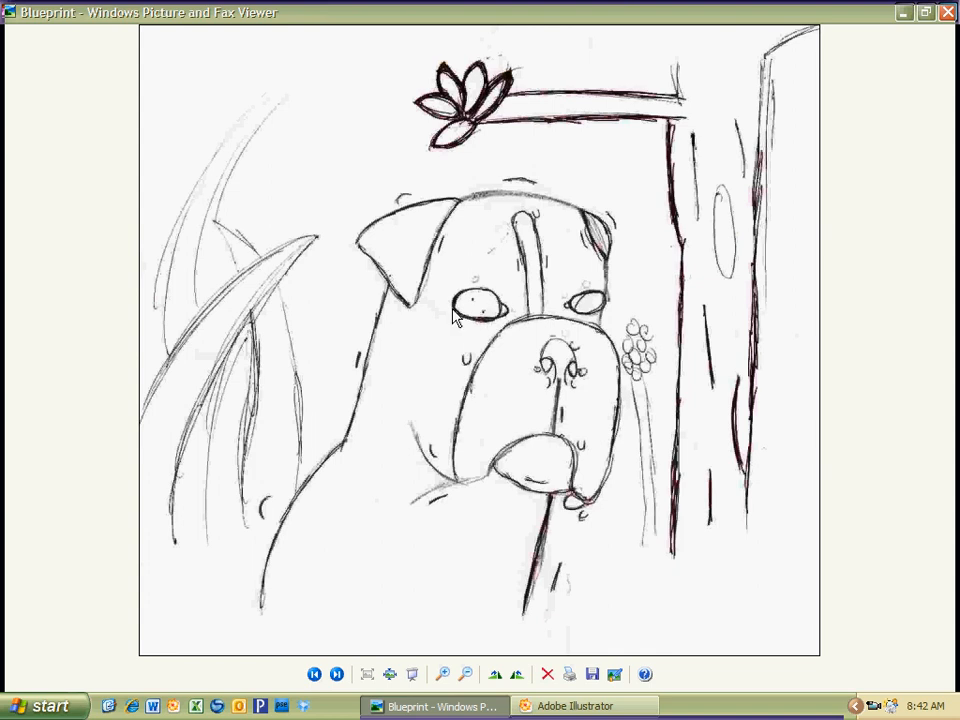
mouse_move(496, 308)
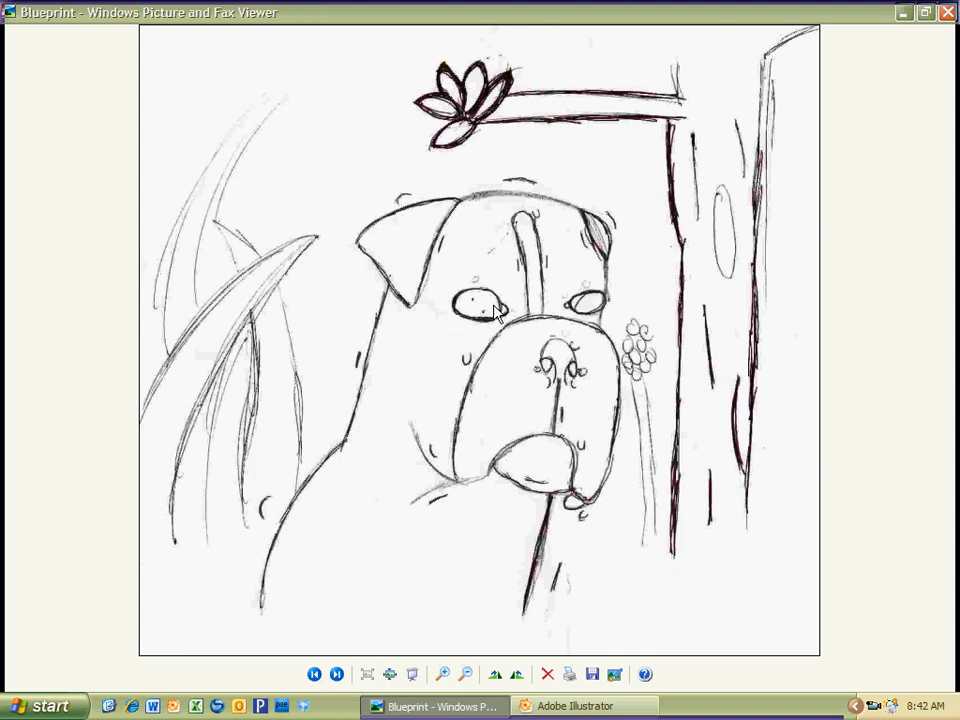
mouse_move(496, 324)
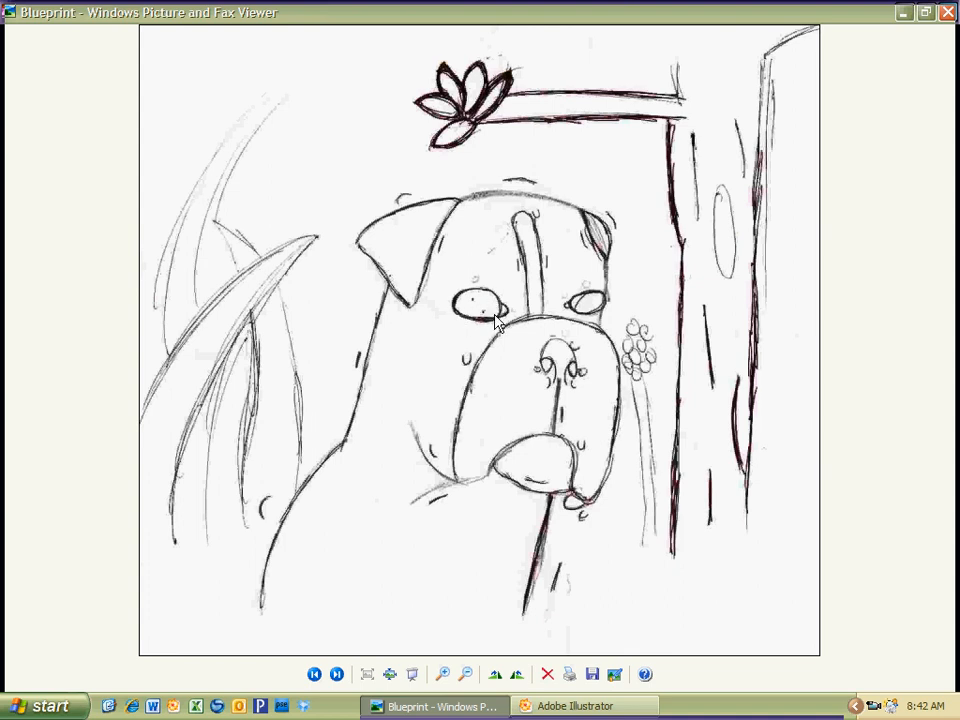
mouse_move(484, 336)
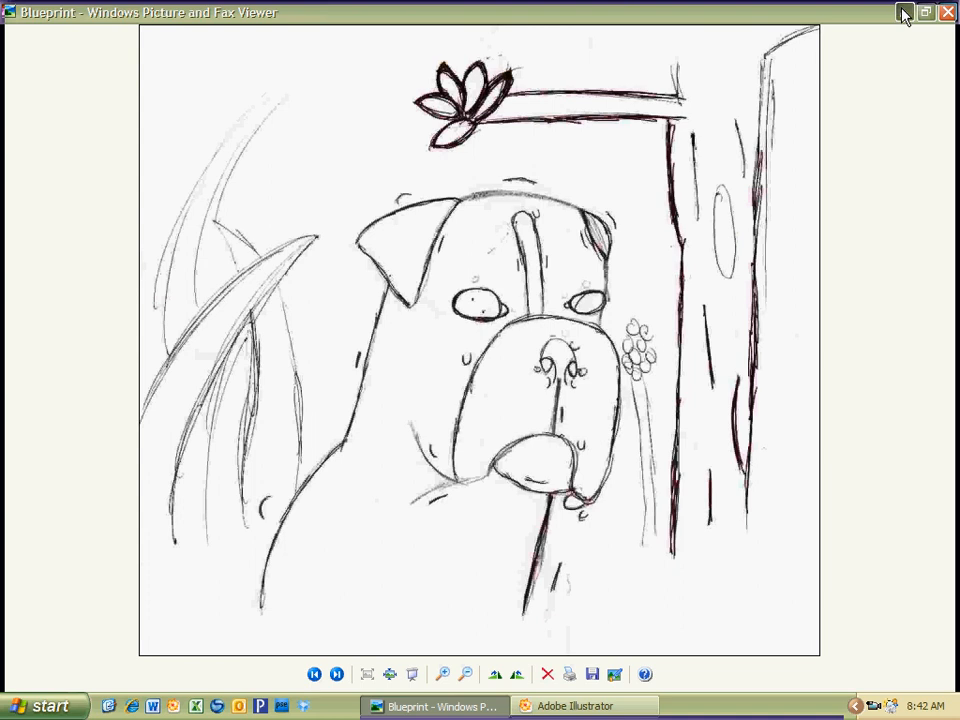
Step: Return to the Illustrator document and make the Type Tool active
left_click(576, 706)
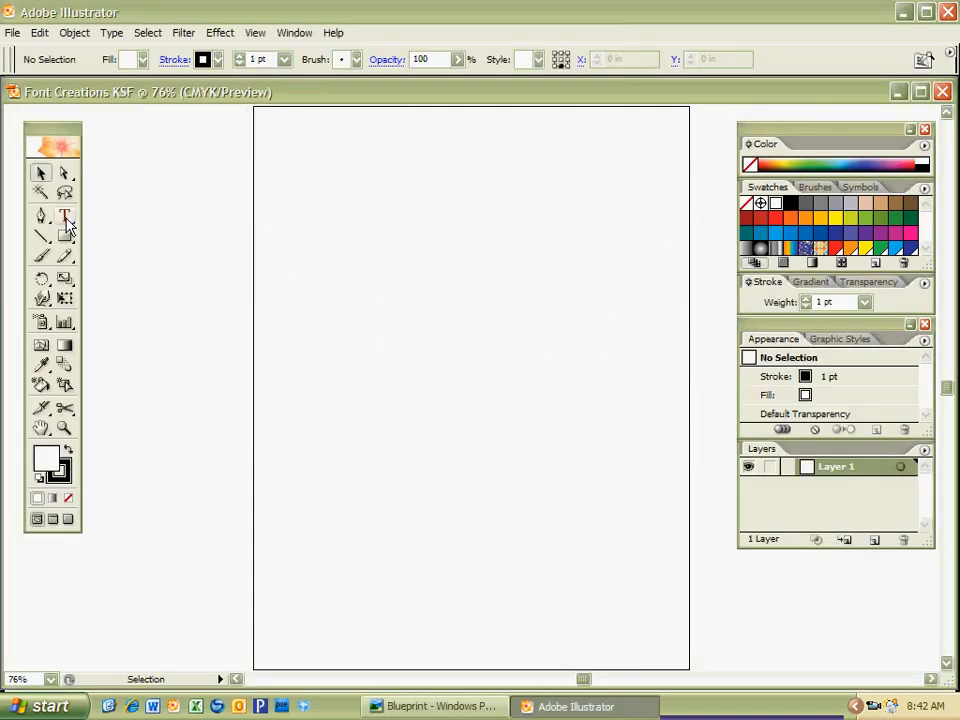
mouse_move(64, 218)
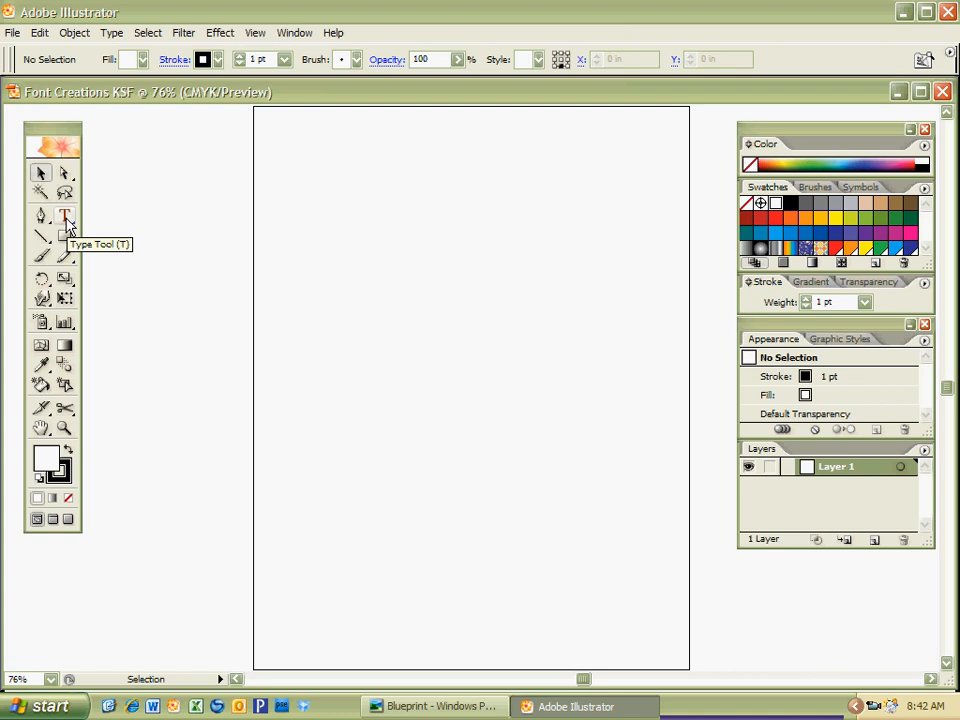
mouse_move(390, 332)
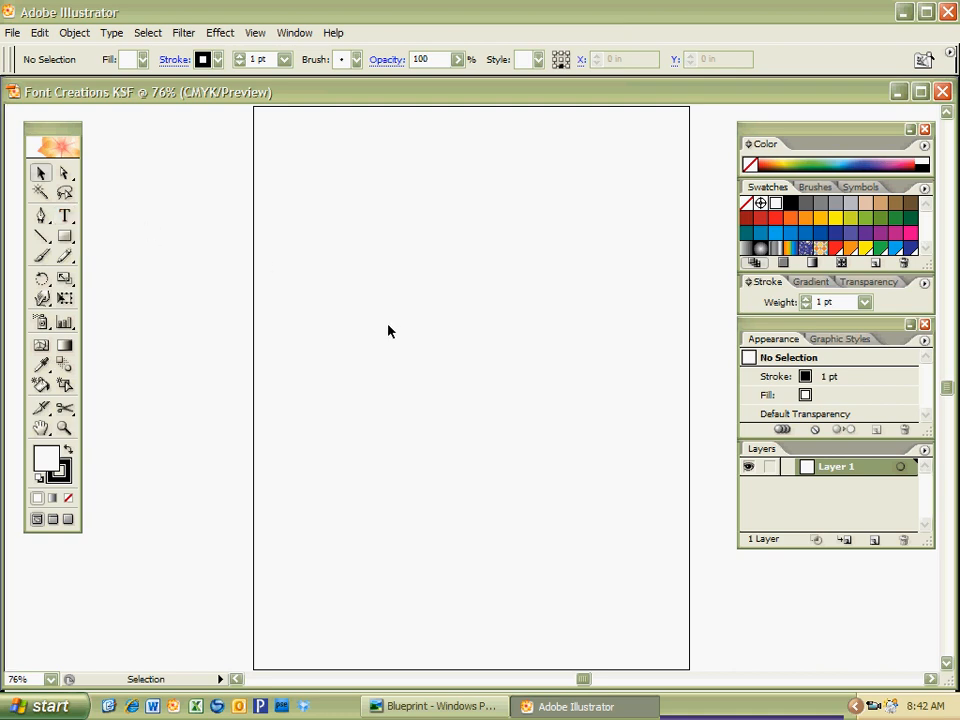
left_click(64, 216)
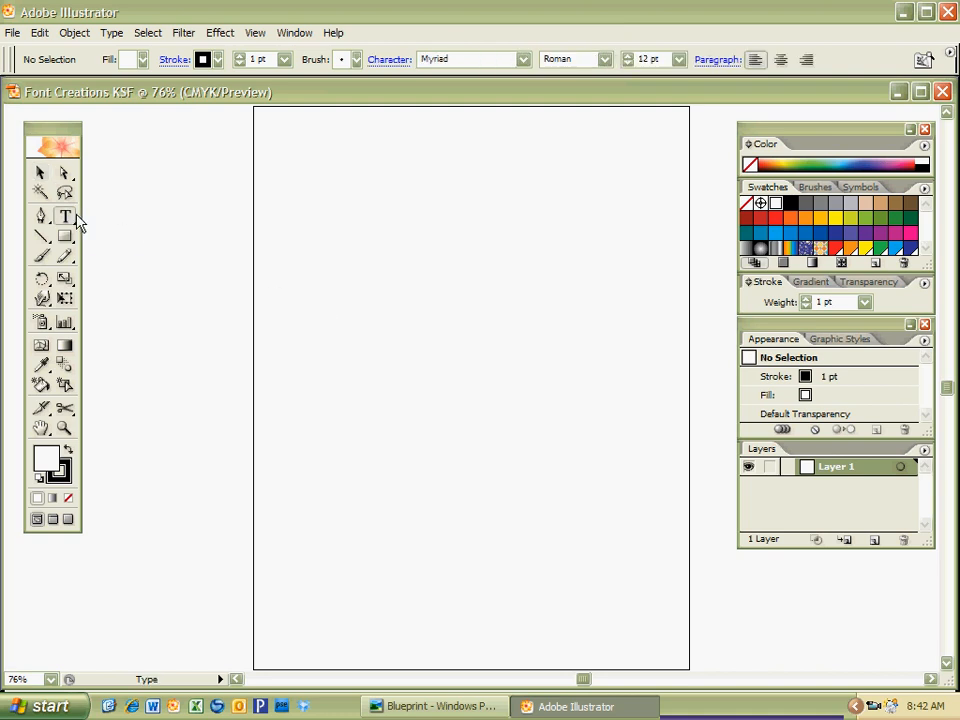
mouse_move(64, 216)
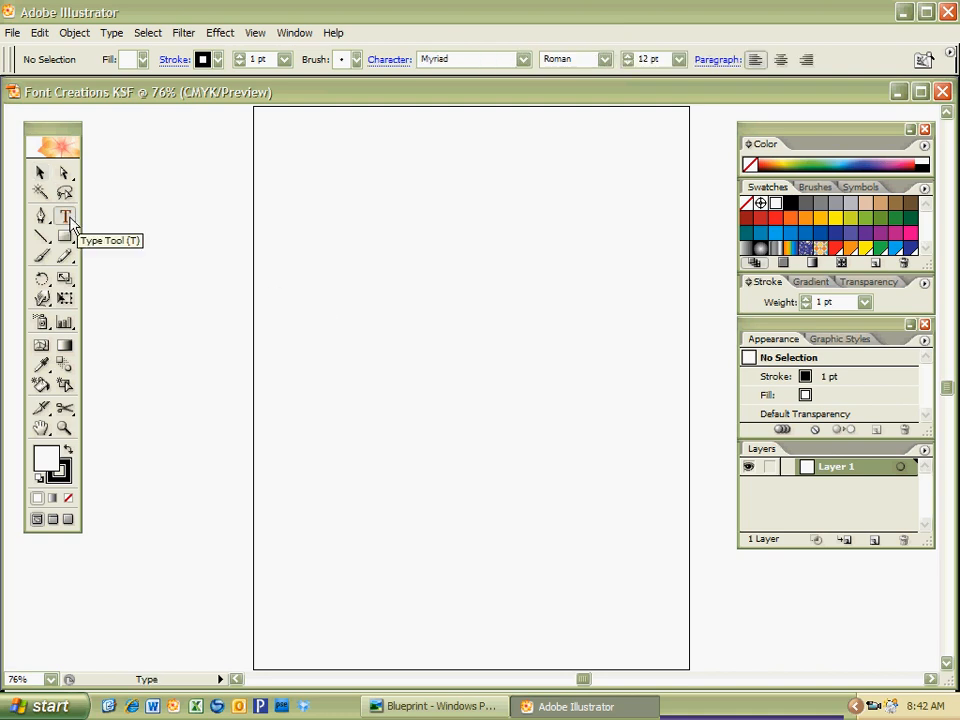
left_click(64, 218)
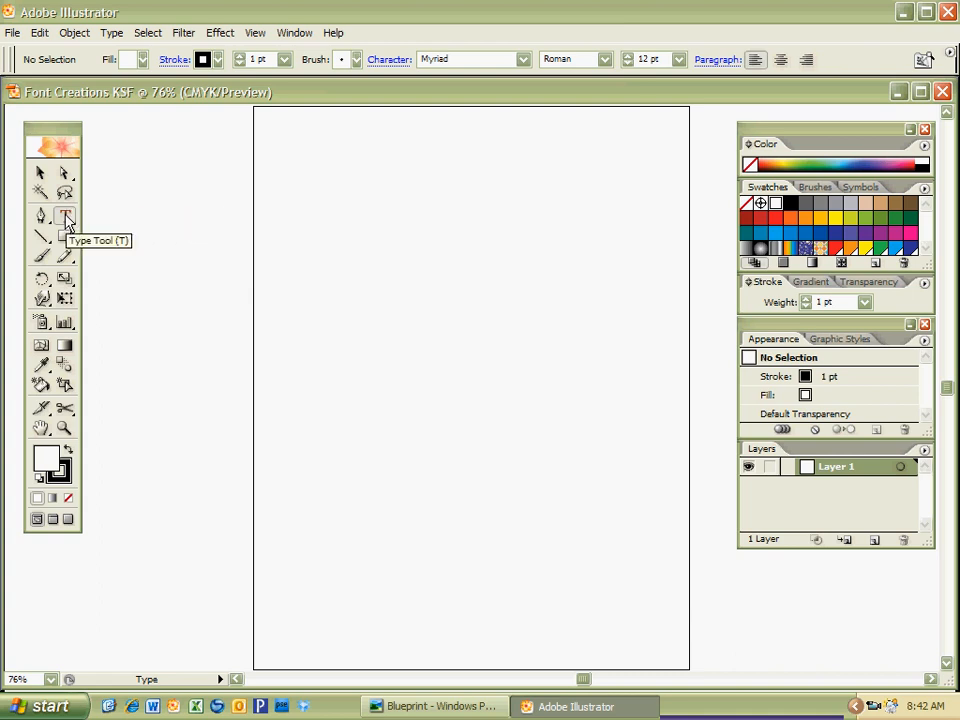
mouse_move(64, 236)
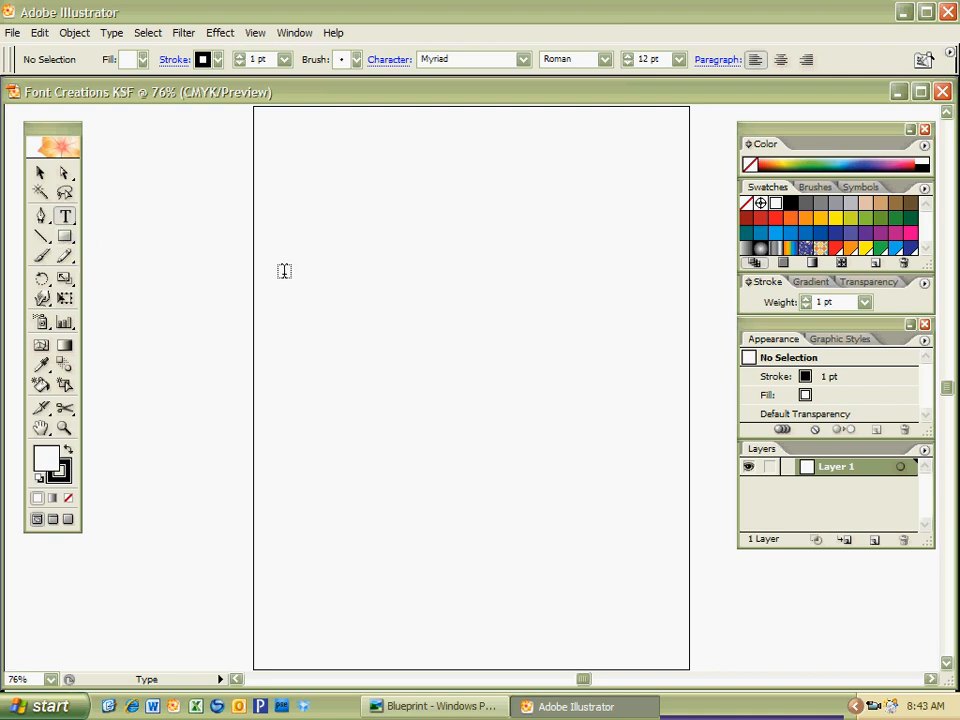
mouse_move(302, 326)
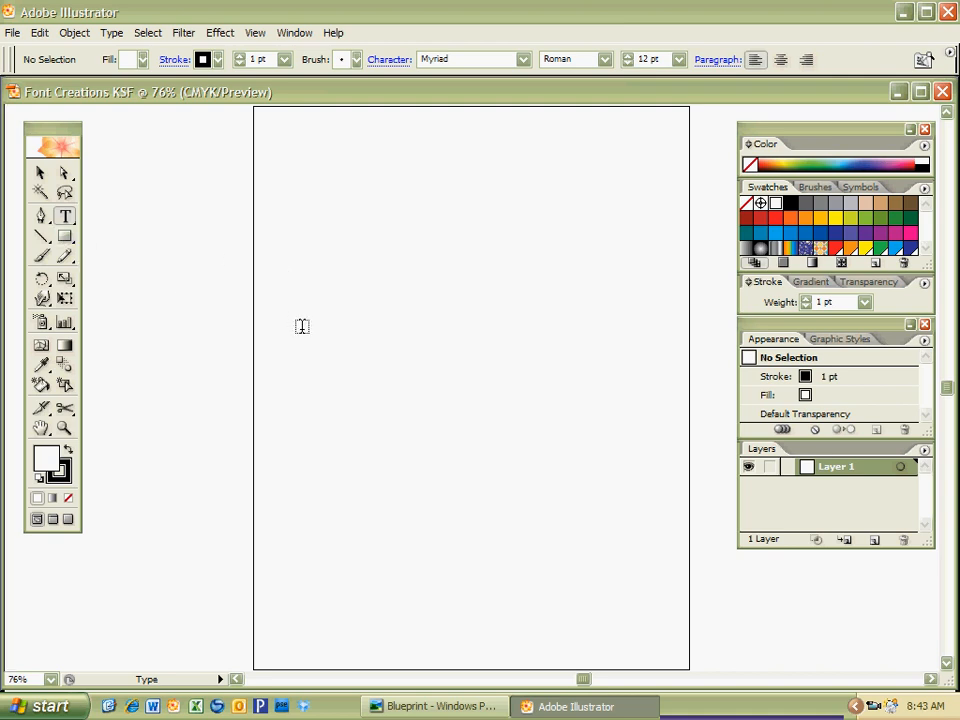
mouse_move(366, 310)
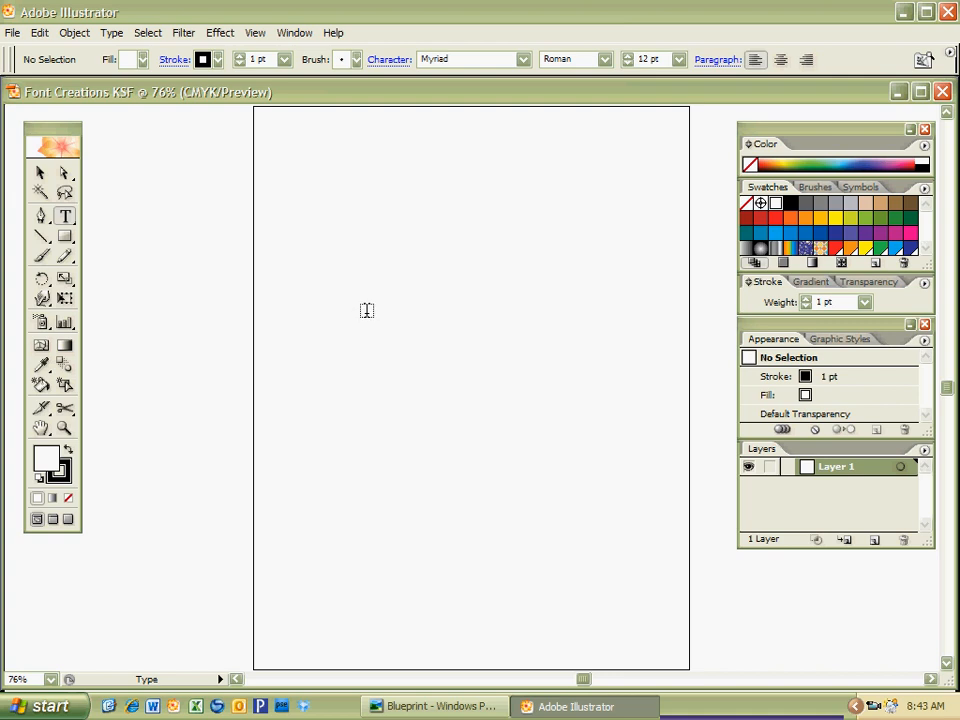
mouse_move(364, 308)
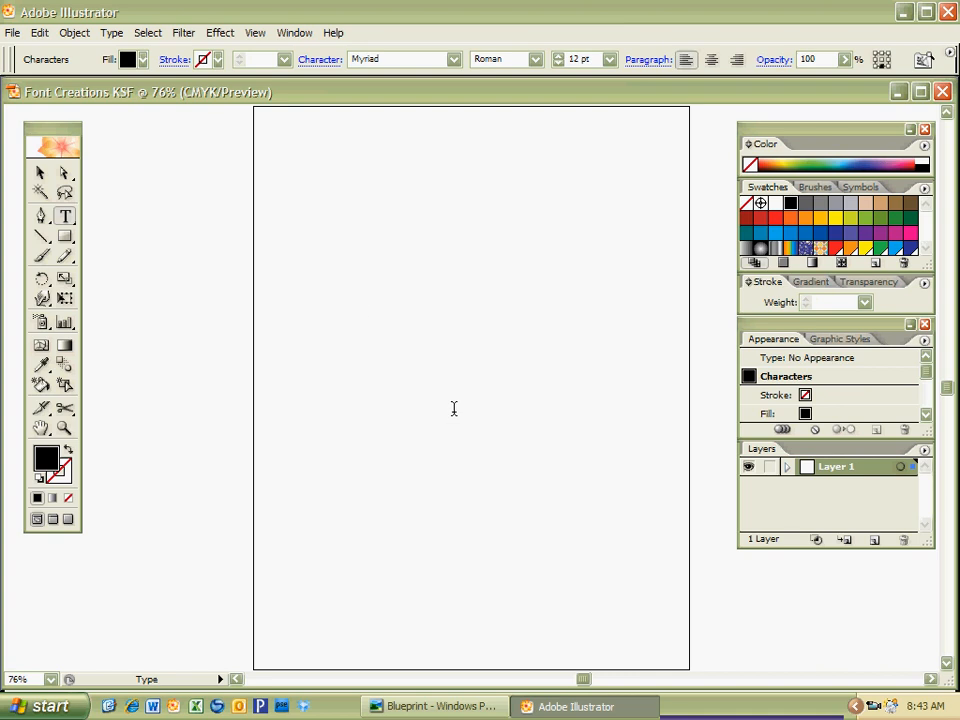
mouse_move(450, 400)
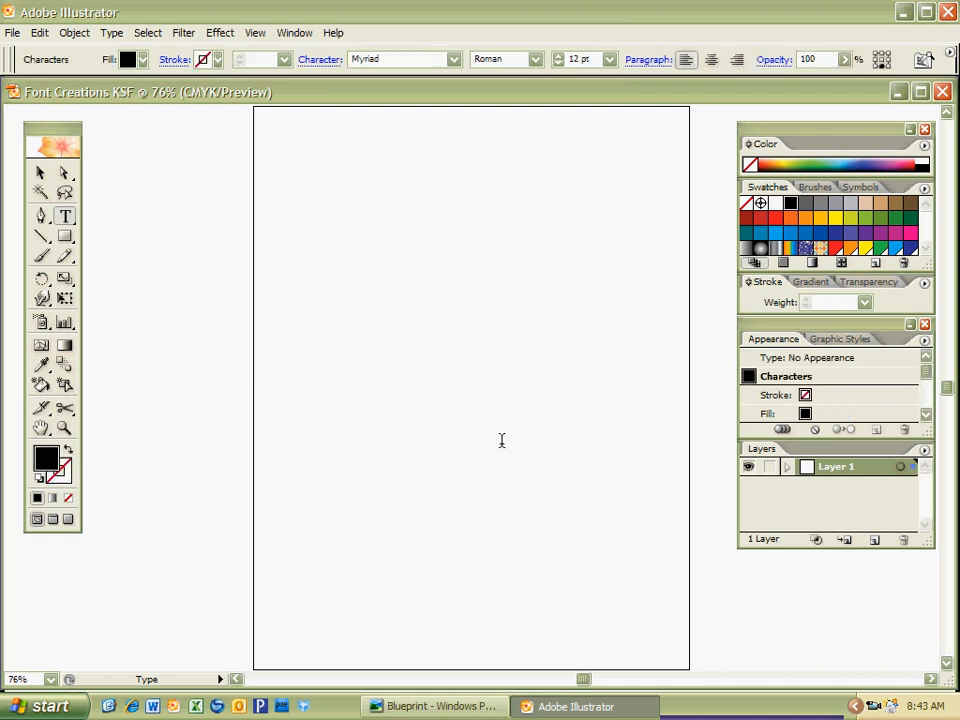
mouse_move(464, 544)
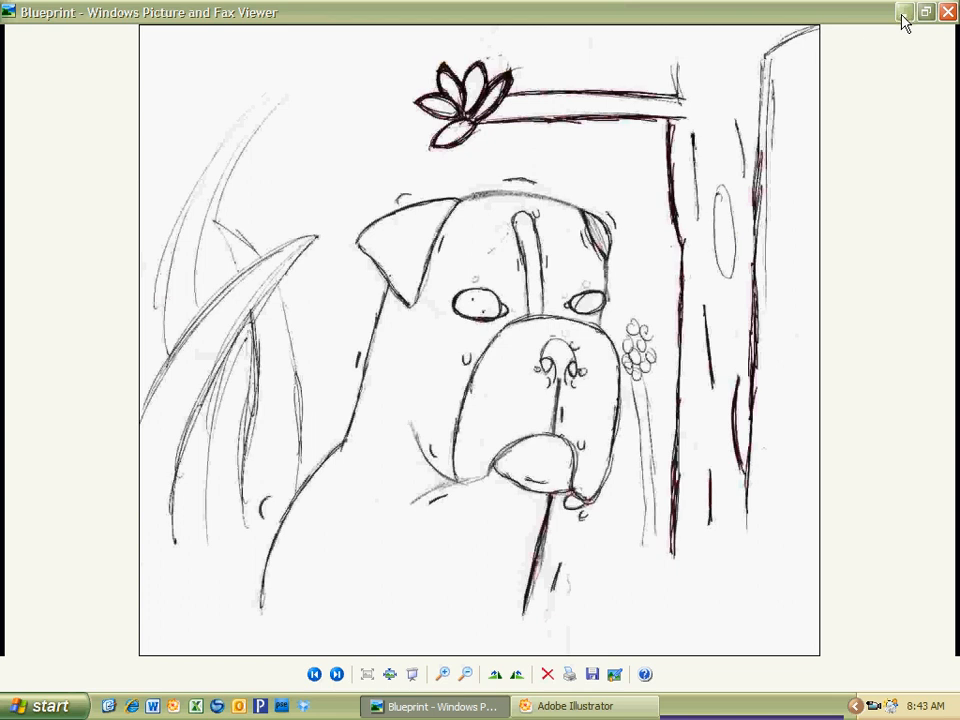
Step: Place a lowercase letter o as a text object near the top of the artboard
left_click(576, 706)
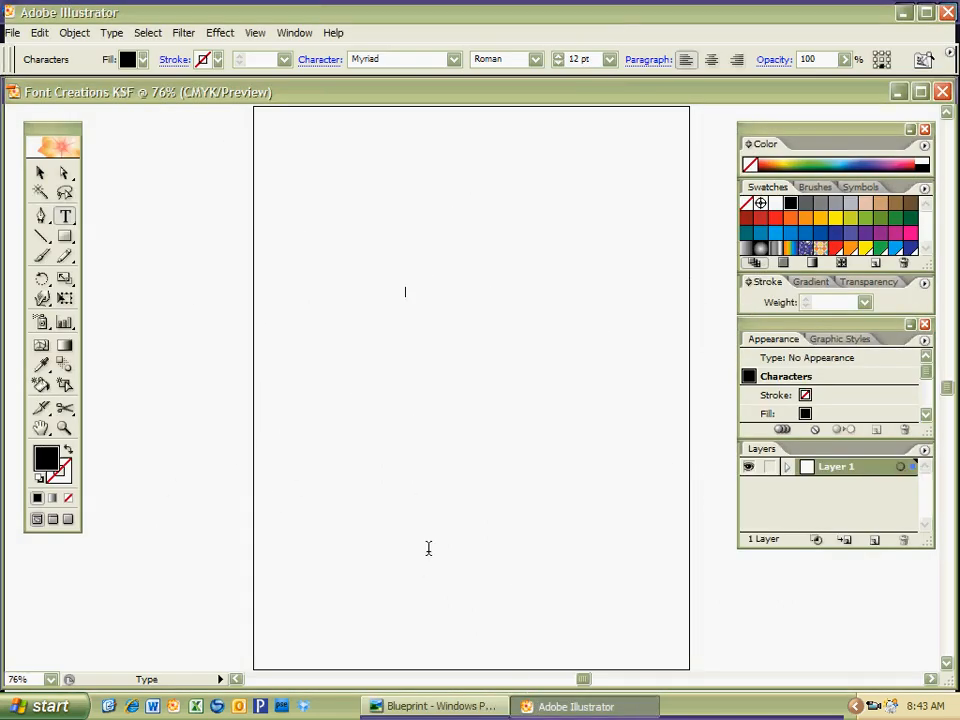
type("o")
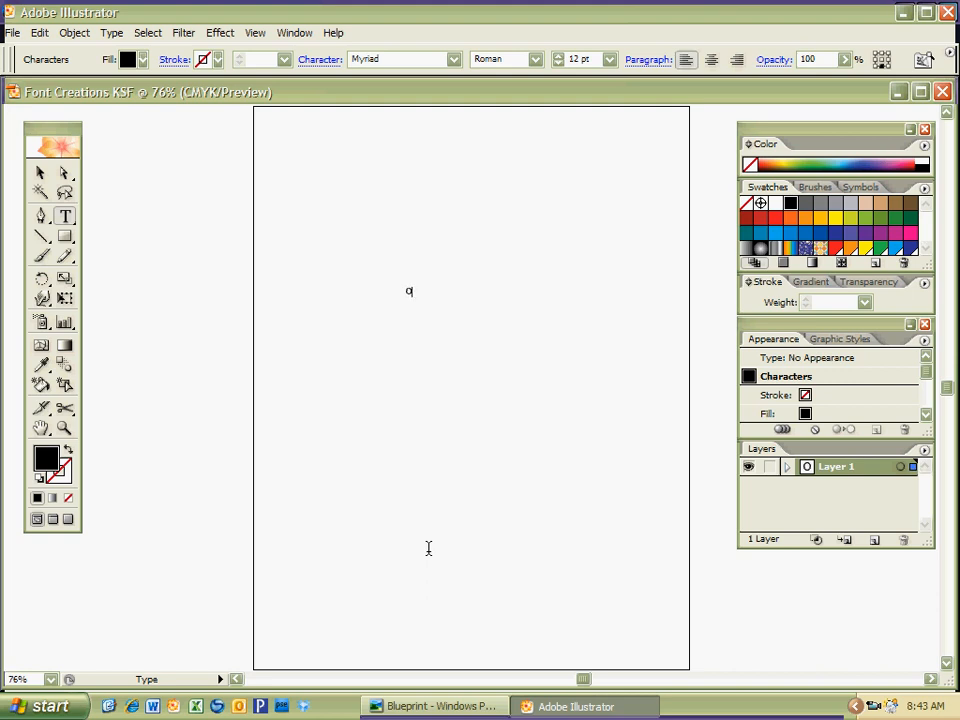
mouse_move(352, 444)
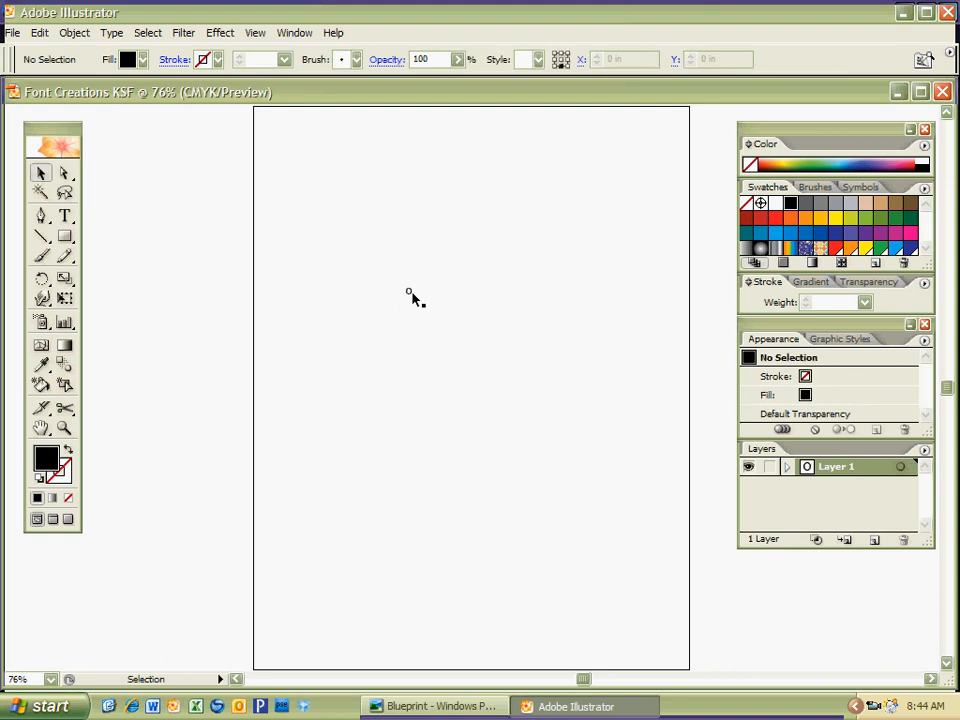
Step: Scale the selected o up to about 76 pt into a wide oval, checking it against the sketch
left_click(408, 292)
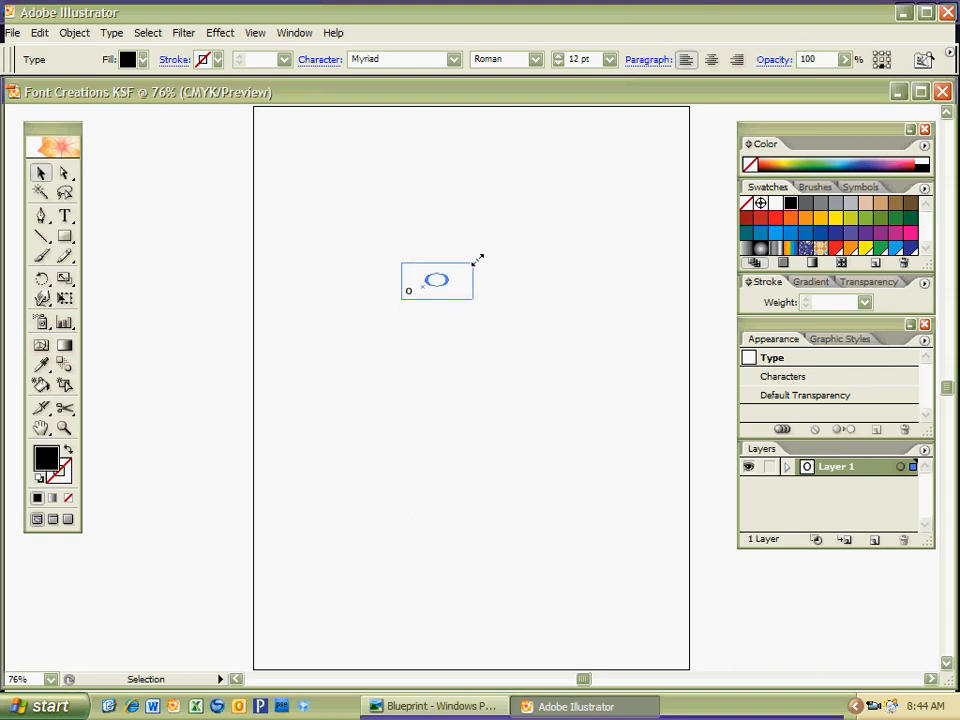
left_click_drag(478, 262, 540, 222)
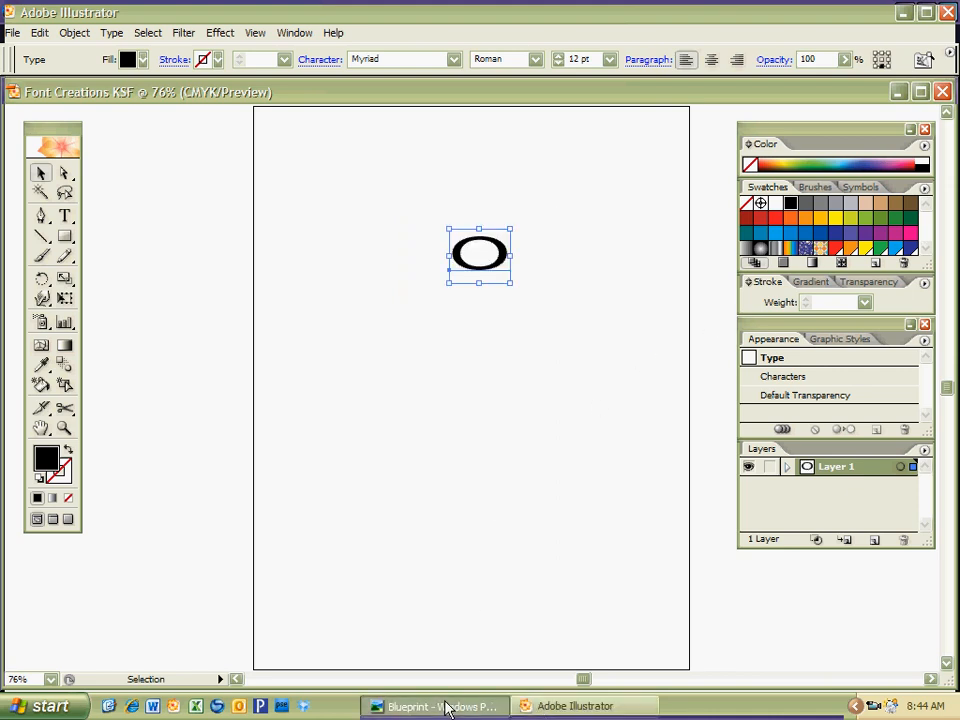
left_click(436, 706)
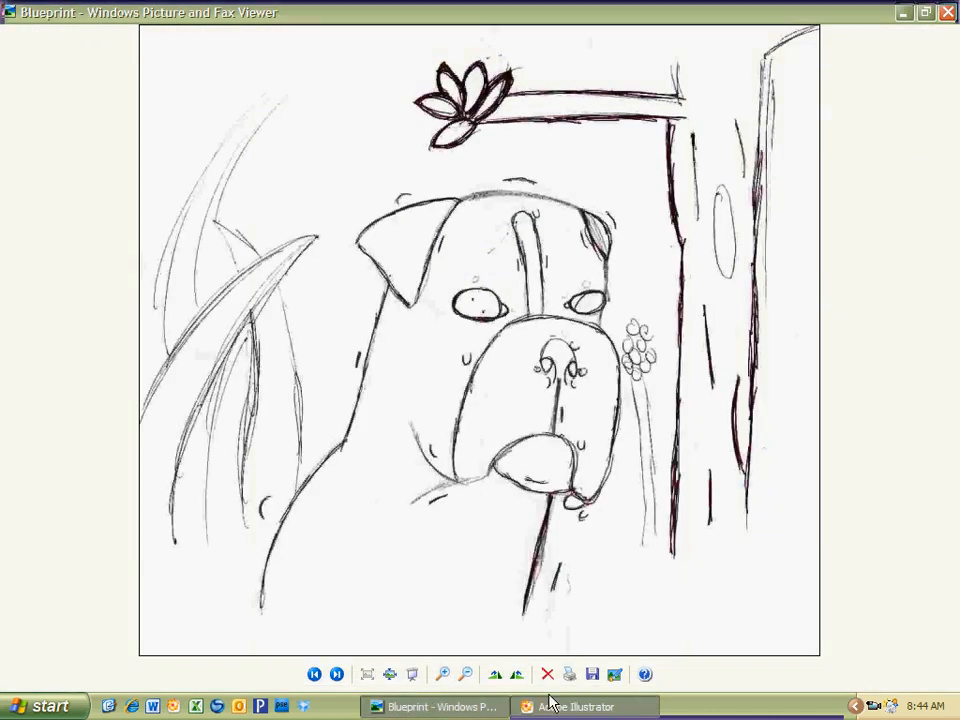
left_click(584, 708)
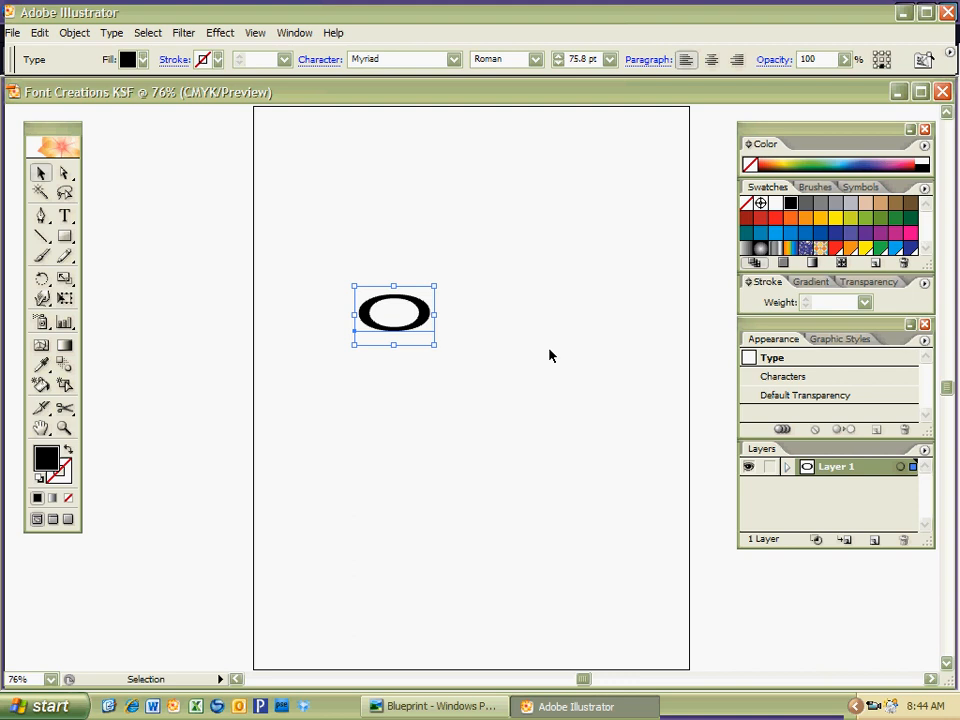
mouse_move(500, 518)
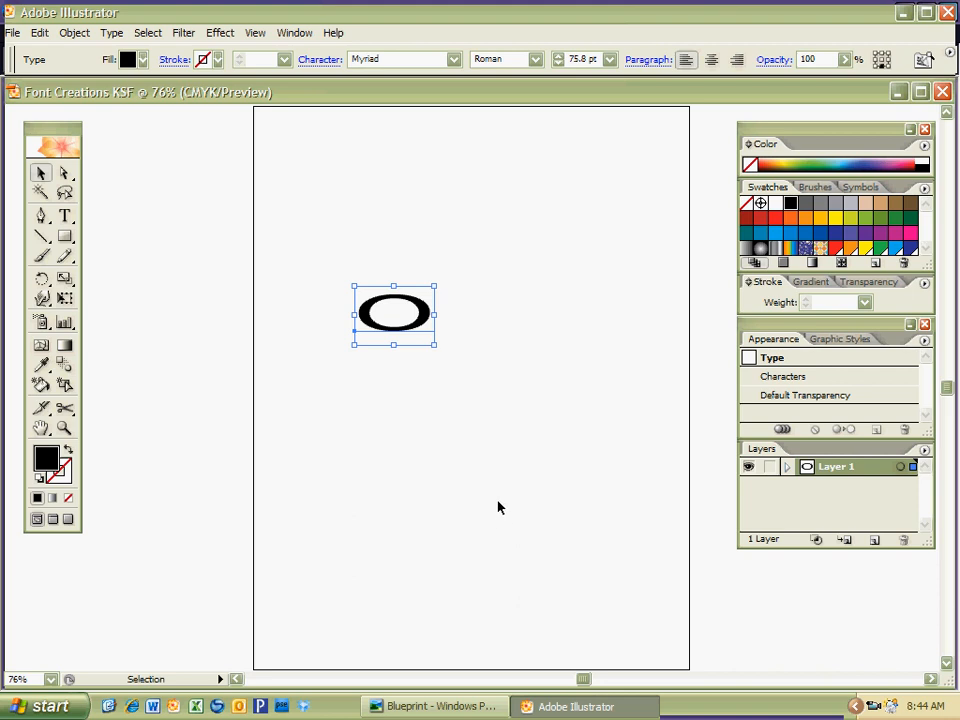
left_click(434, 706)
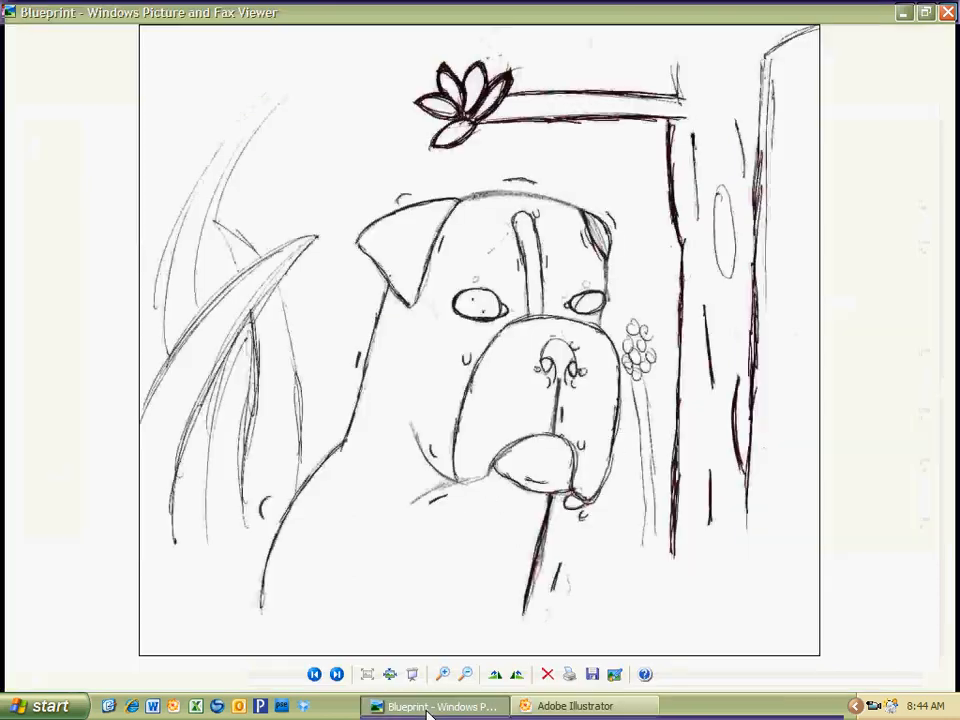
left_click(584, 706)
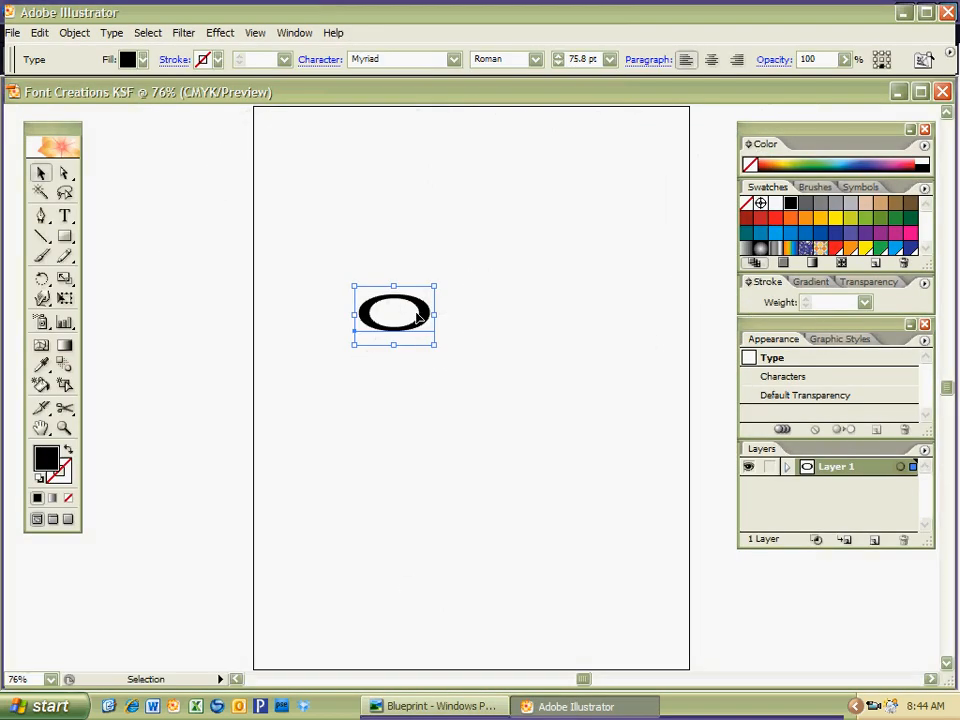
Step: Try Castellar and Cambria Math on the O, settle on Adobe Caslon Pro Regular, then deselect it
right_click(396, 316)
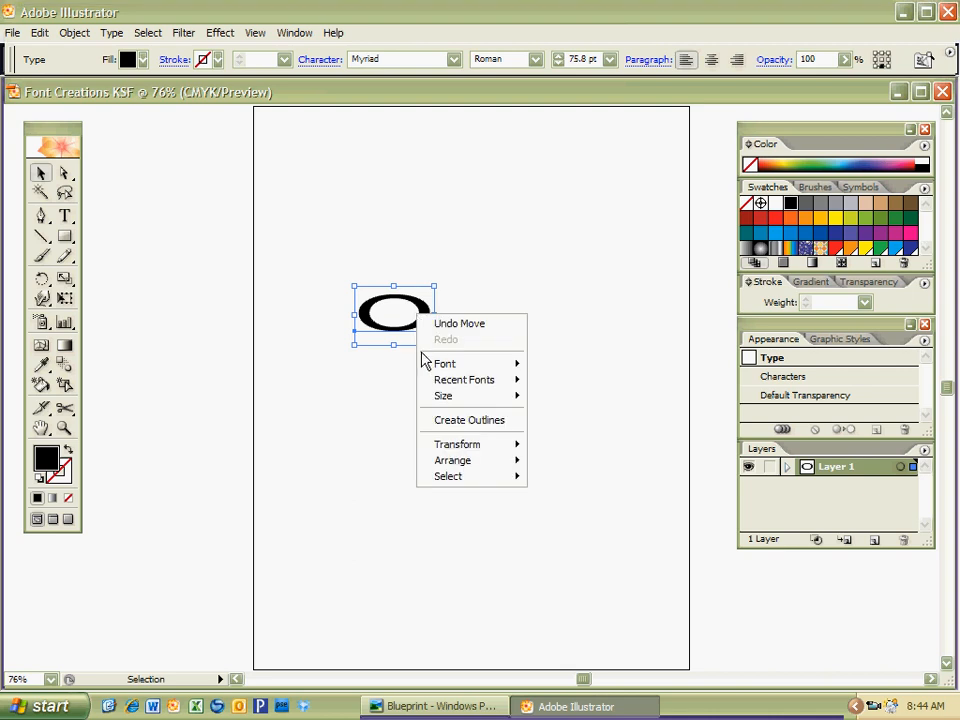
left_click(444, 364)
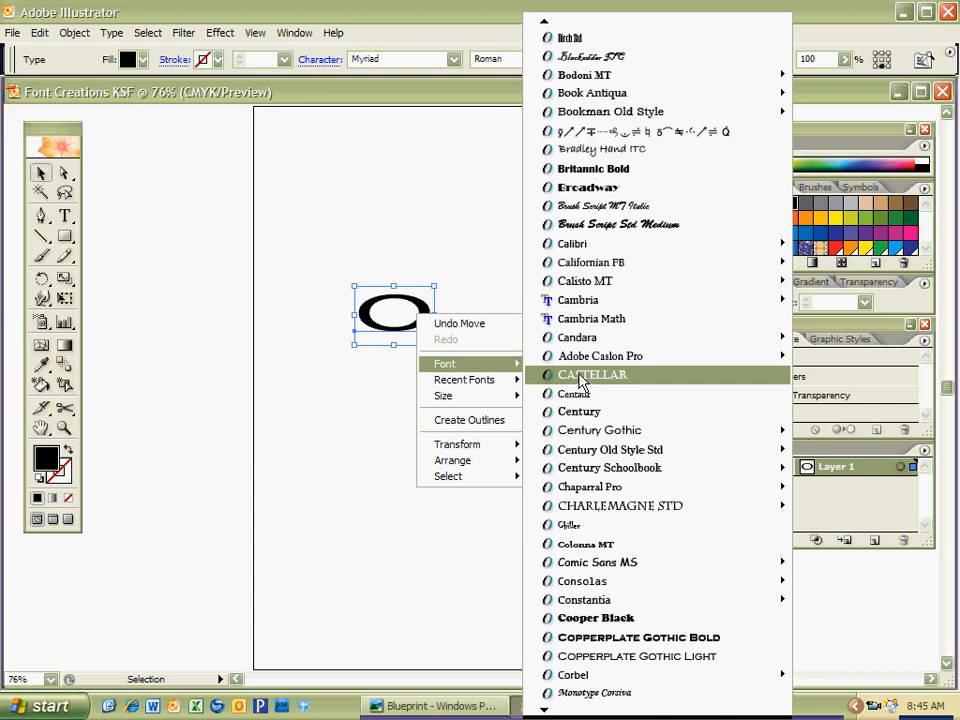
left_click(592, 374)
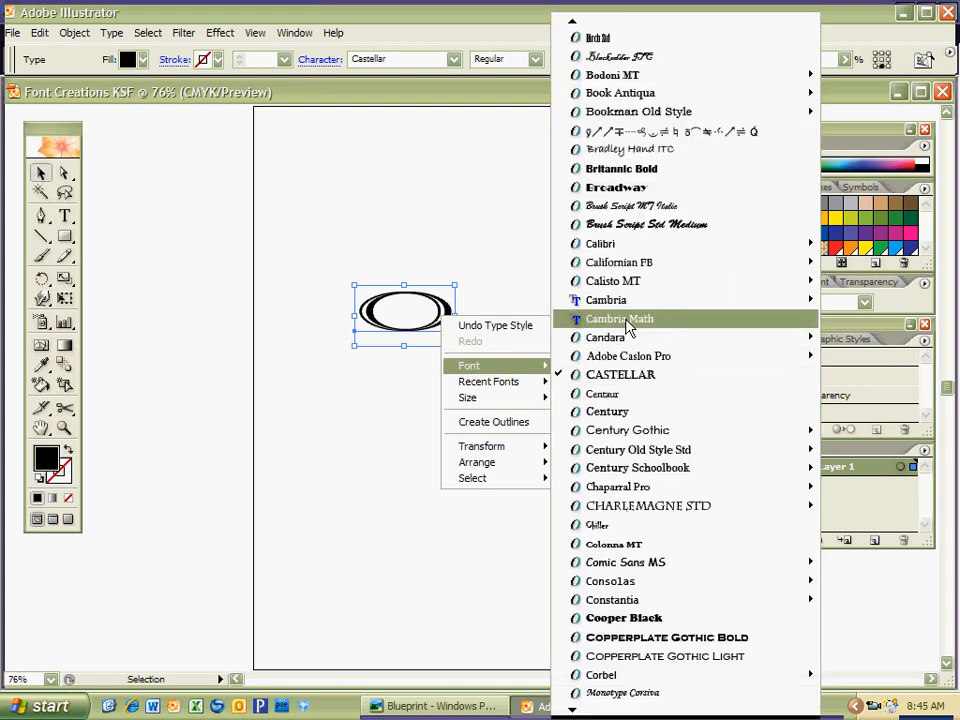
left_click(618, 318)
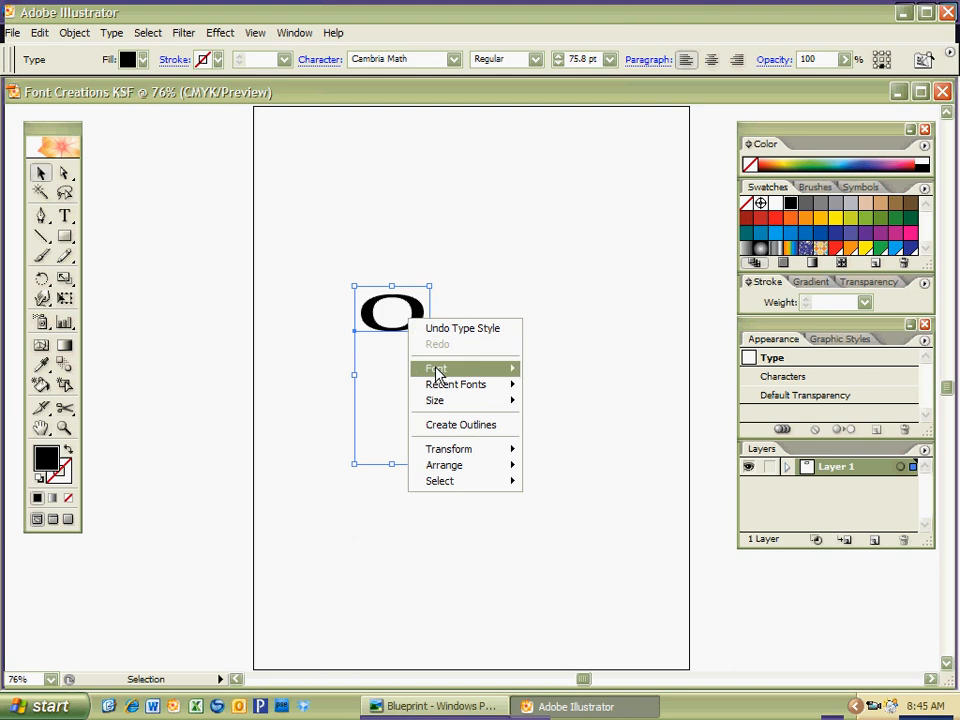
left_click(436, 368)
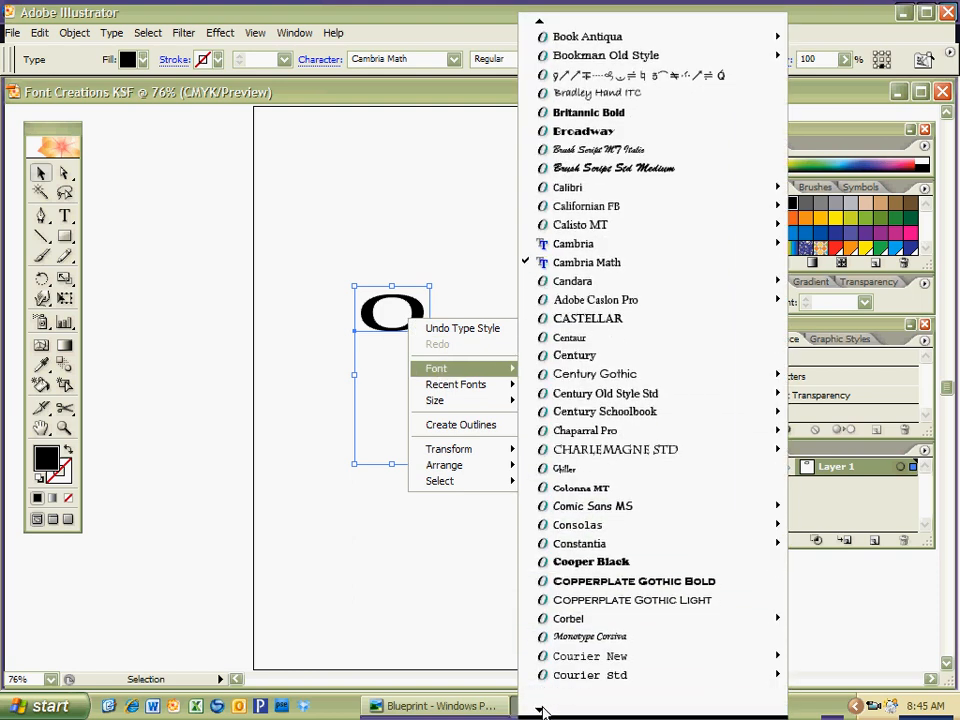
scroll("down", 3)
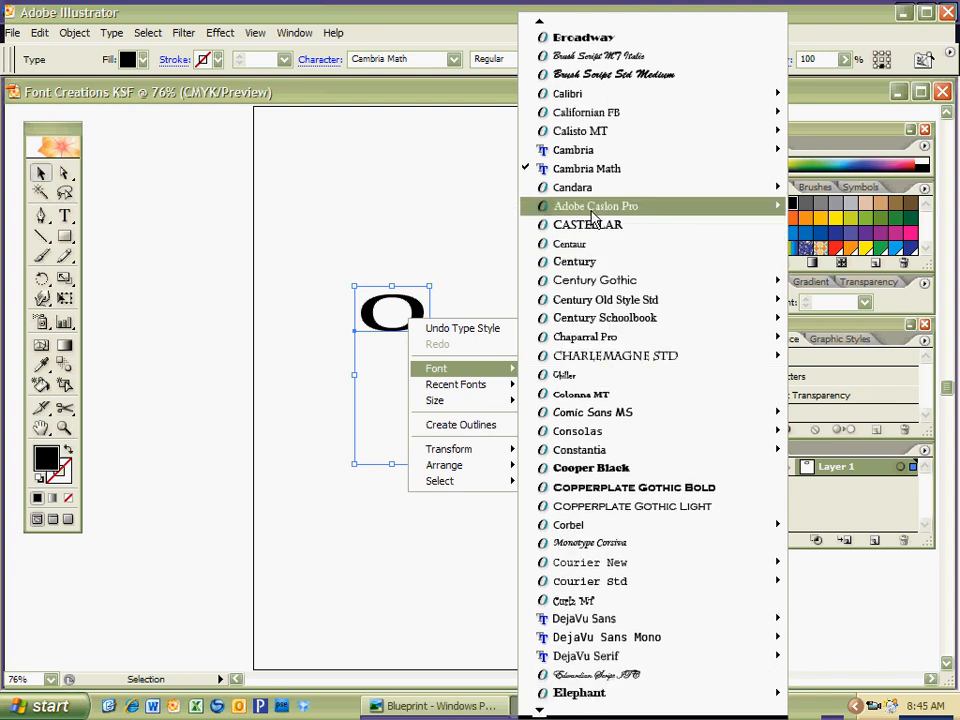
mouse_move(596, 206)
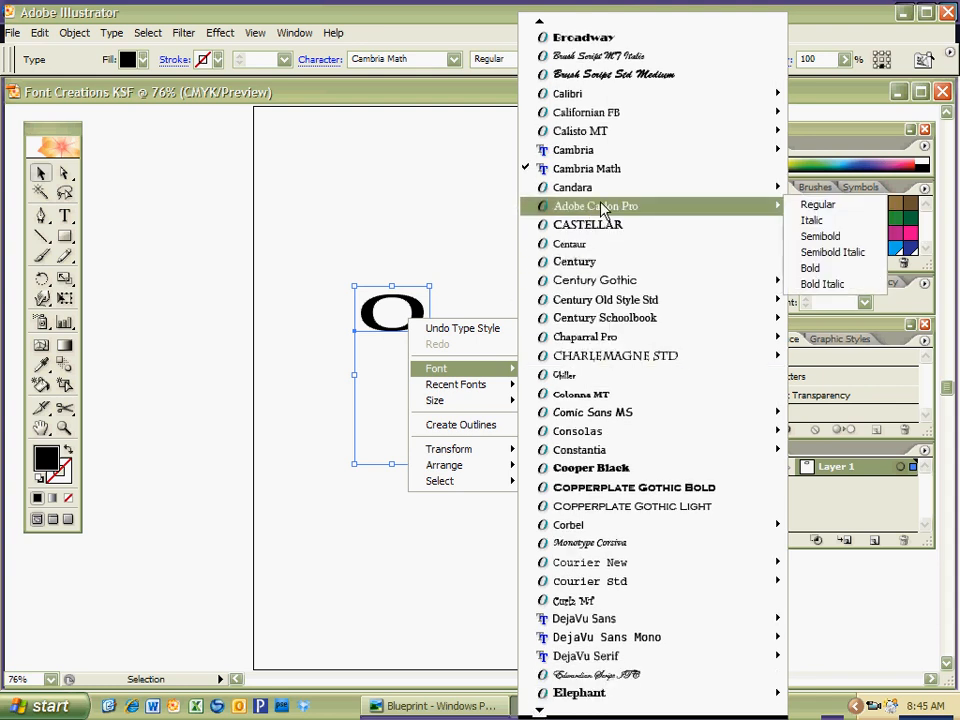
left_click(596, 206)
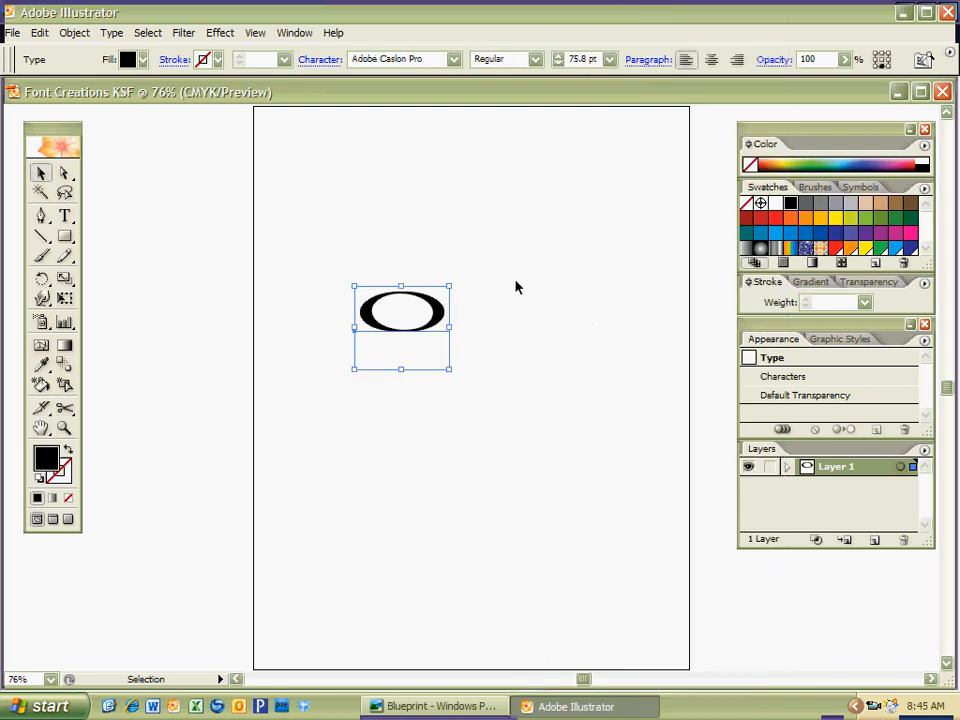
left_click(488, 588)
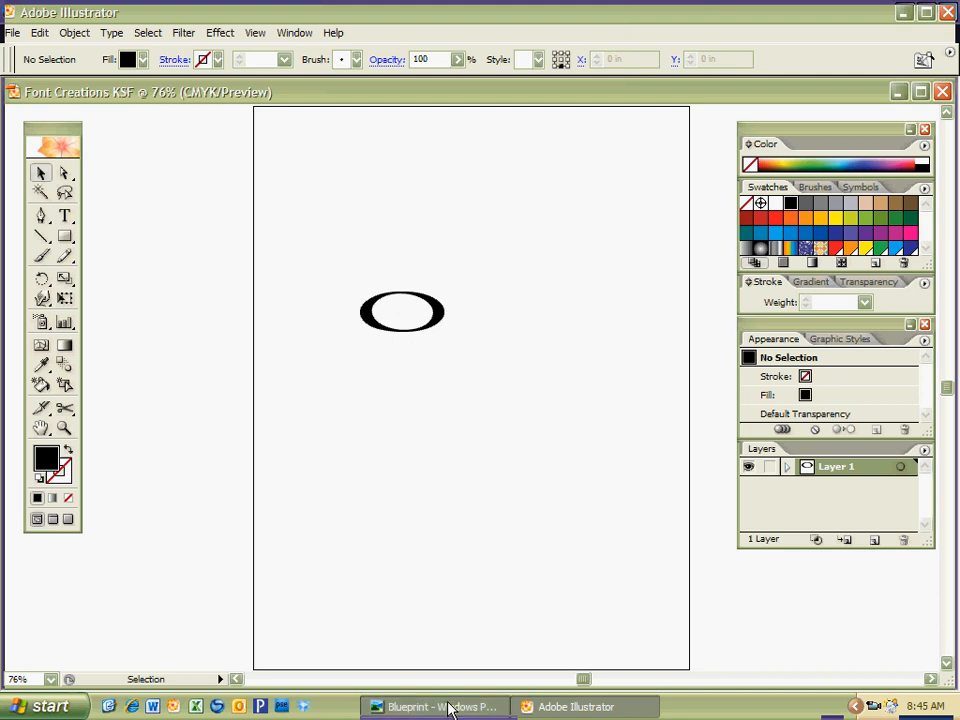
Step: Add a capital U in the Myriad font to the right of the O, spelling OU
left_click(436, 708)
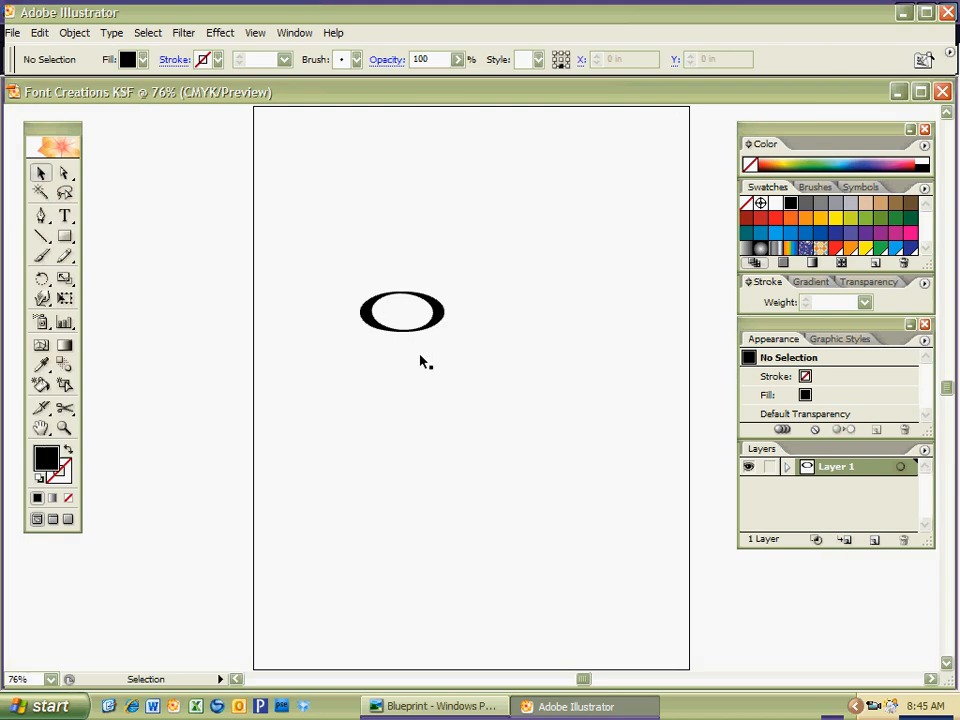
mouse_move(376, 414)
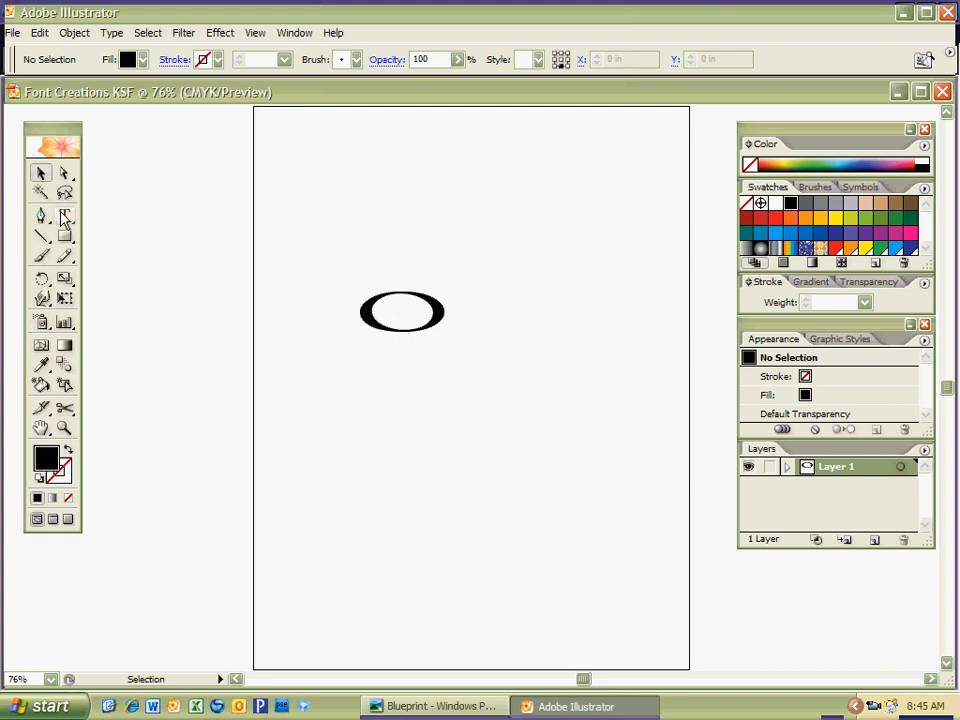
left_click(40, 214)
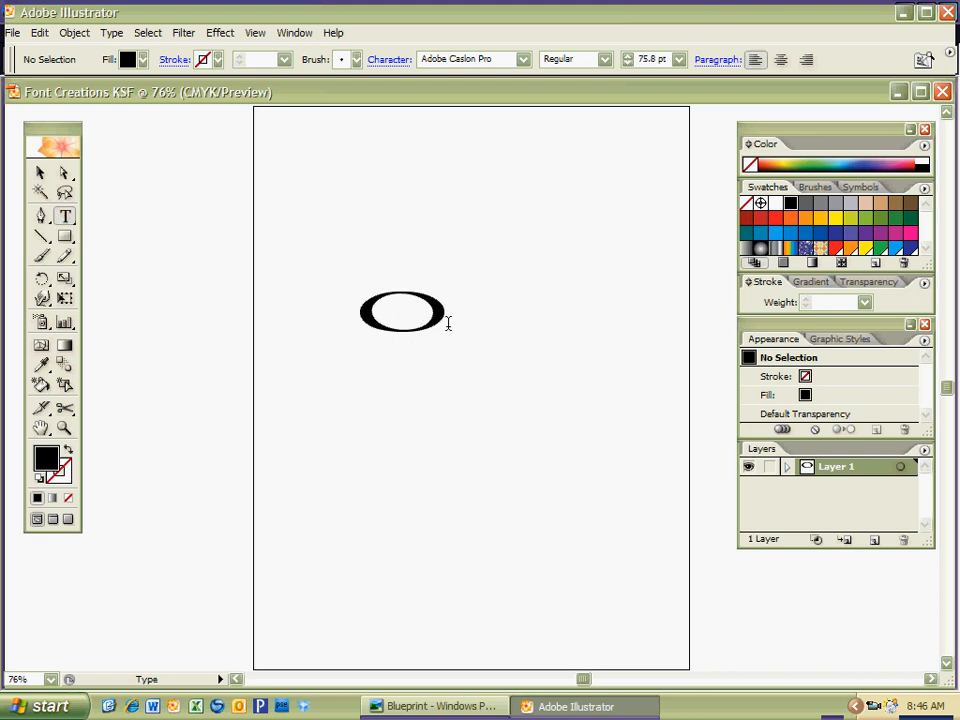
mouse_move(440, 324)
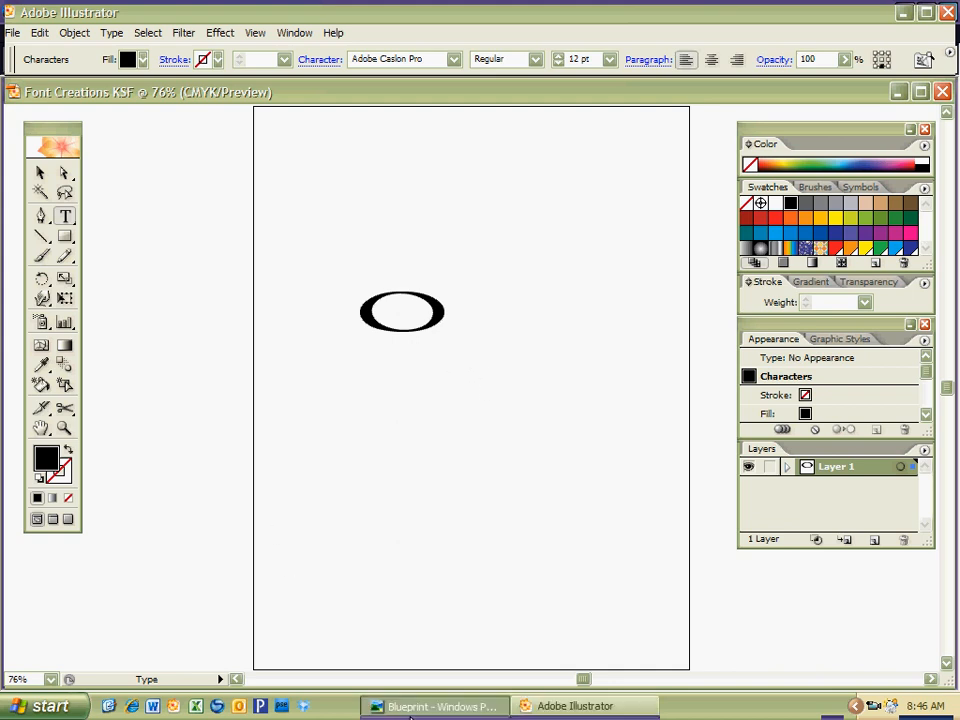
left_click(432, 706)
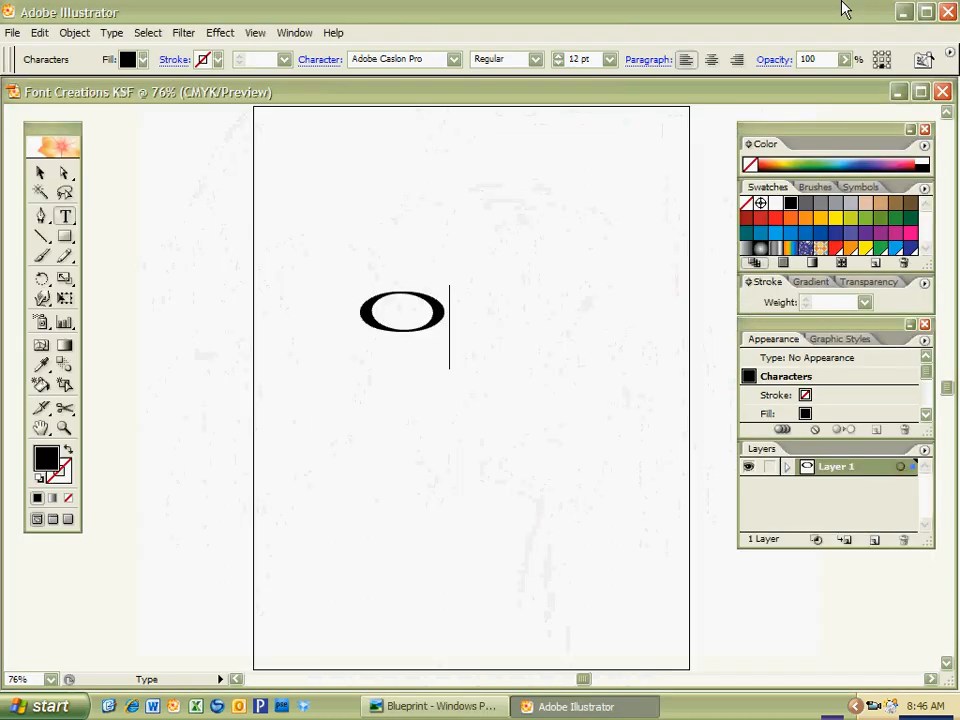
type("U")
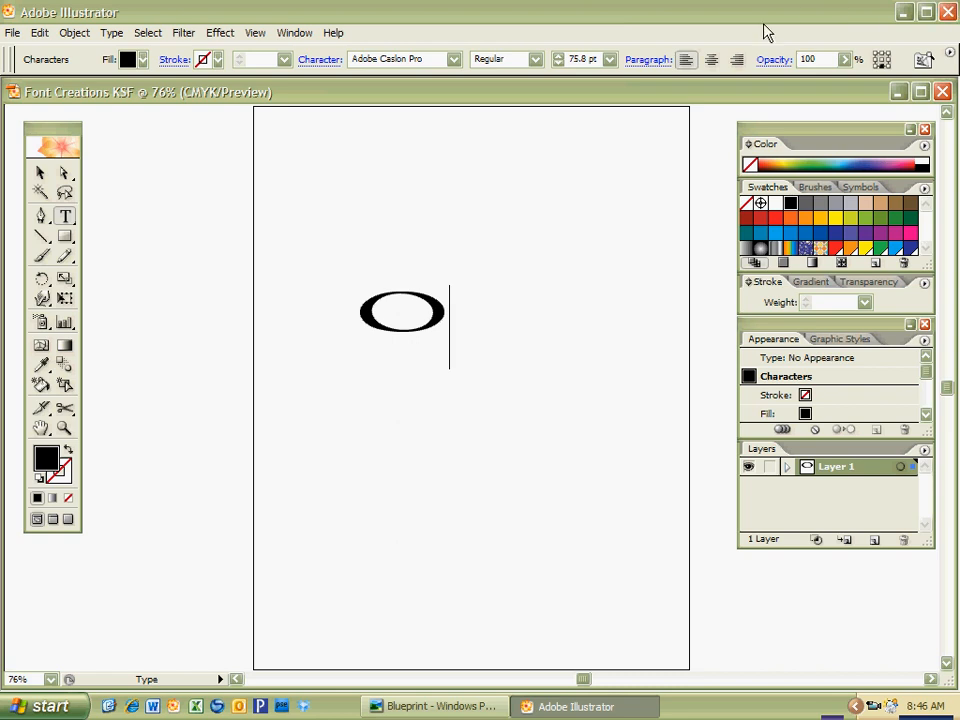
left_click(454, 60)
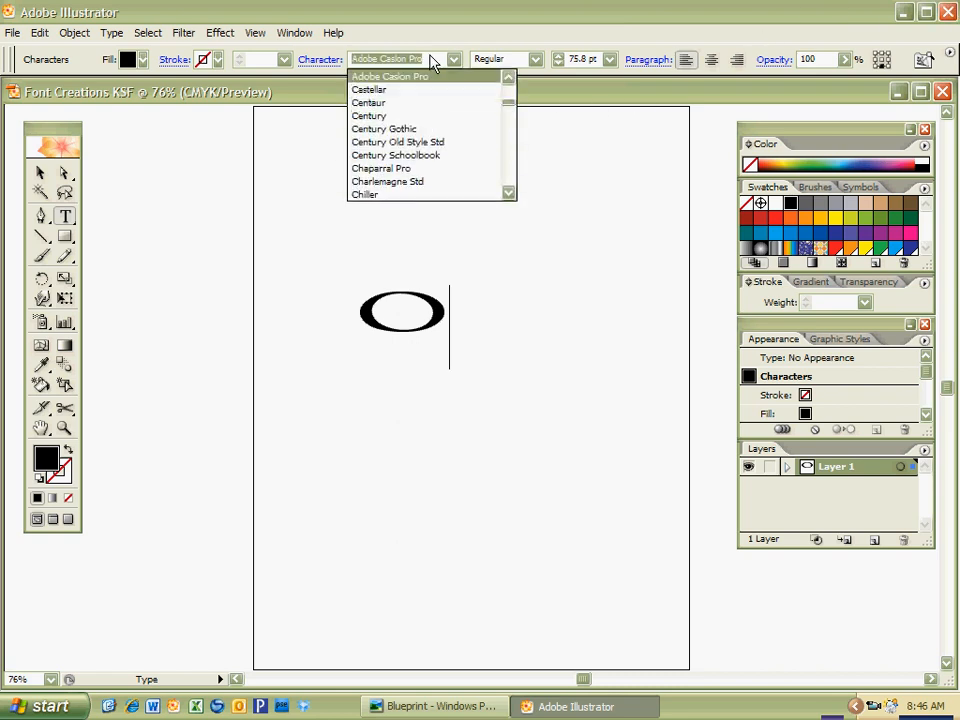
type("Myriad")
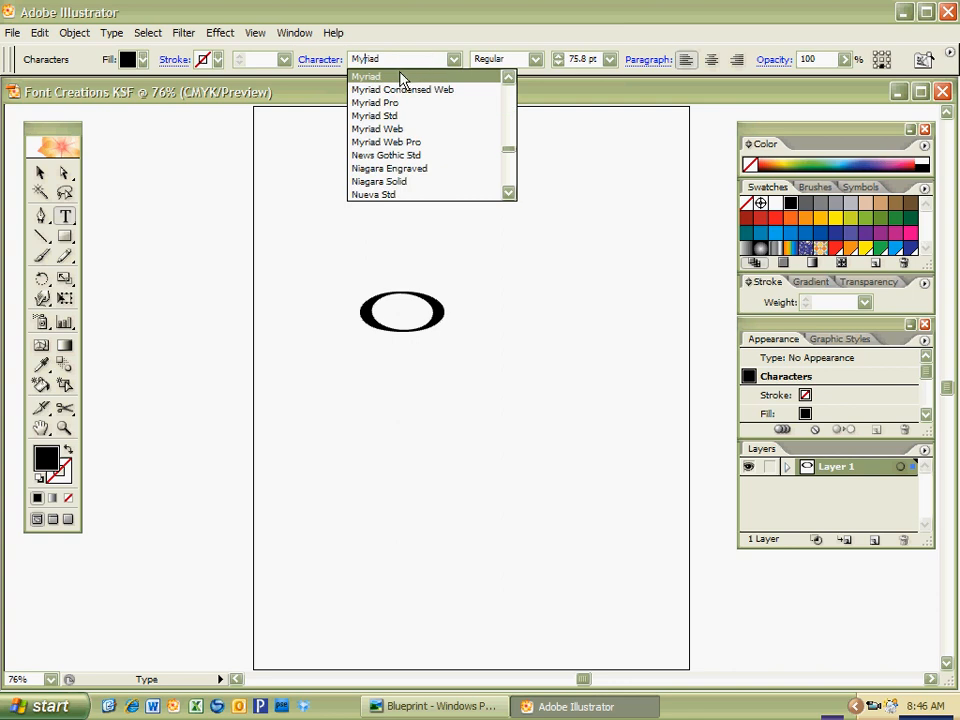
type("u")
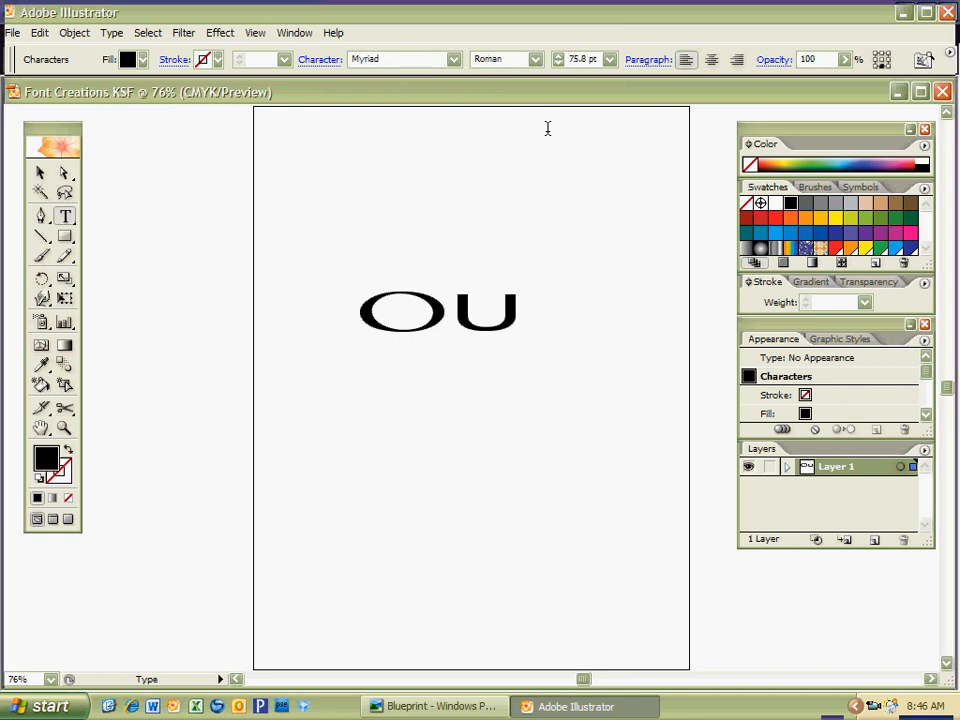
left_click(524, 328)
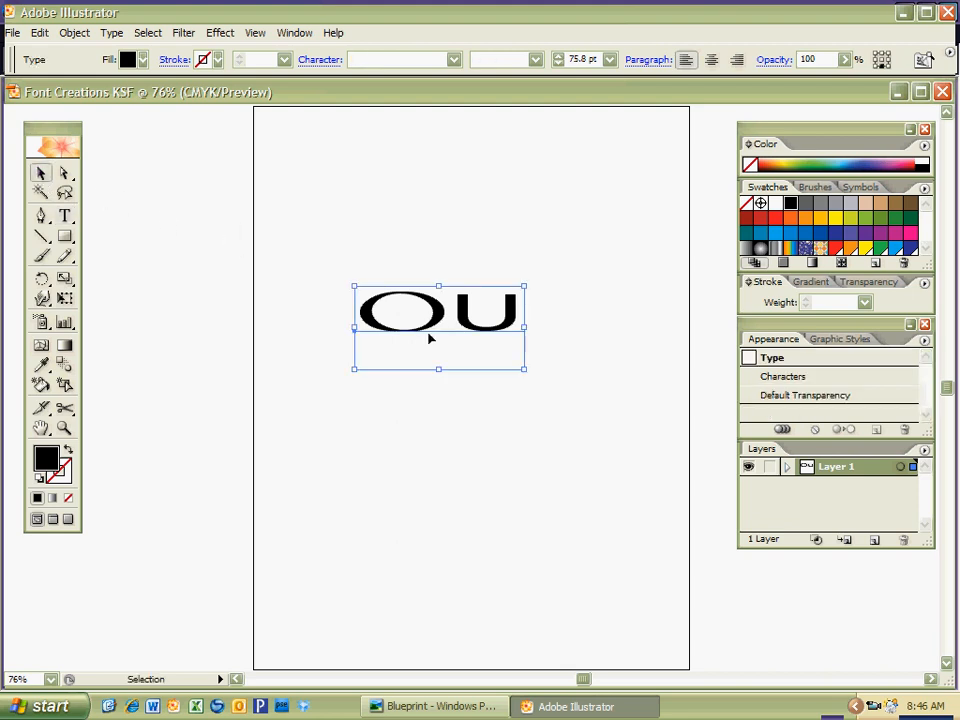
Step: Select the O and U lettering and convert it to outline shapes
left_click_drag(436, 320, 424, 350)
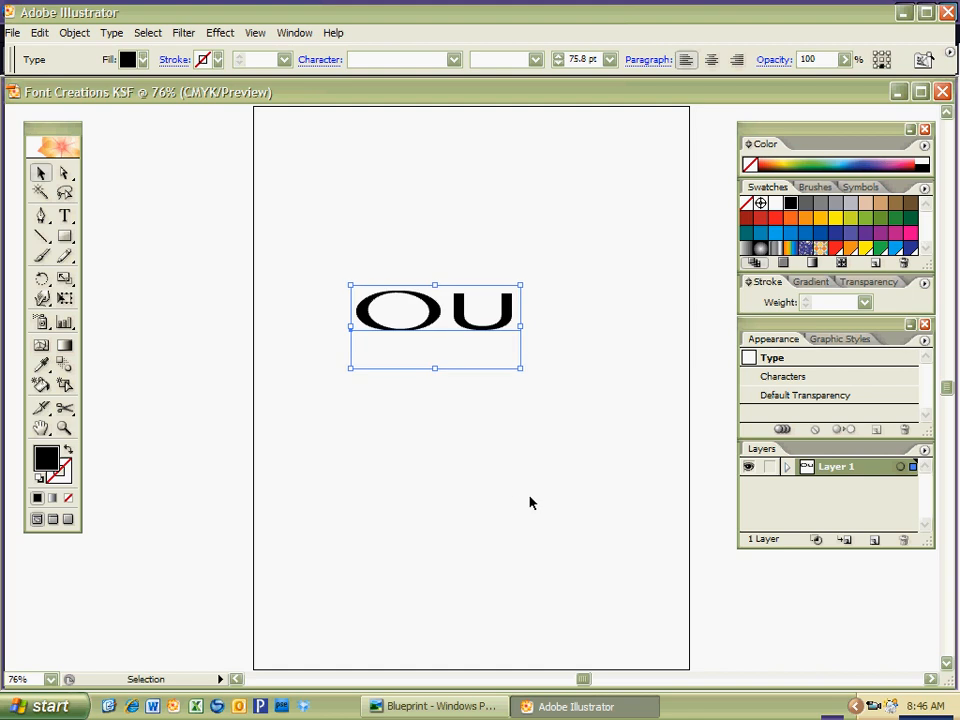
mouse_move(462, 324)
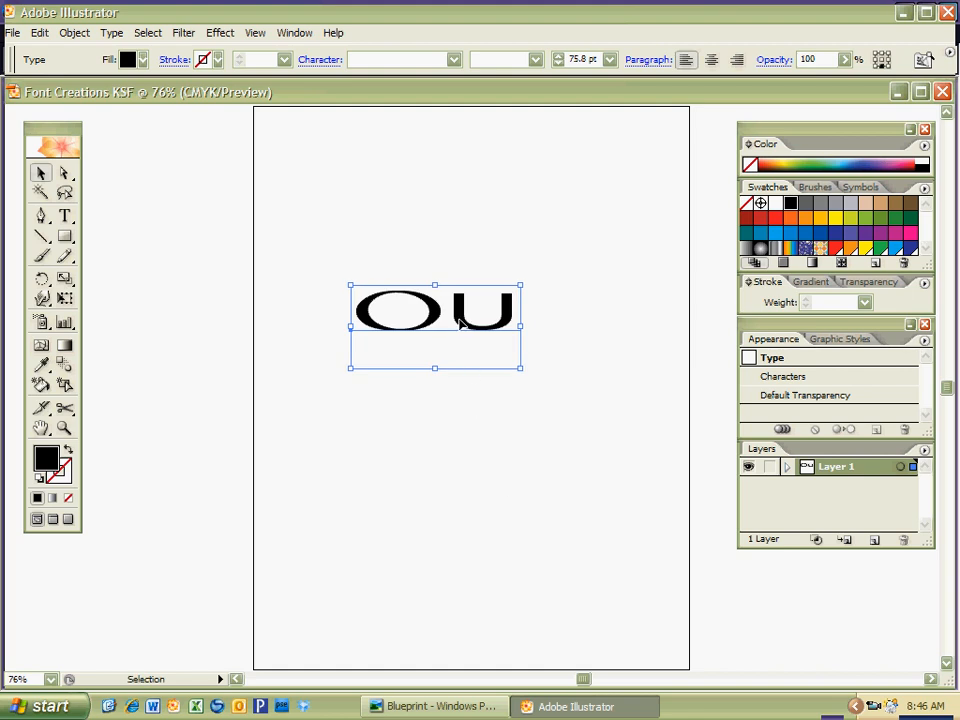
right_click(460, 320)
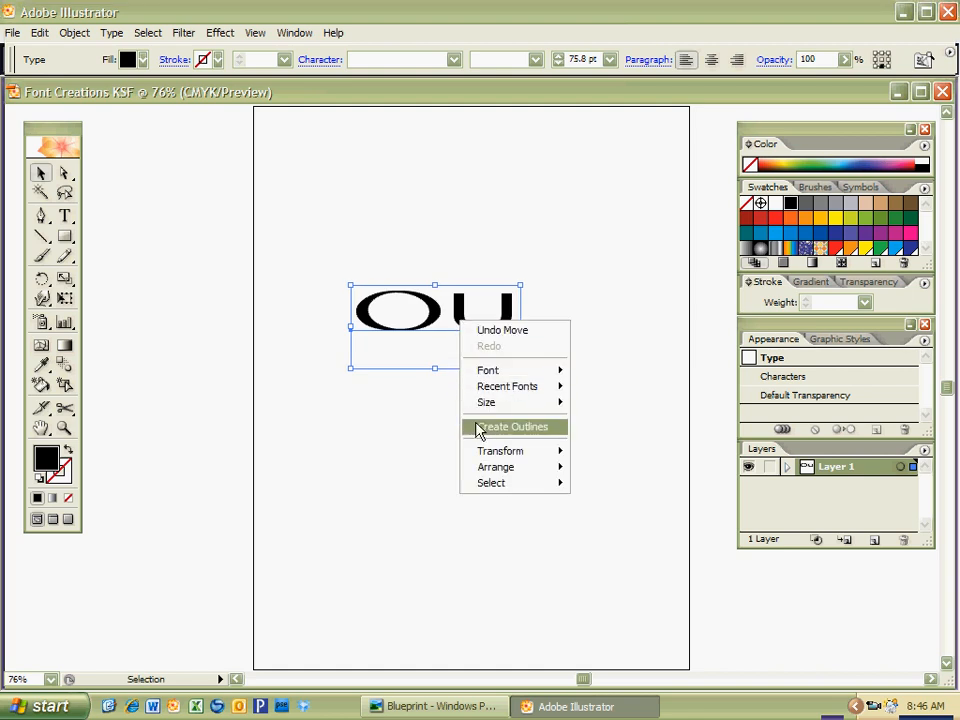
left_click(514, 428)
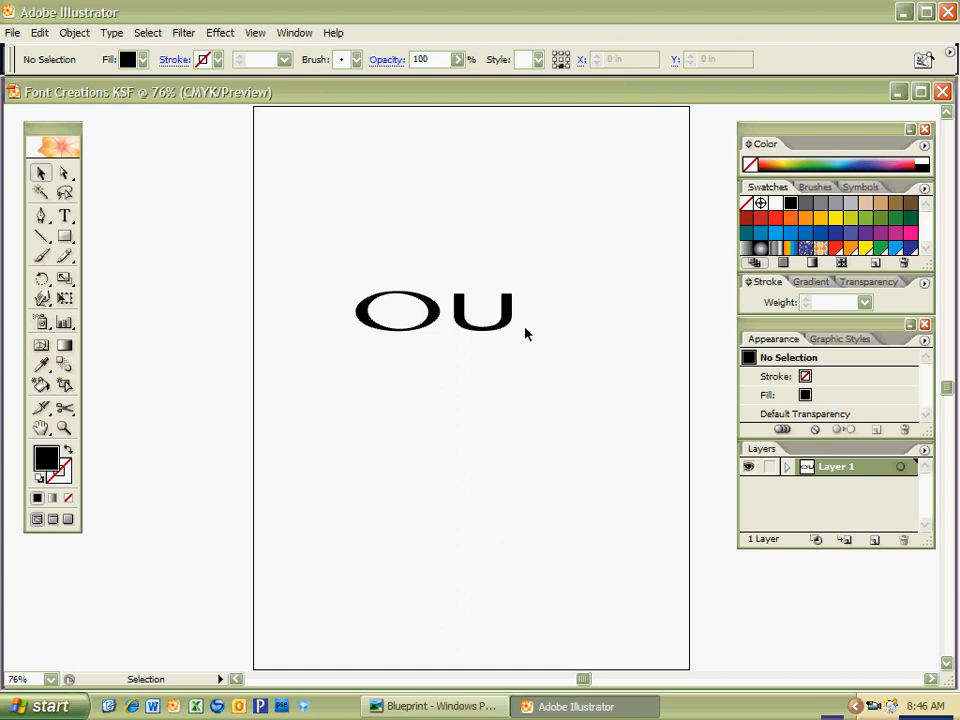
Step: Move the U outline down below the O and select it on its own
left_click_drag(490, 310, 420, 378)
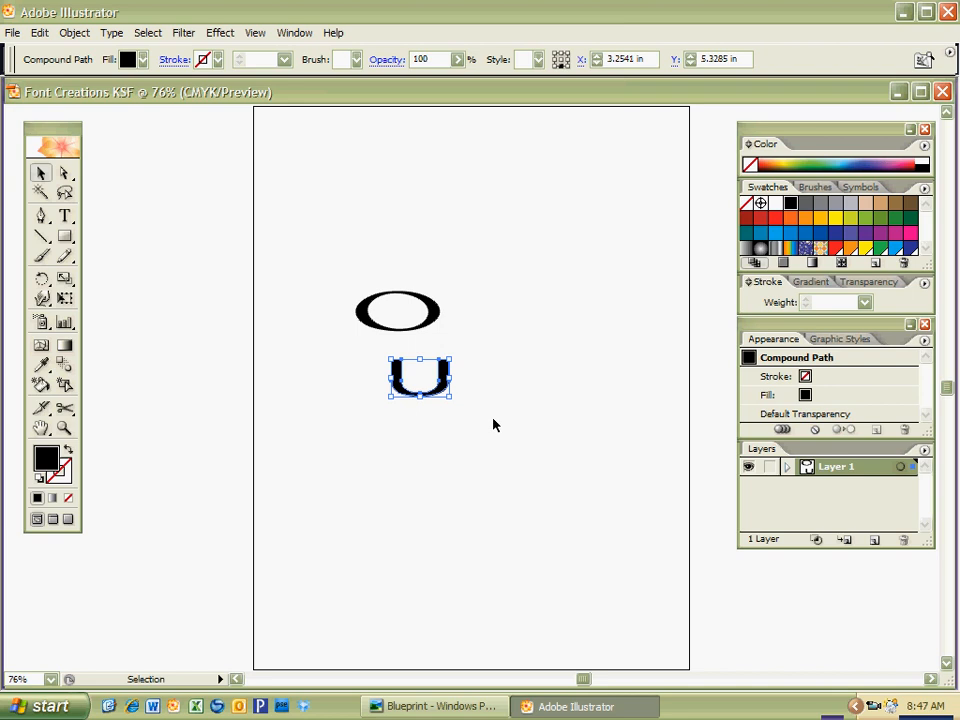
mouse_move(476, 358)
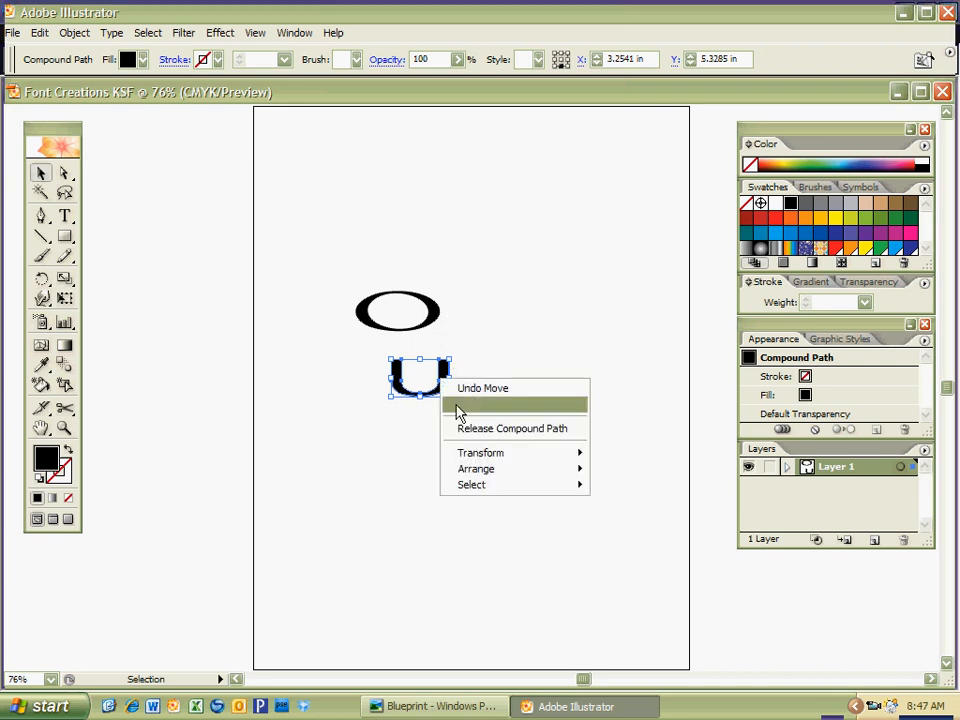
mouse_move(470, 412)
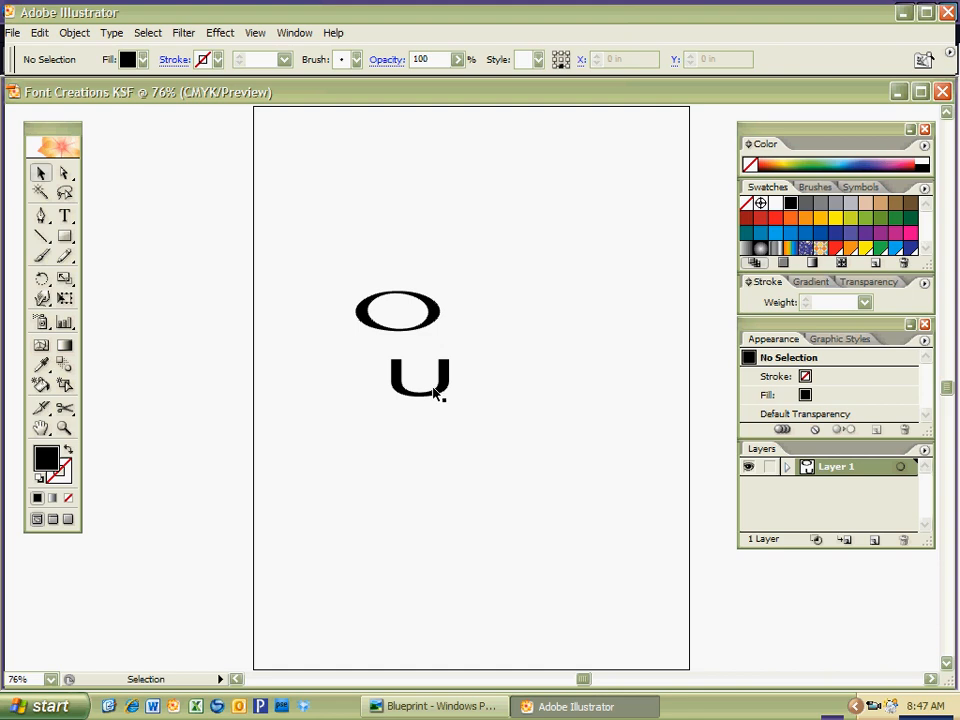
left_click(420, 378)
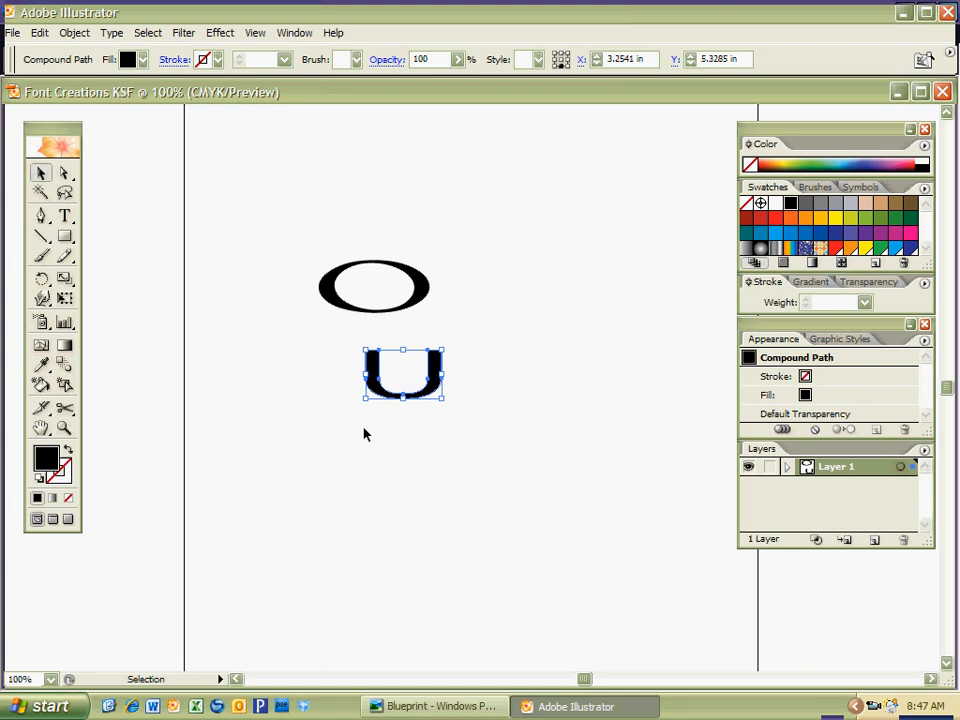
Step: Type a fresh U beside the O with the Type tool, then bring up the dog sketch reference
left_click_drag(404, 376, 488, 288)
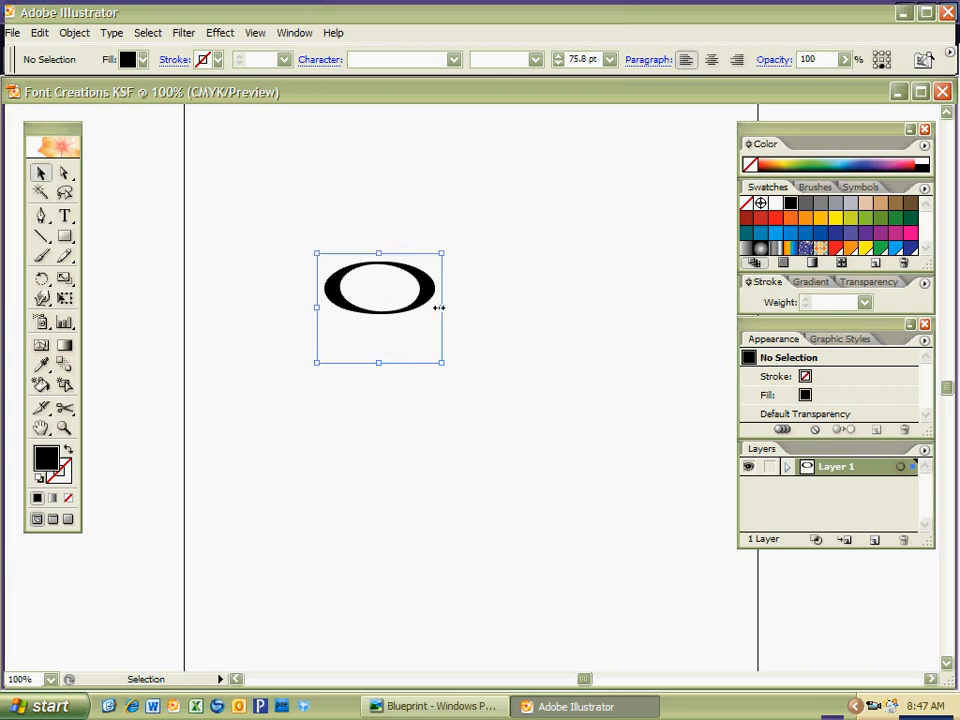
left_click(64, 216)
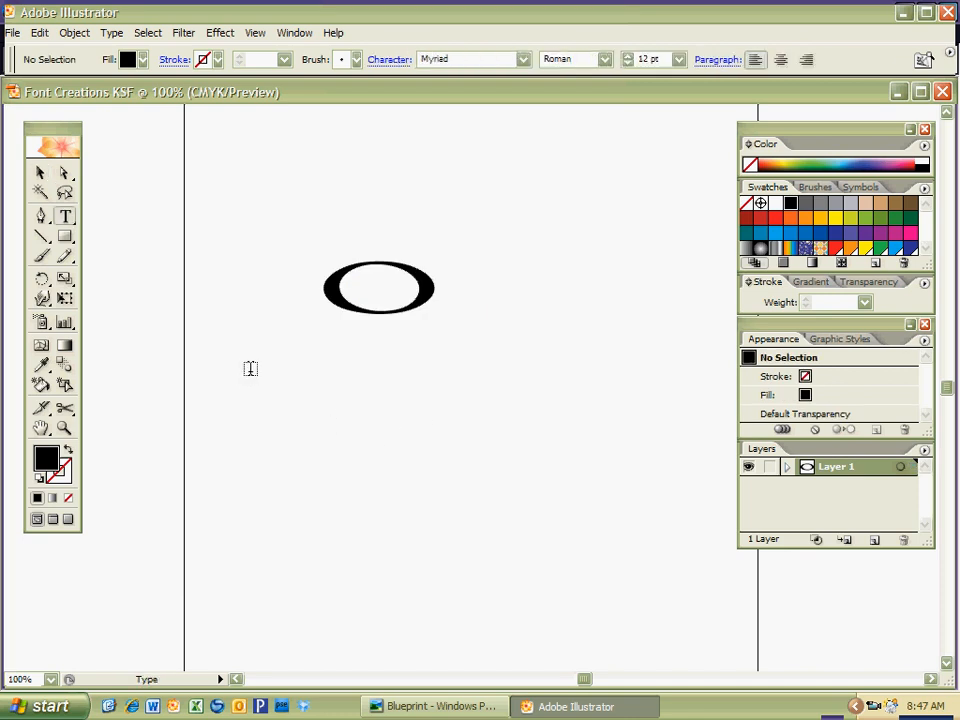
left_click(456, 308)
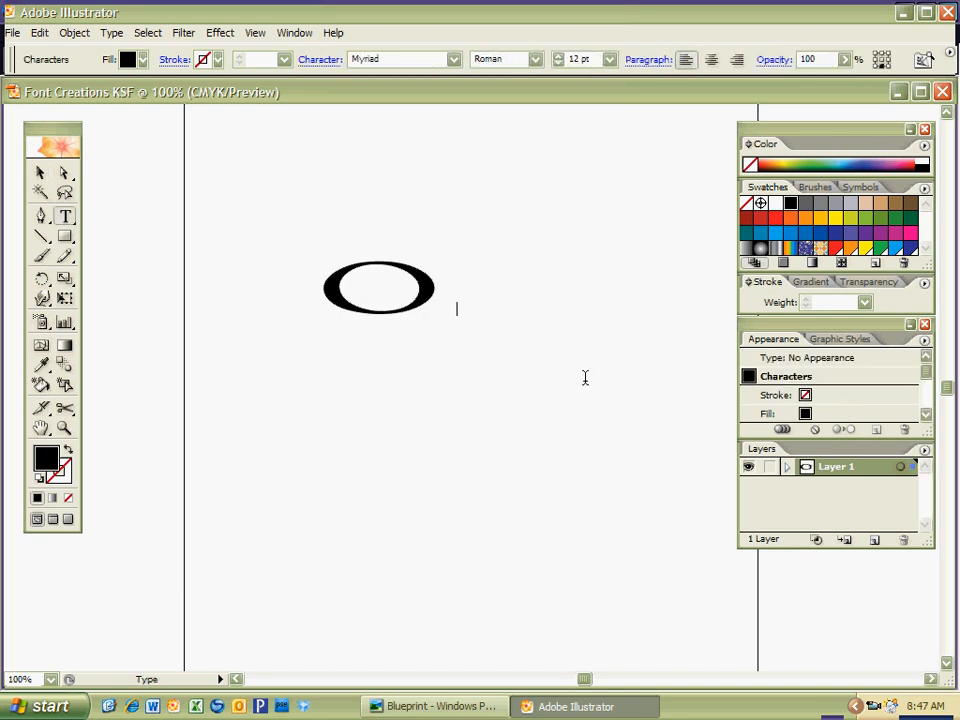
type("U")
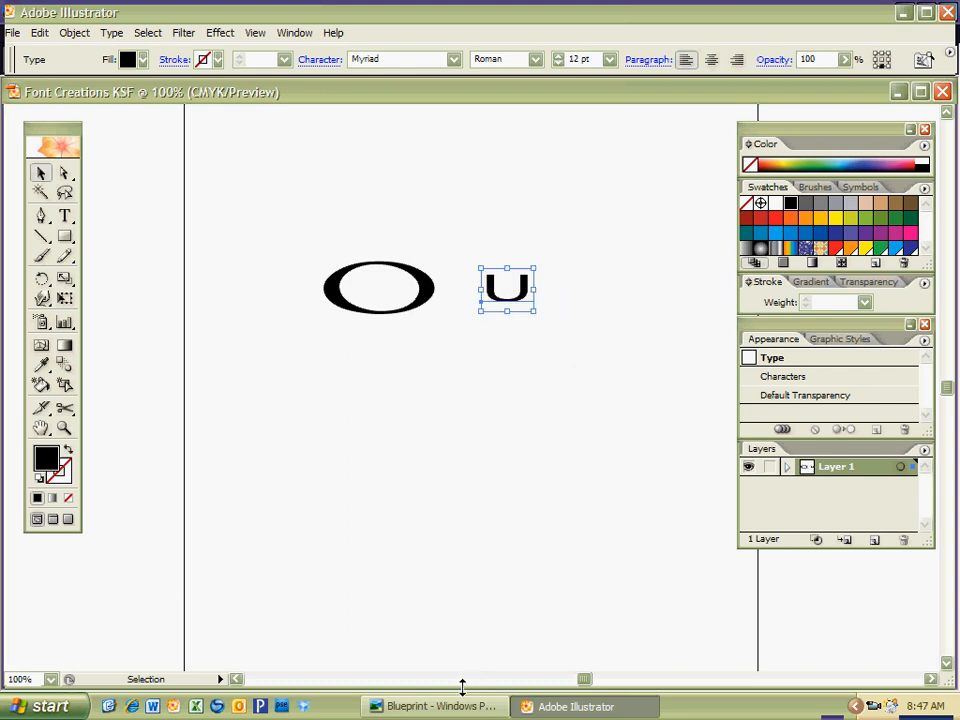
left_click(432, 706)
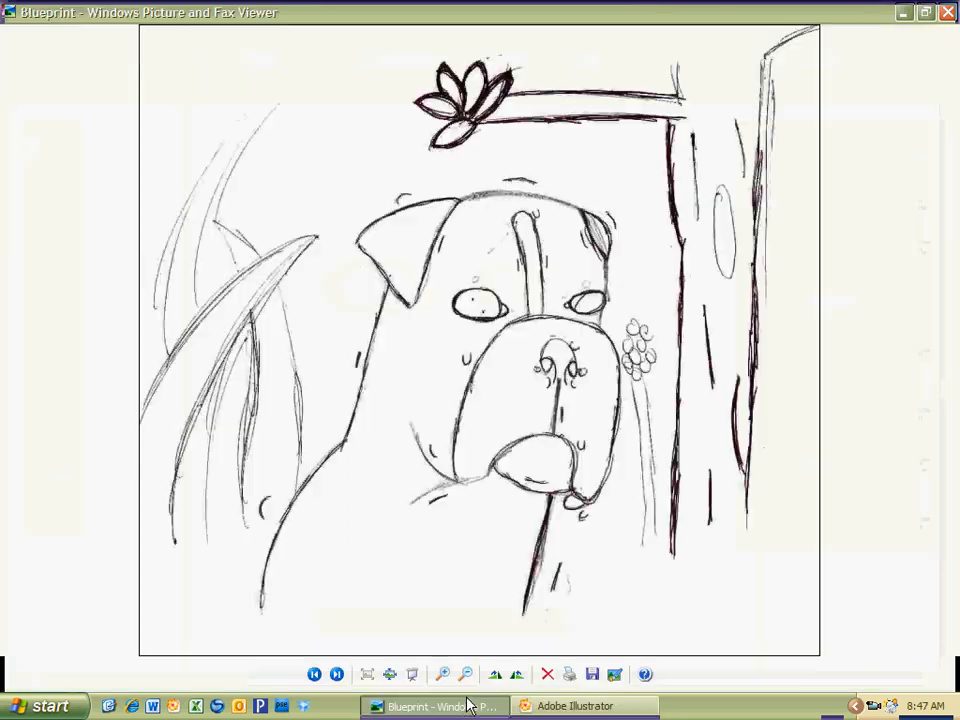
Step: Toggle between the dog sketch in the picture viewer and the Illustrator letter drawing
left_click(464, 674)
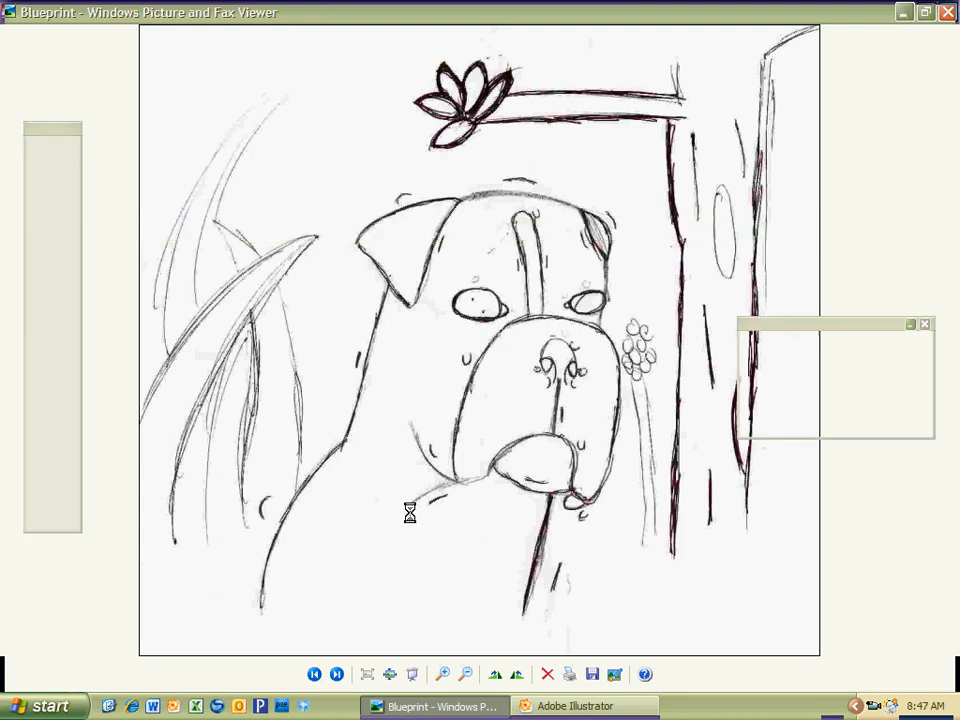
left_click(572, 706)
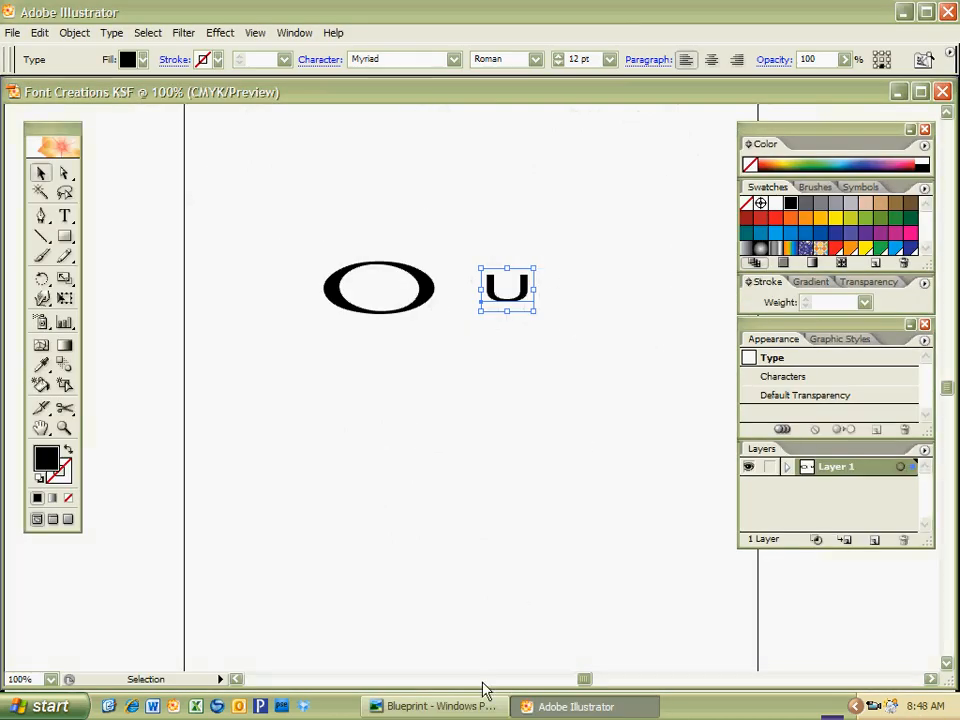
left_click(432, 706)
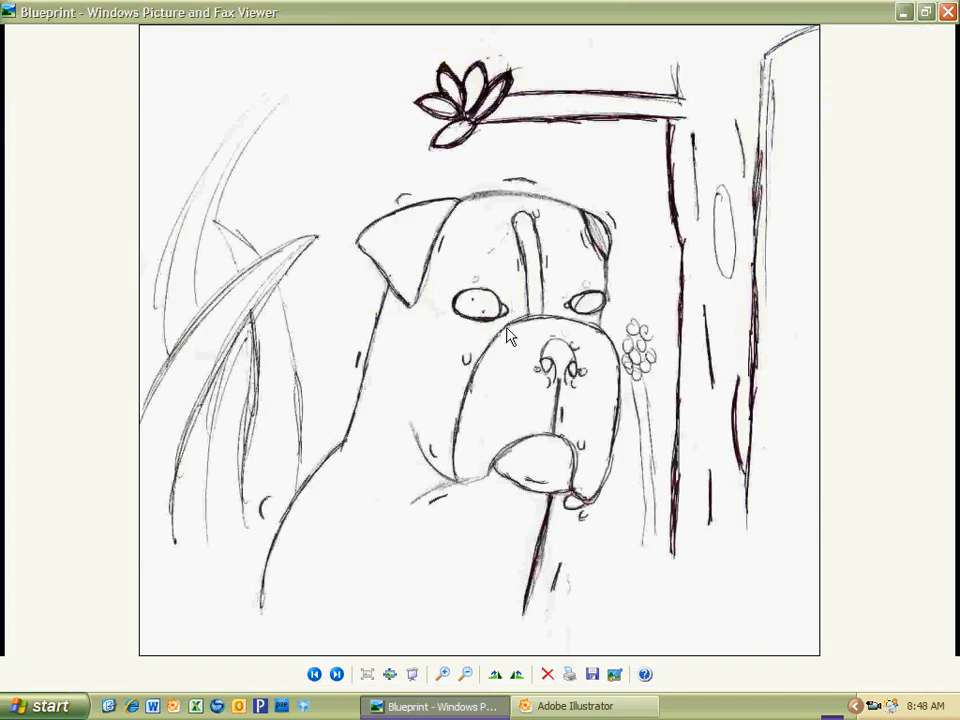
mouse_move(504, 304)
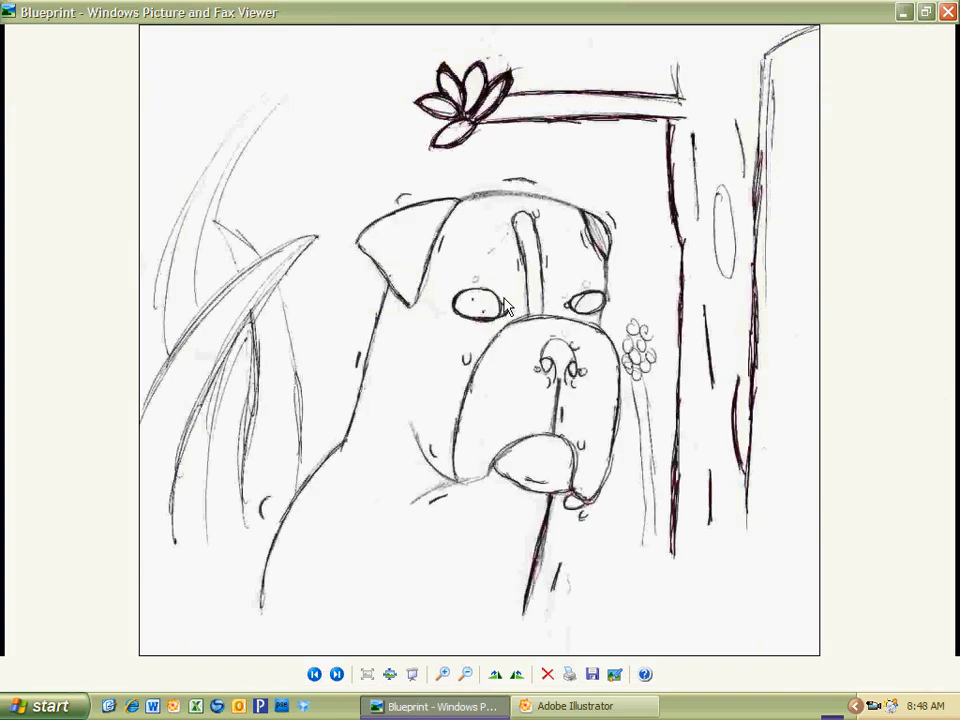
mouse_move(508, 318)
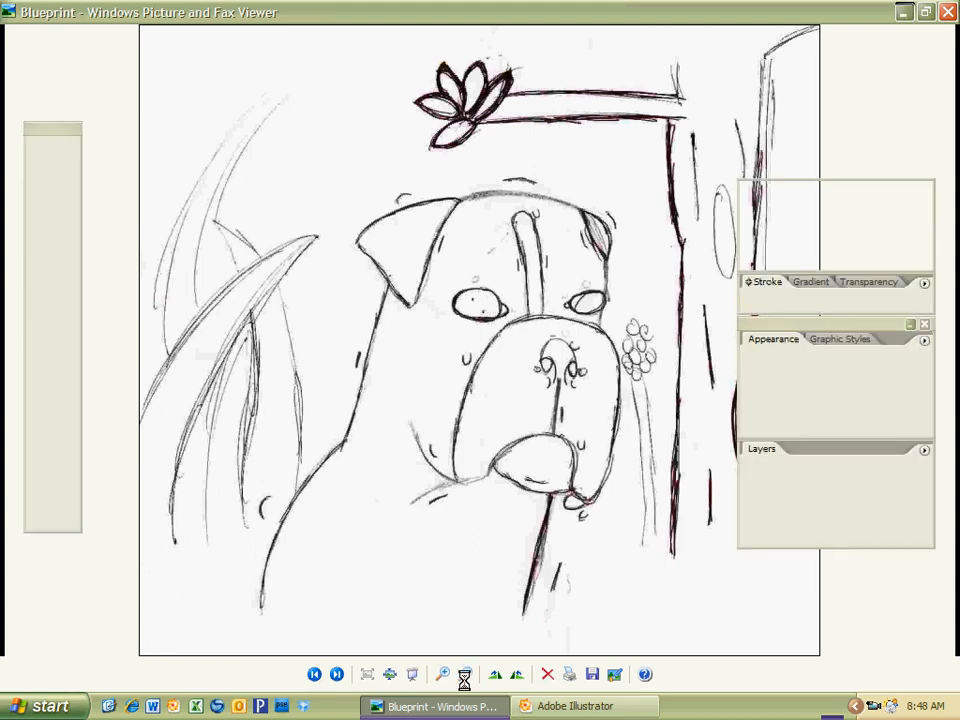
Step: Return to Illustrator and place the sideways U onto the O's right end, then deselect
left_click(574, 706)
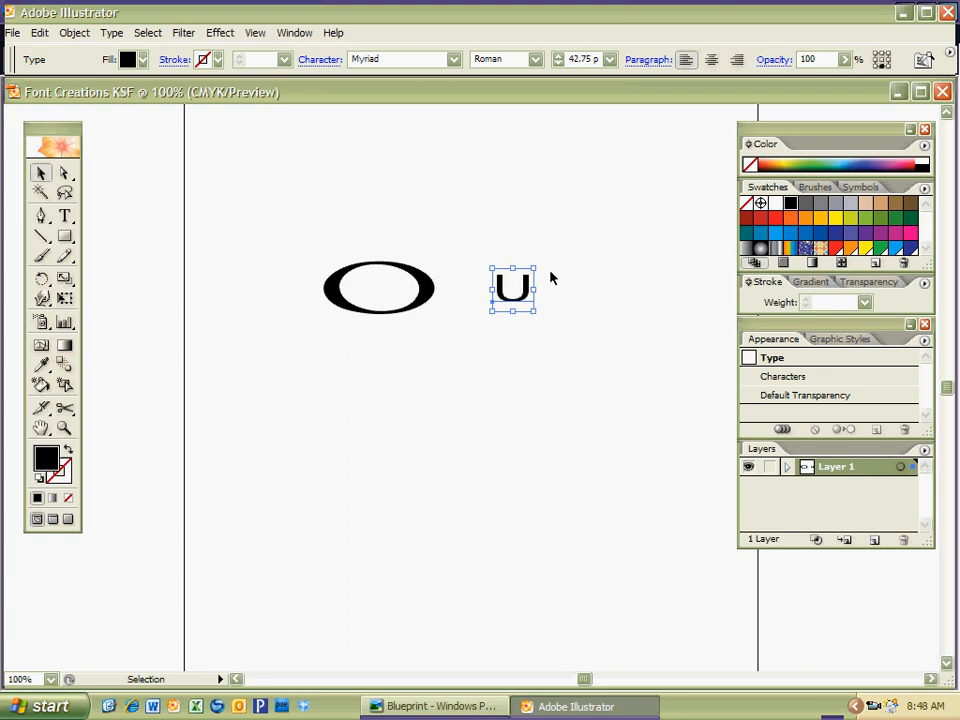
mouse_move(552, 280)
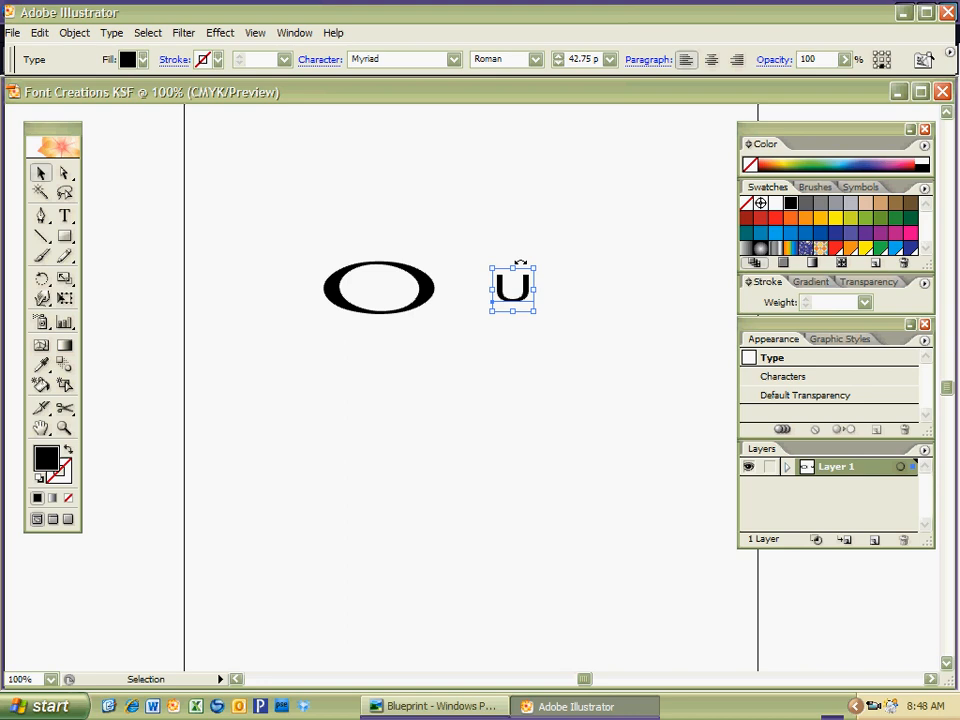
mouse_move(510, 272)
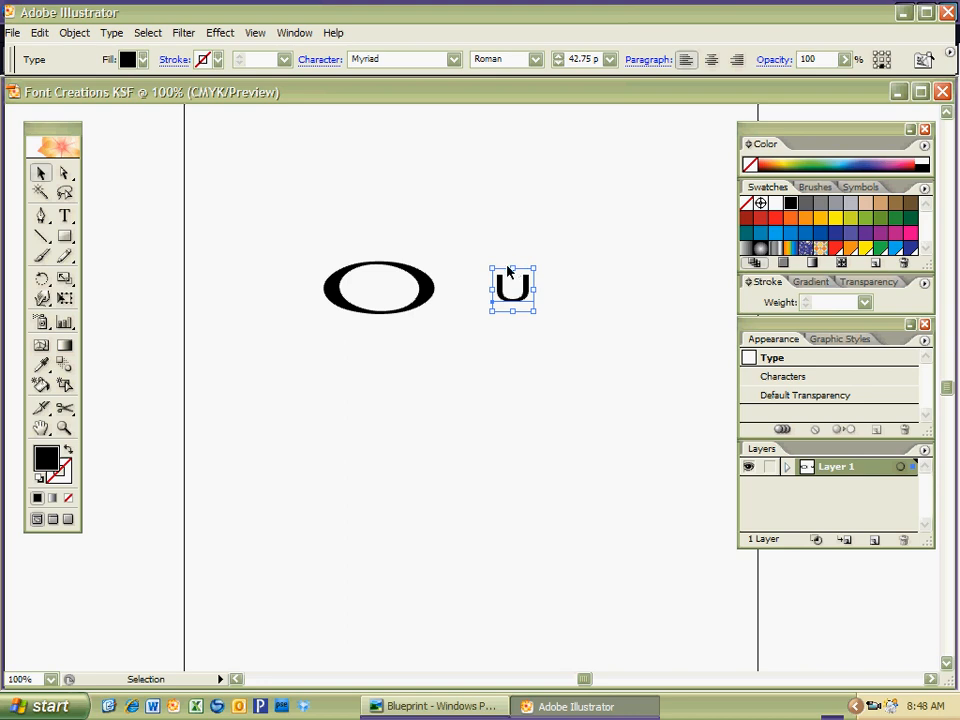
mouse_move(520, 262)
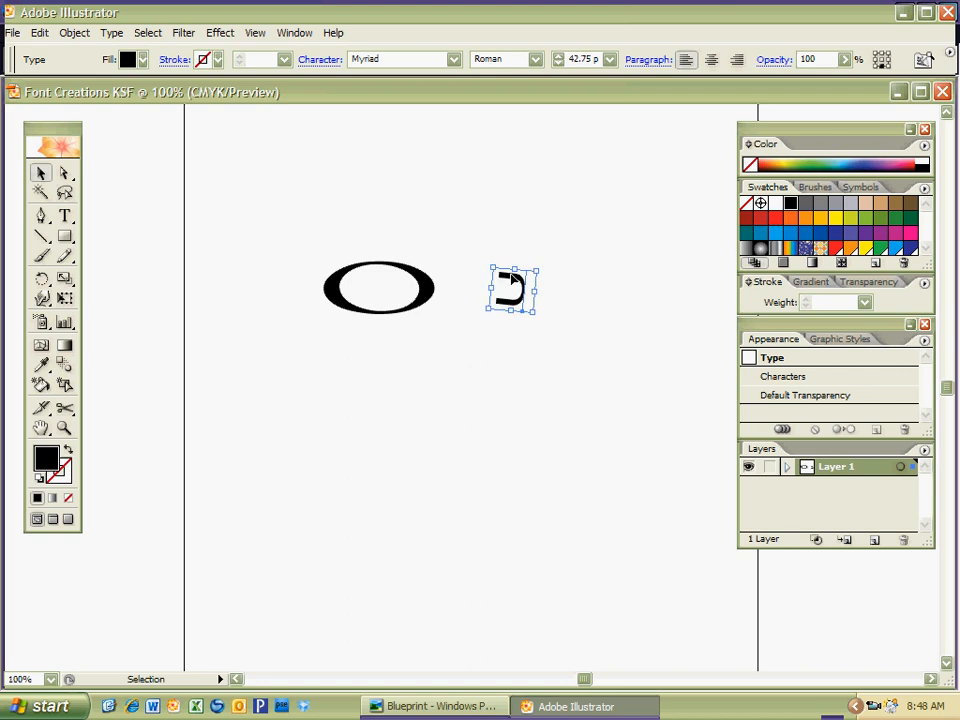
left_click_drag(512, 290, 432, 290)
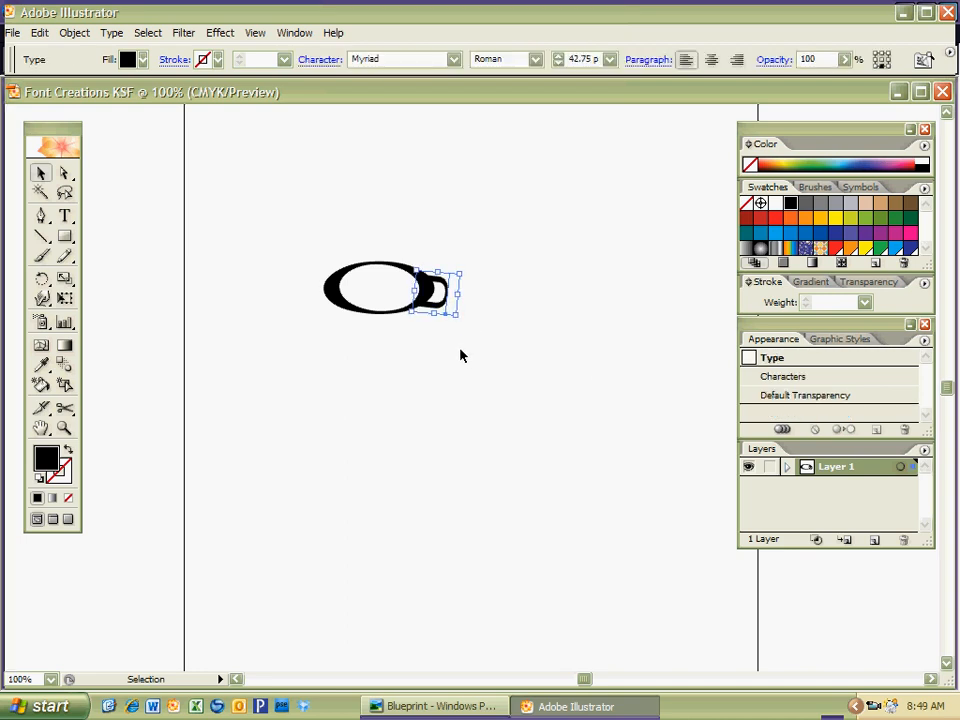
left_click(544, 544)
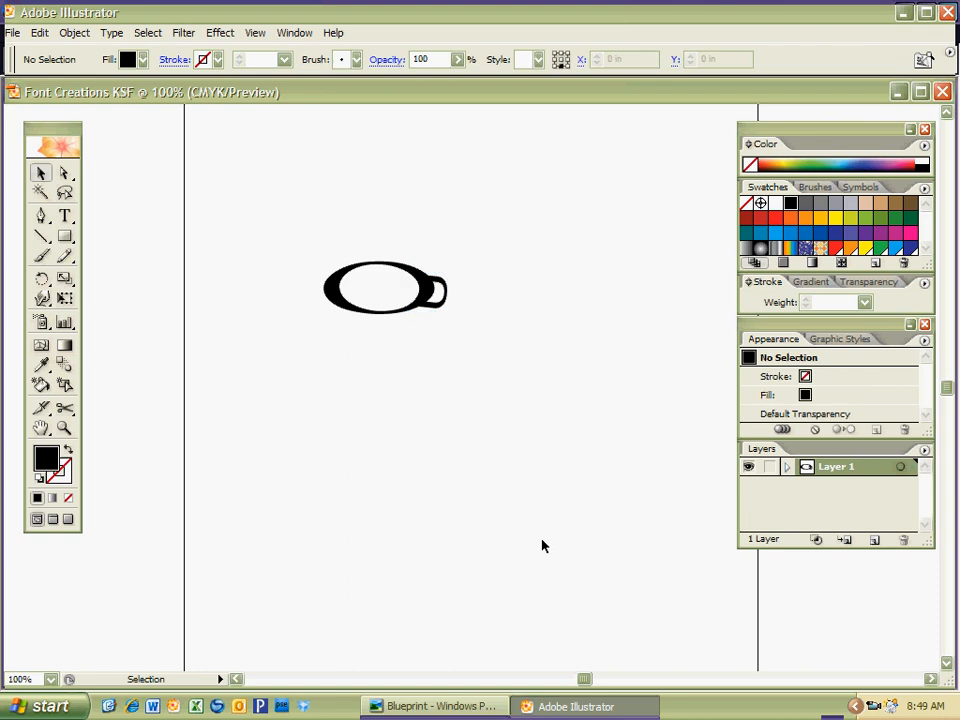
left_click(434, 706)
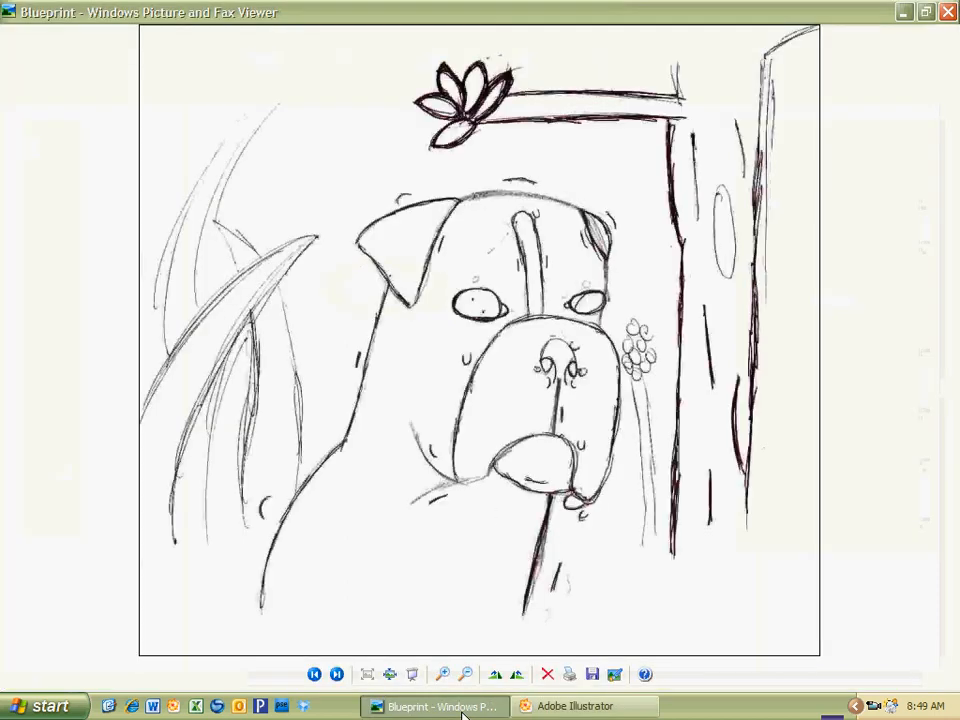
left_click(584, 706)
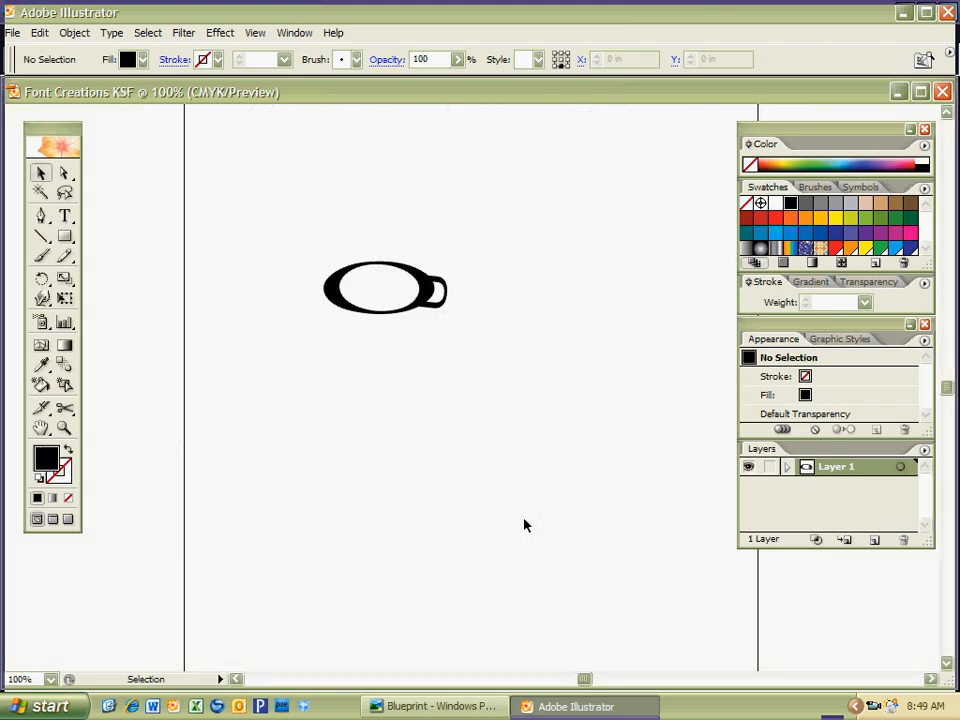
mouse_move(384, 272)
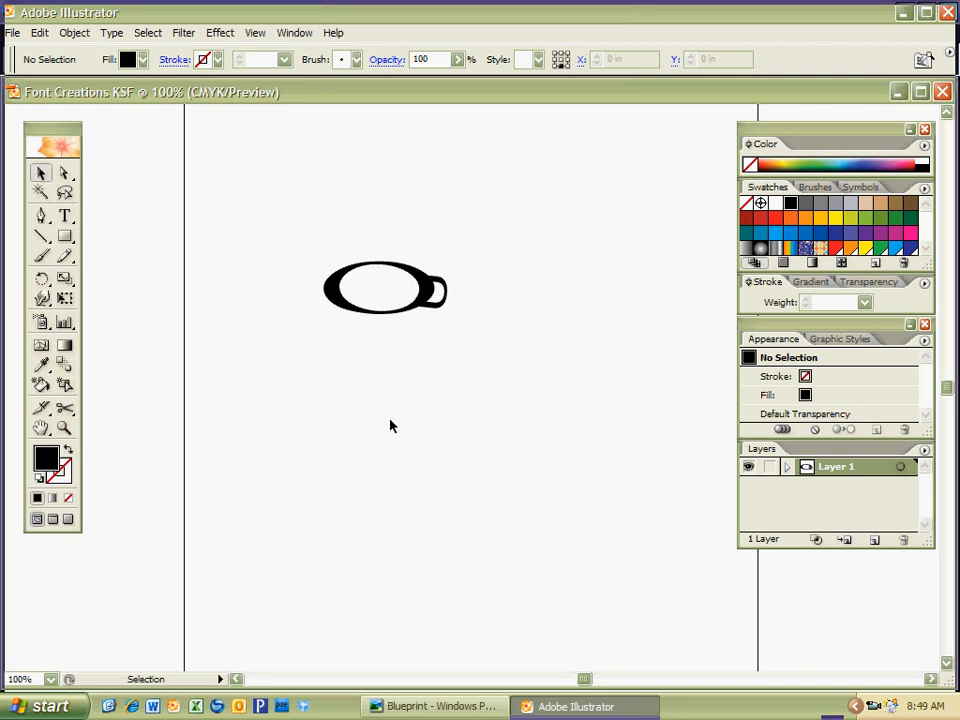
Step: Type a new letter o below the eye and select it for positioning inside the black O
left_click(64, 216)
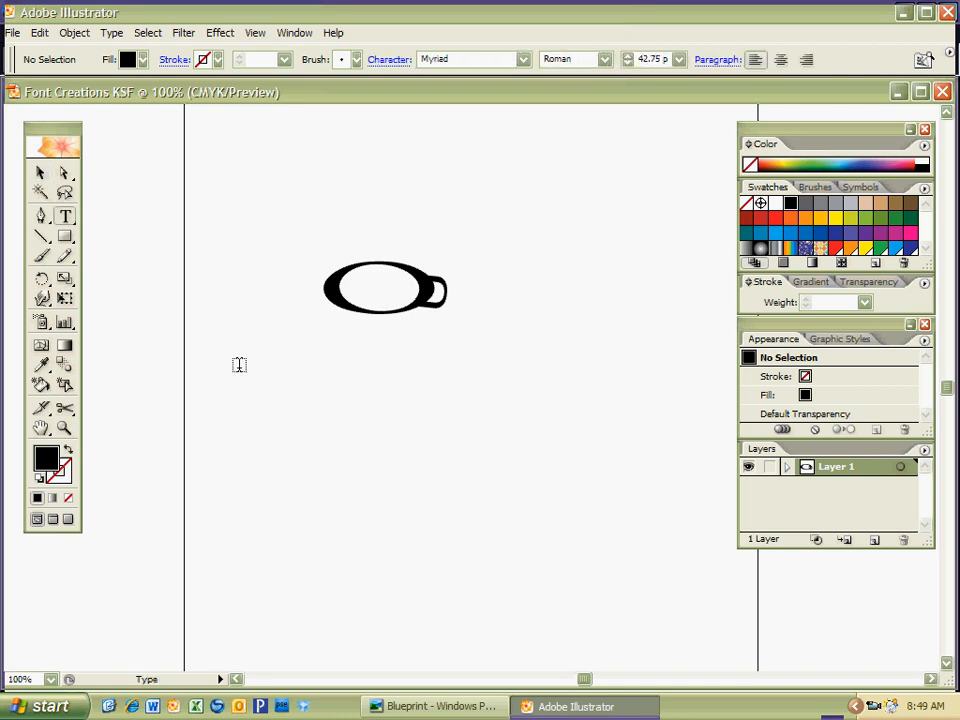
mouse_move(368, 412)
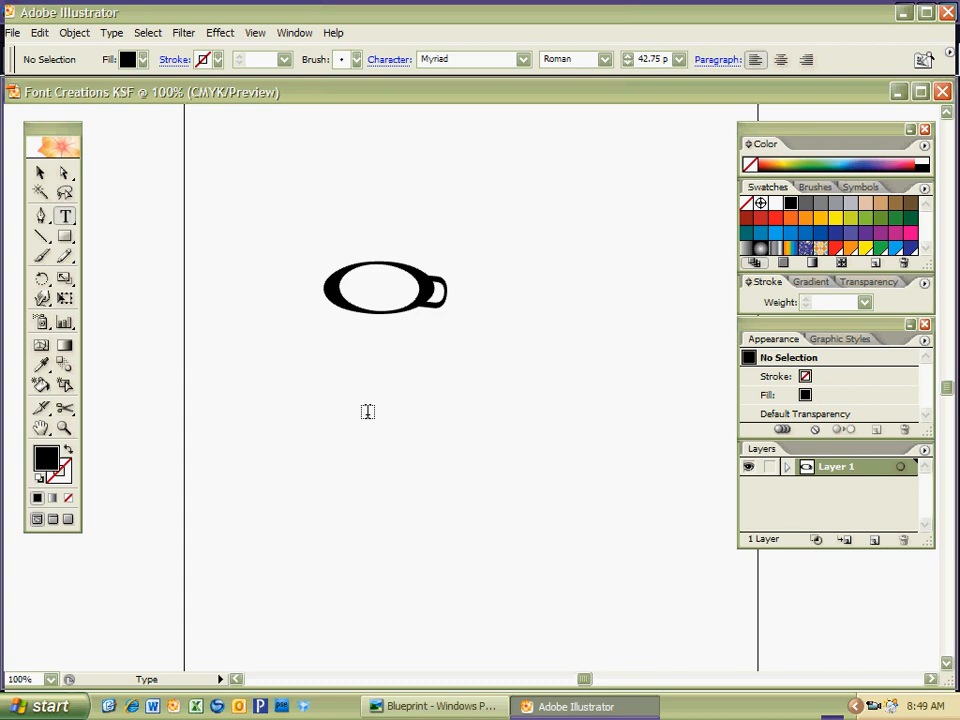
left_click(368, 410)
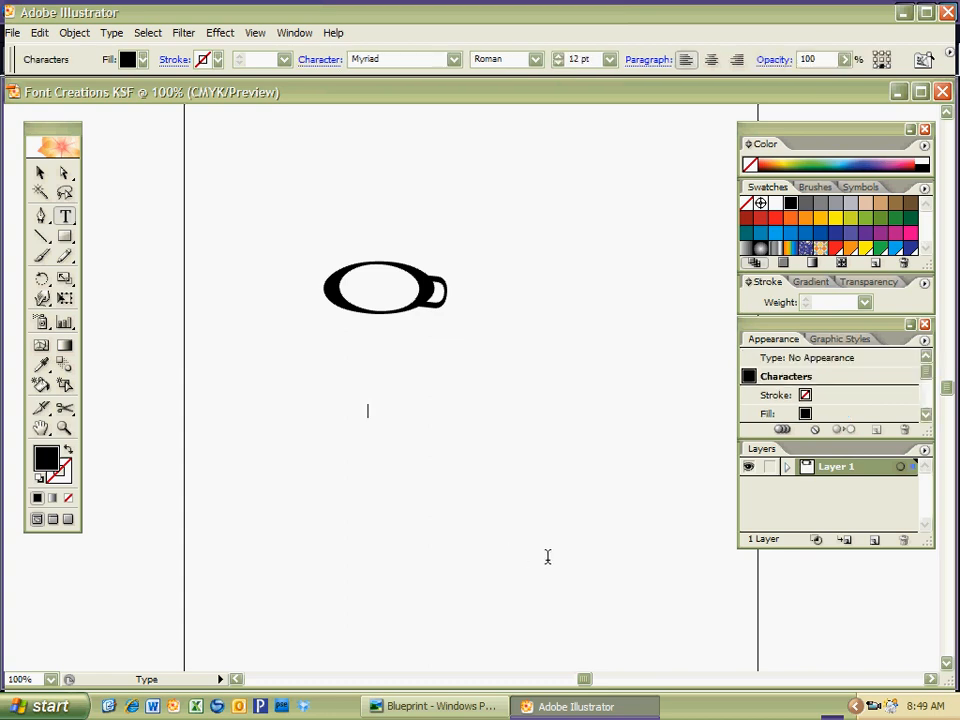
type("o")
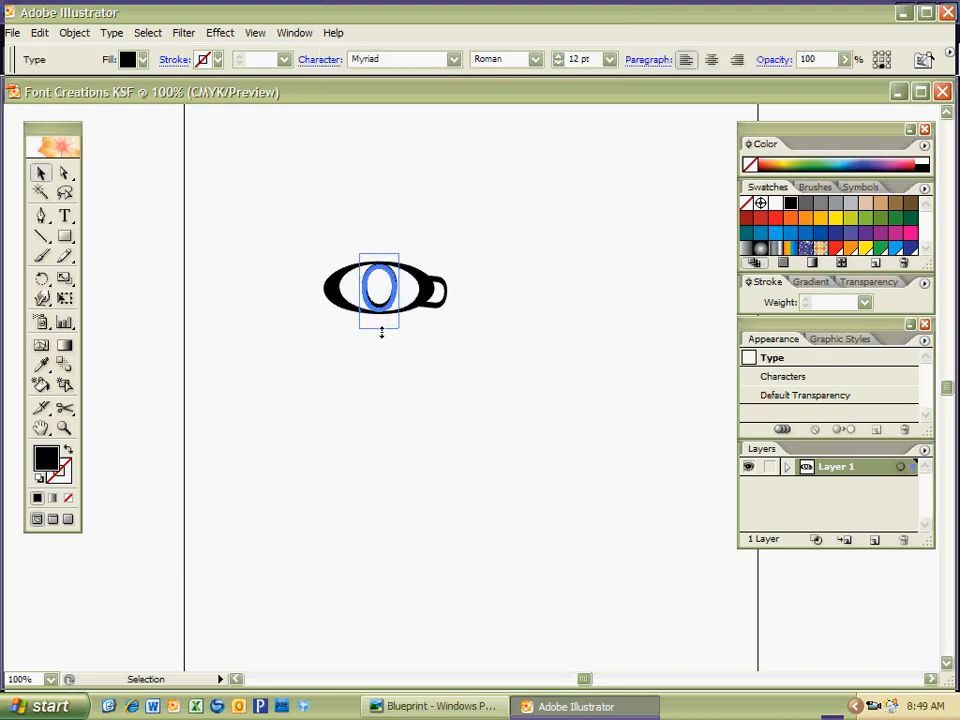
left_click(332, 400)
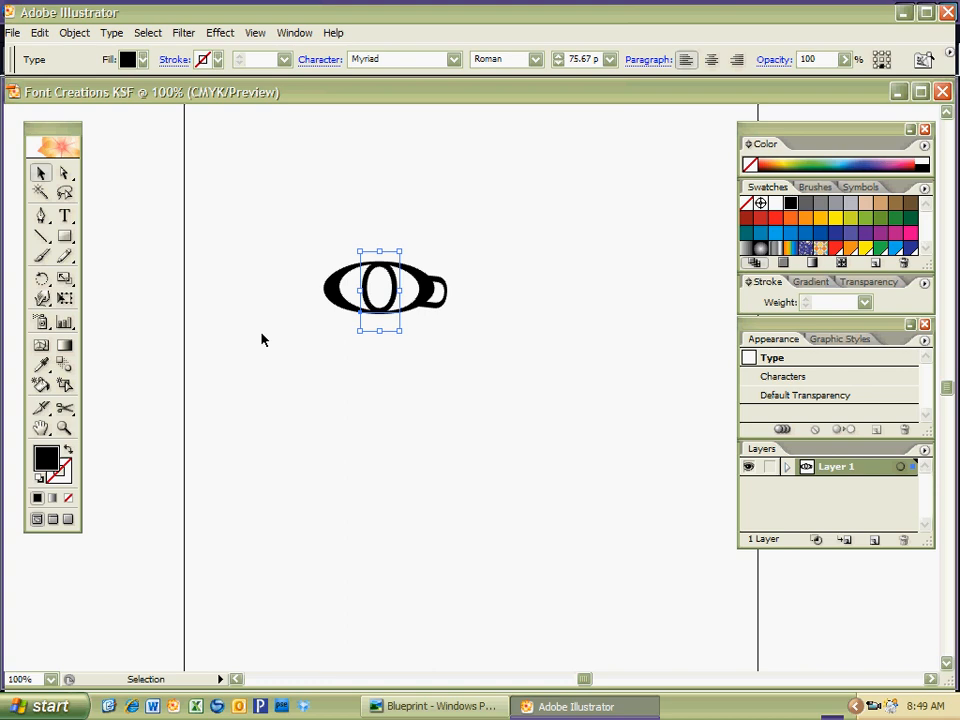
mouse_move(358, 332)
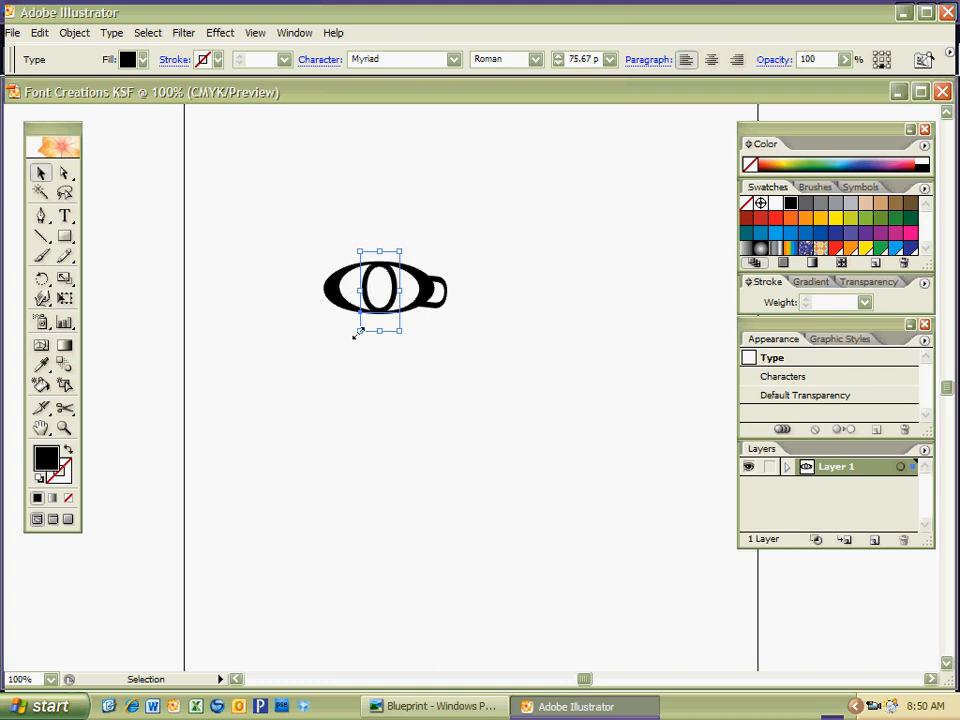
Step: Scale the inner O slightly larger over the eye
left_click(316, 376)
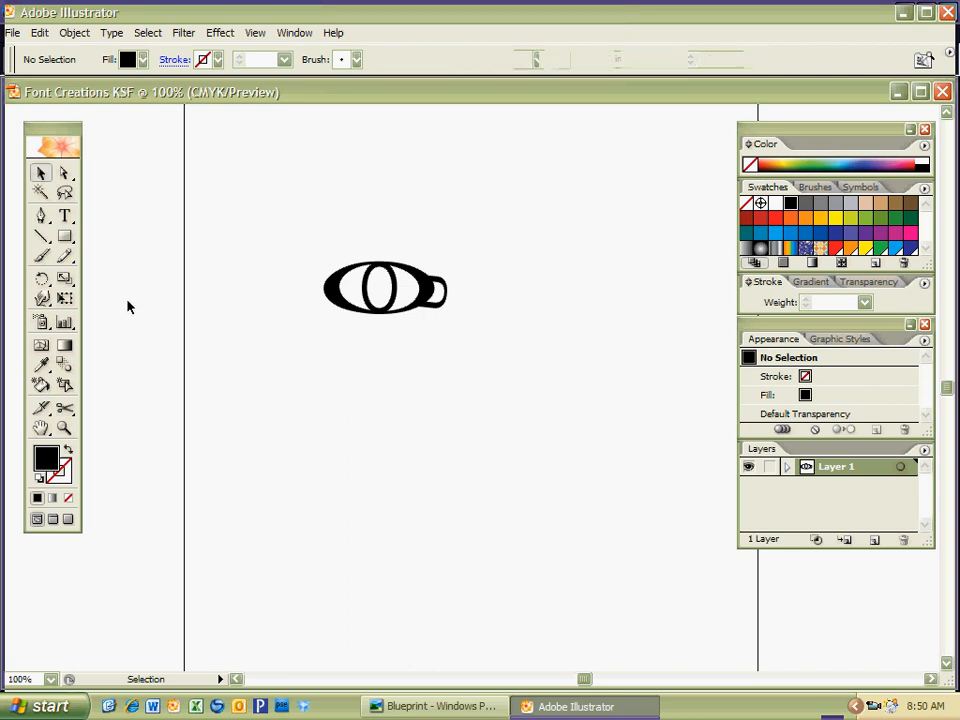
left_click(64, 216)
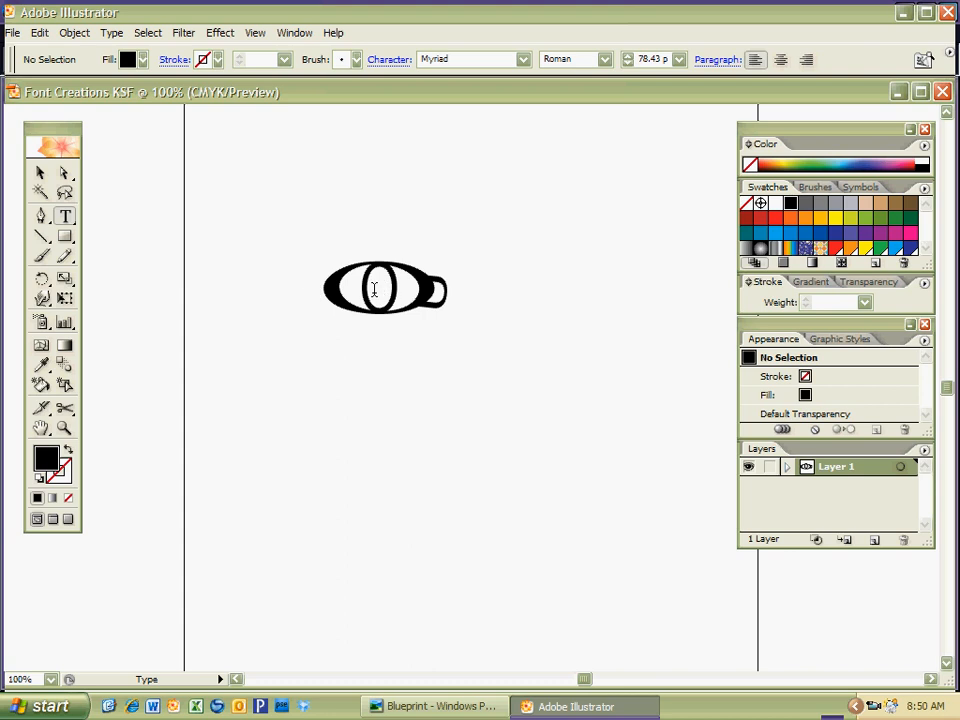
left_click(360, 290)
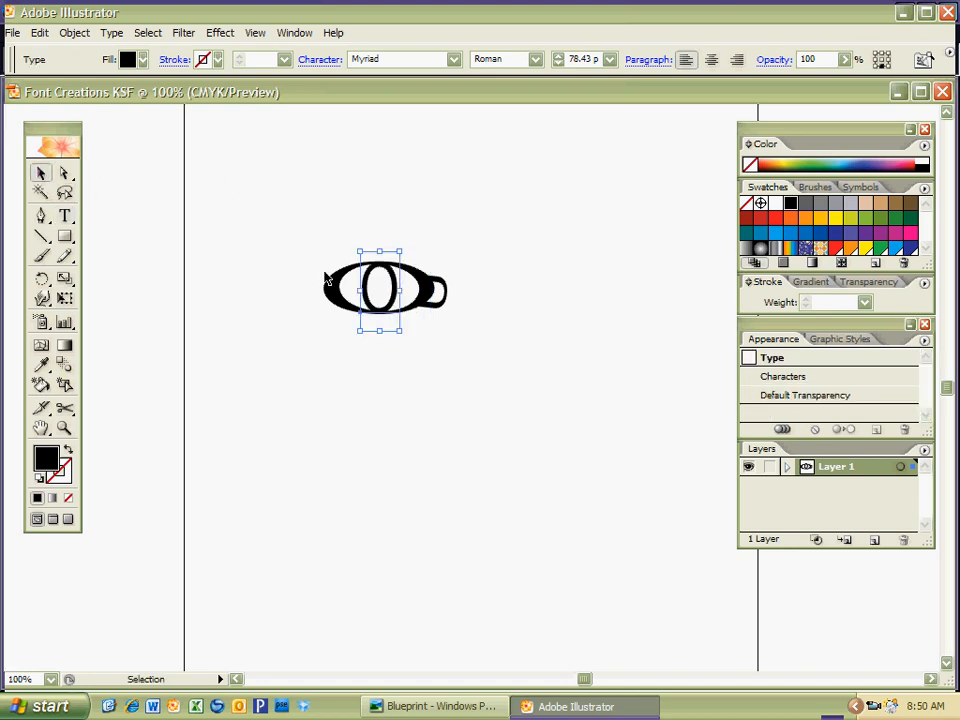
Step: Convert the inner O letter into outlines and pick the Type tool
right_click(384, 290)
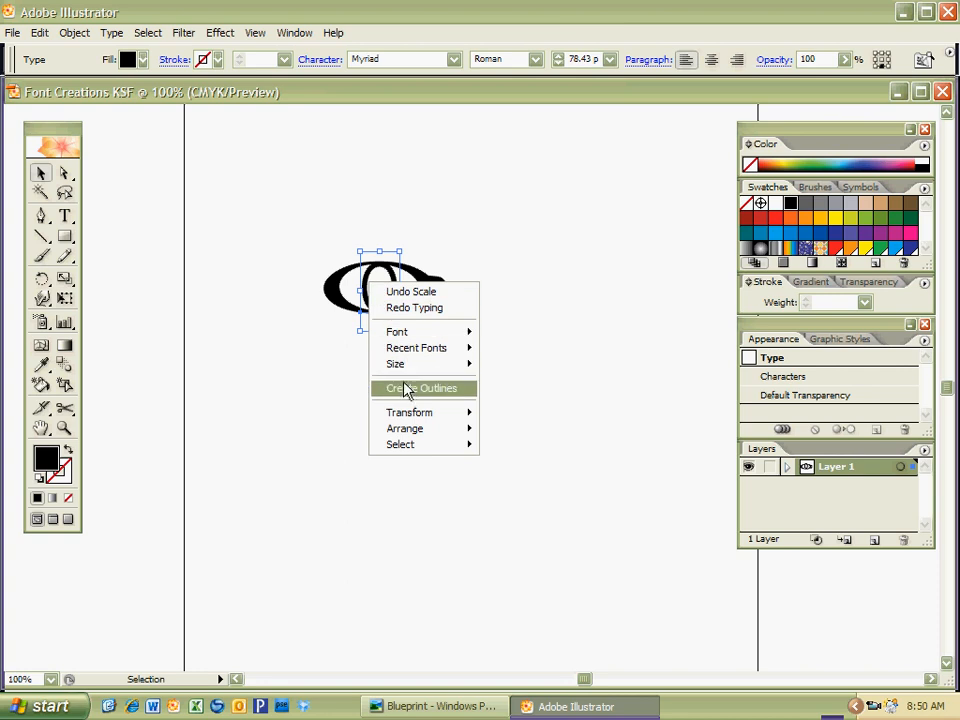
left_click(420, 388)
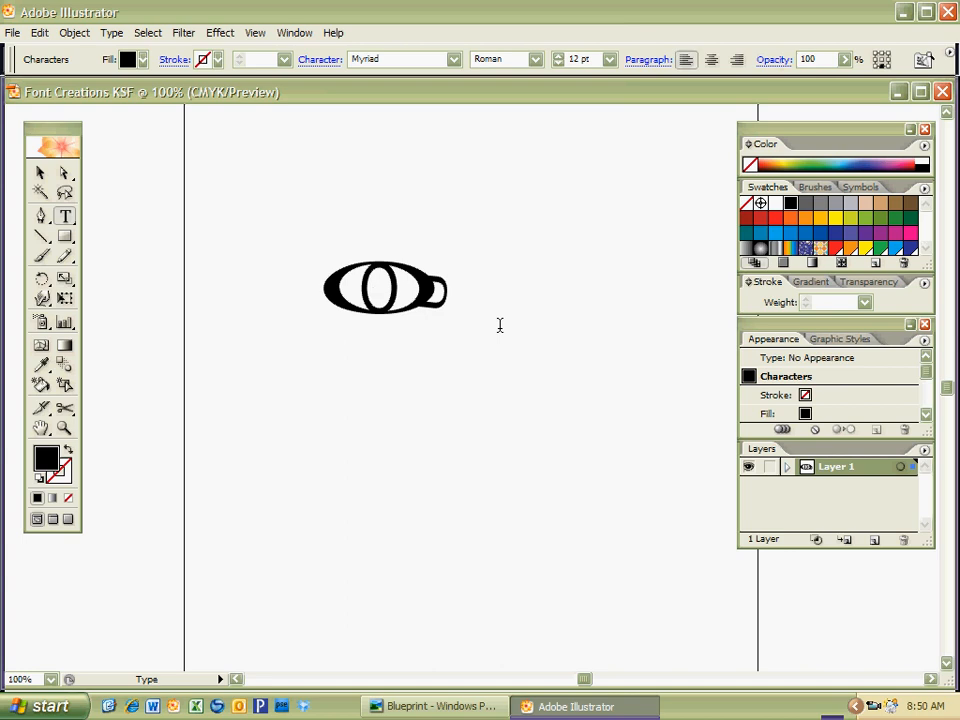
left_click(40, 174)
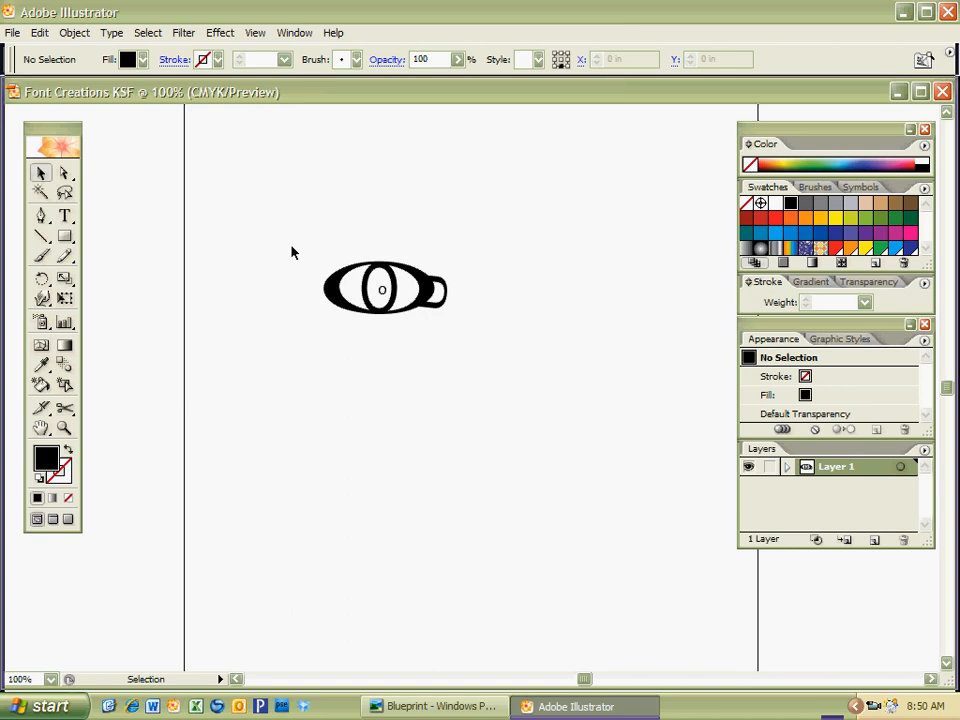
mouse_move(400, 264)
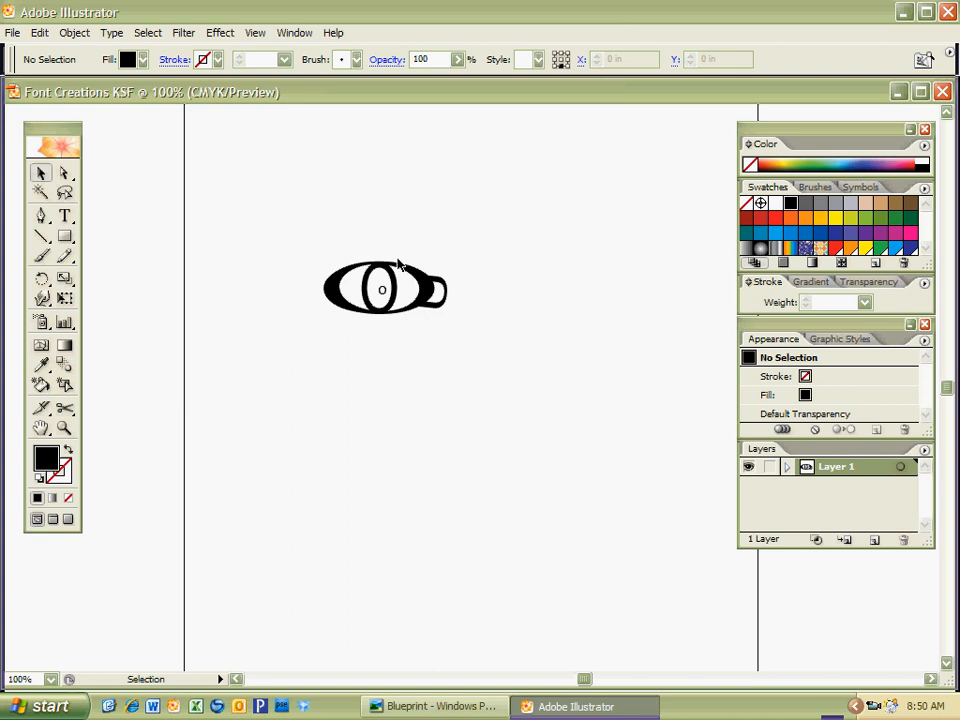
Step: Select the inner O and shift the Color Picker hue toward yellow-brown, trying shades
left_click(382, 288)
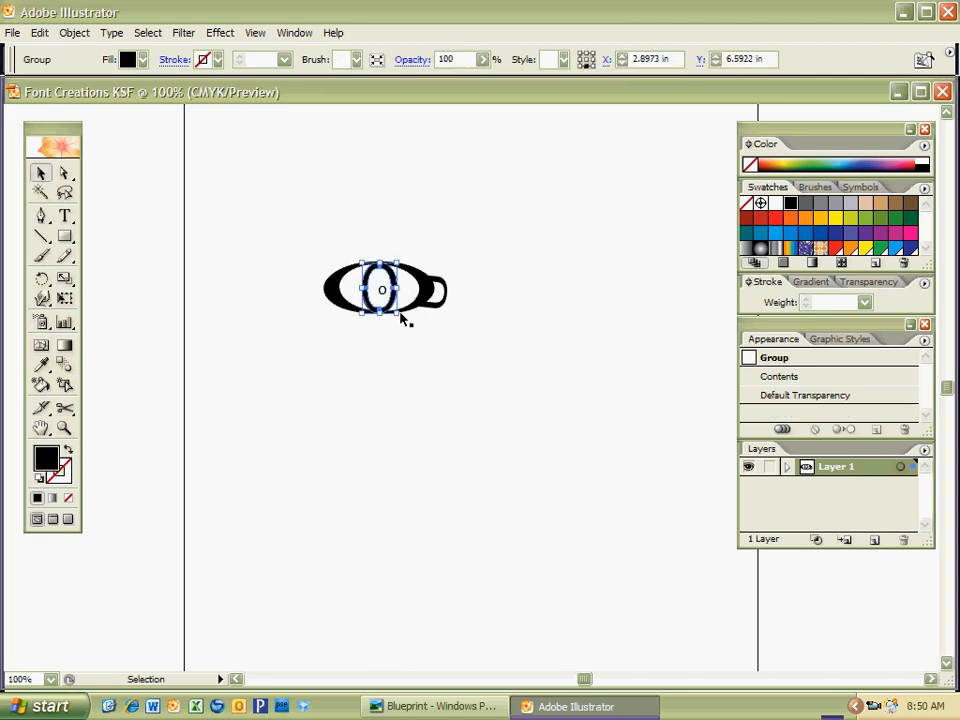
mouse_move(178, 412)
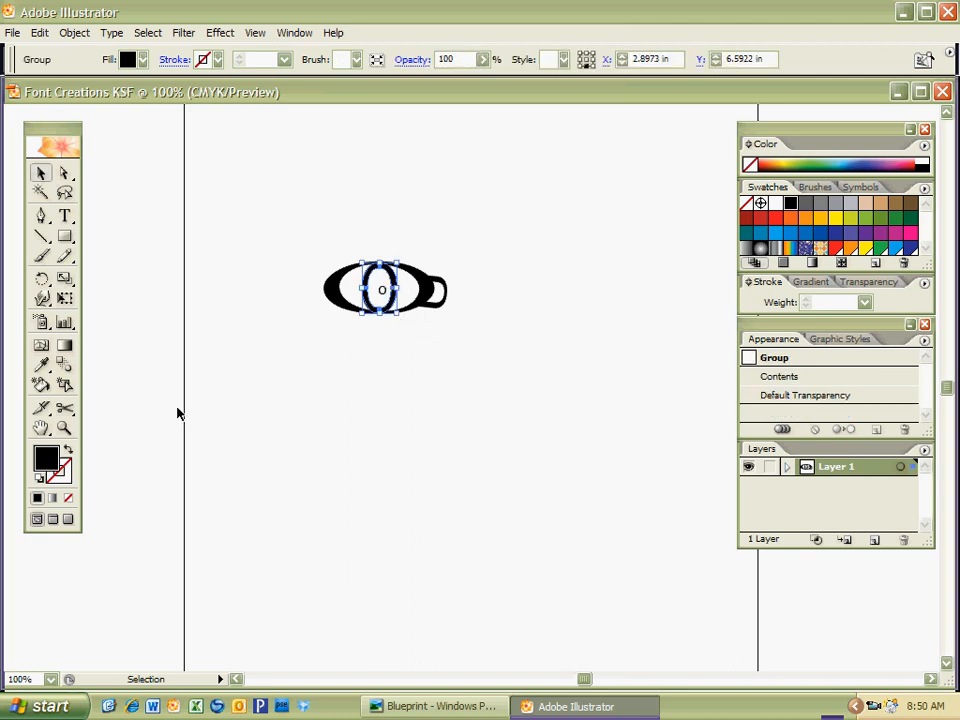
mouse_move(44, 458)
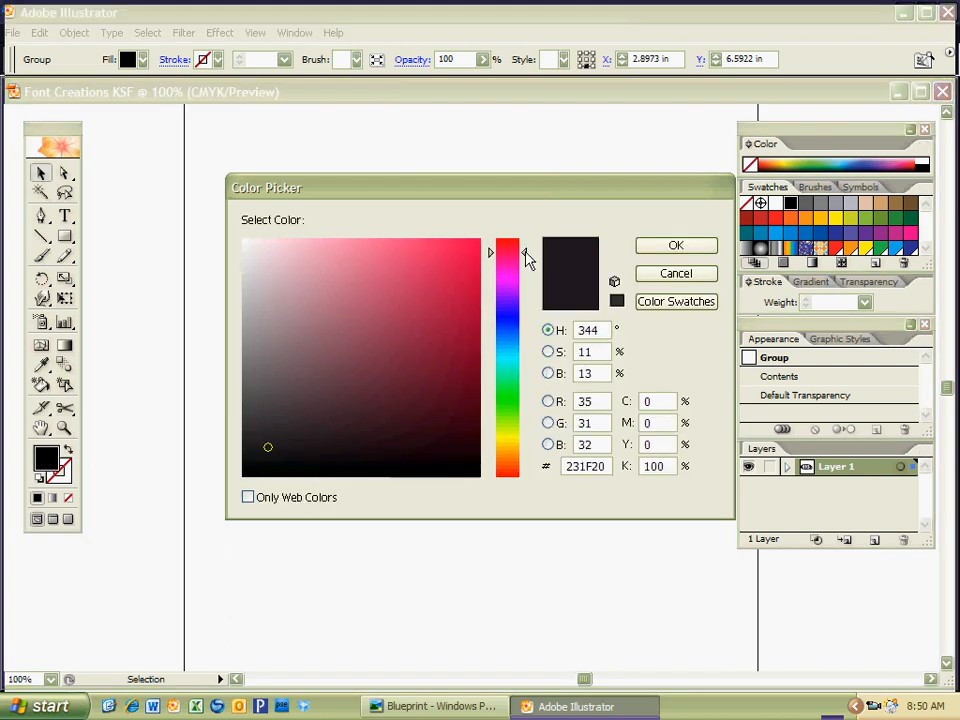
left_click_drag(506, 252, 506, 400)
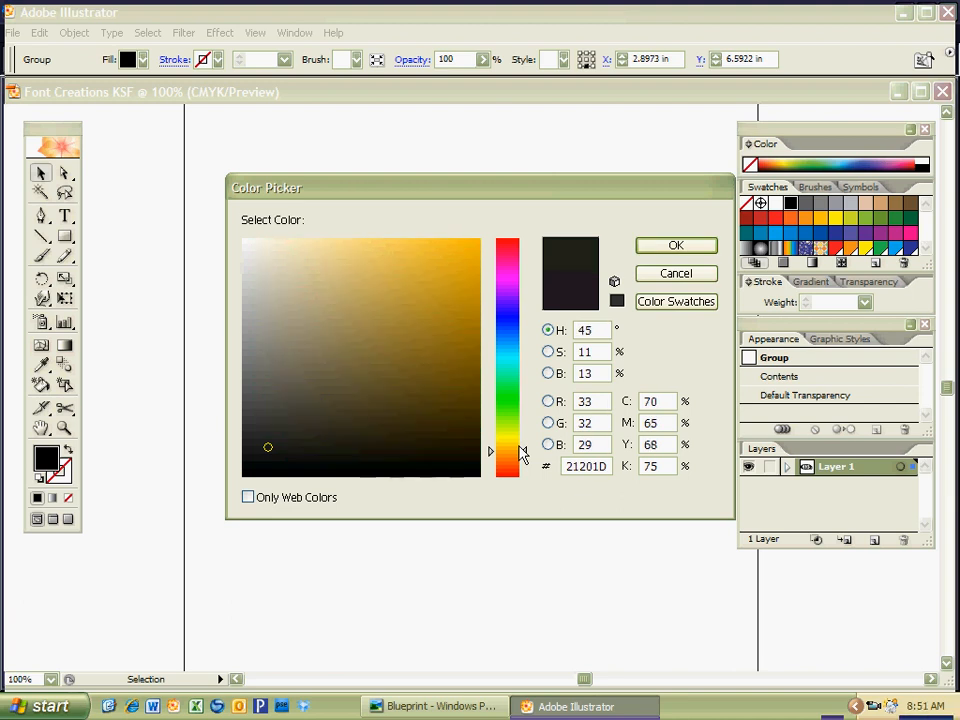
mouse_move(490, 390)
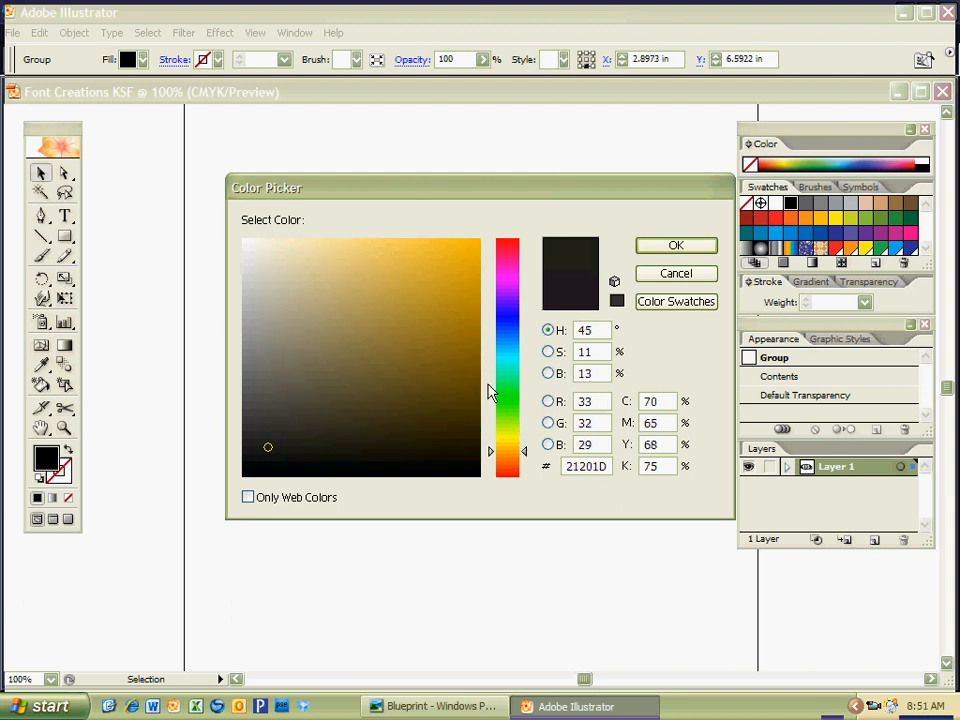
left_click(448, 374)
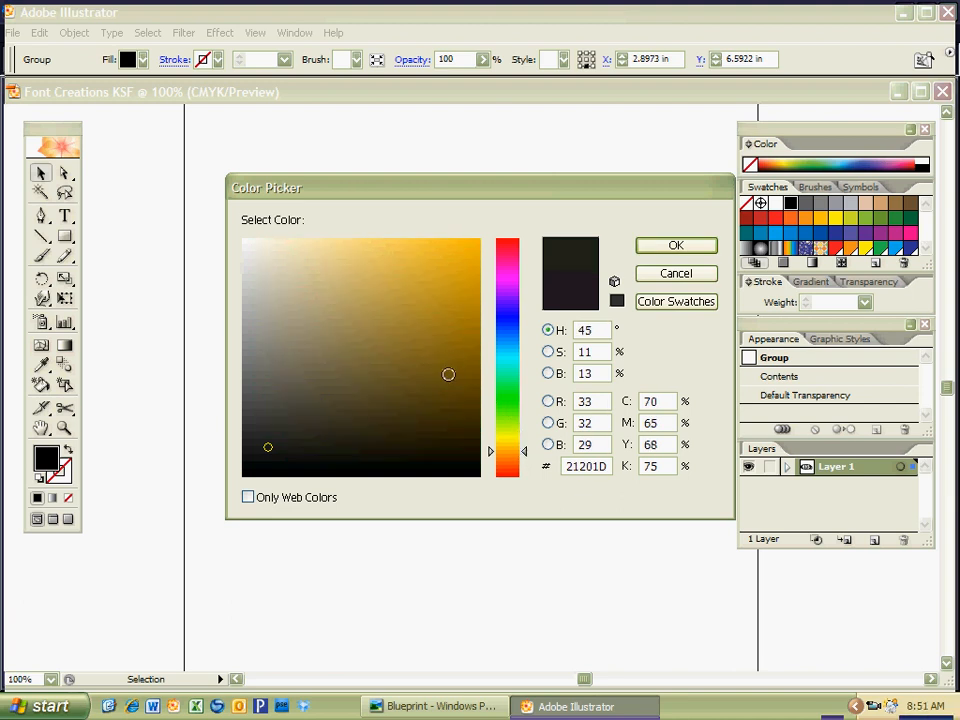
left_click(458, 412)
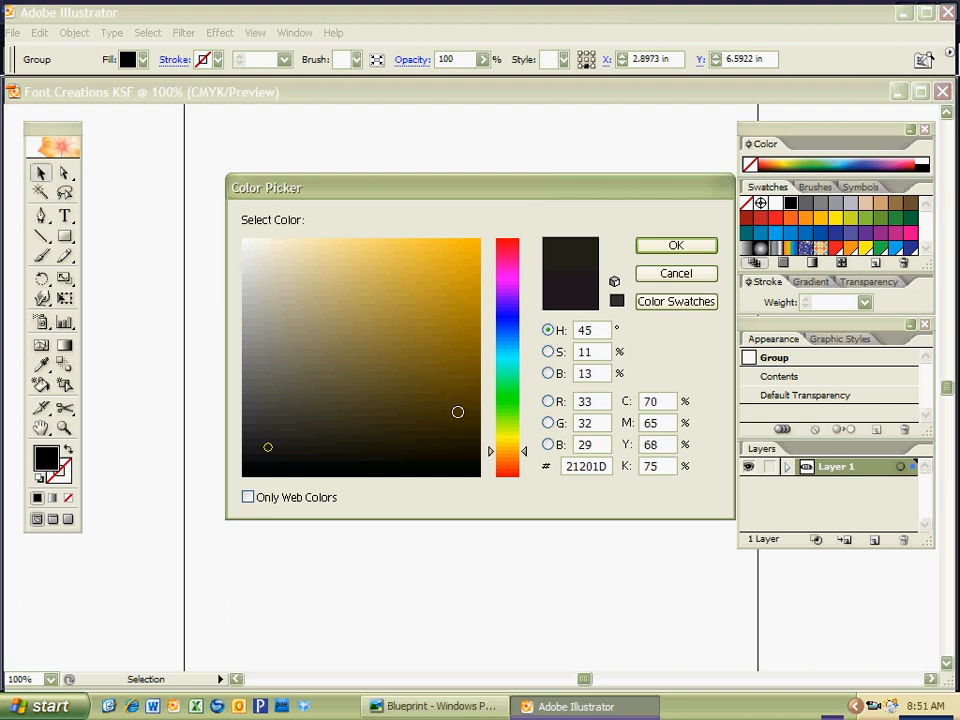
left_click(252, 242)
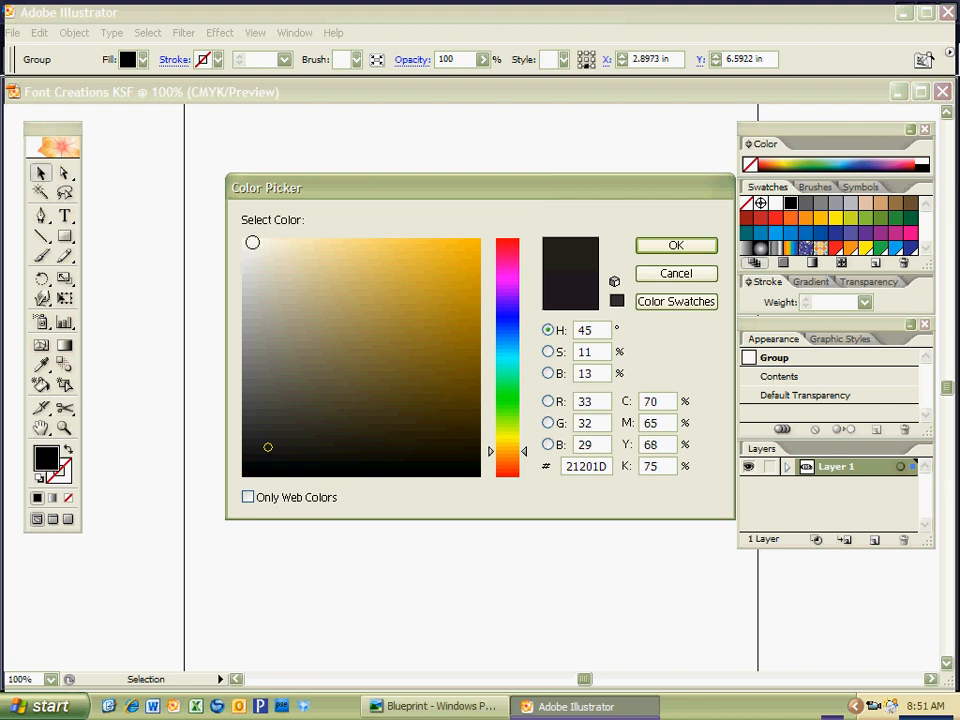
Step: Settle on dark brown 4F3804 and confirm it as the inner O's fill
left_click(468, 442)
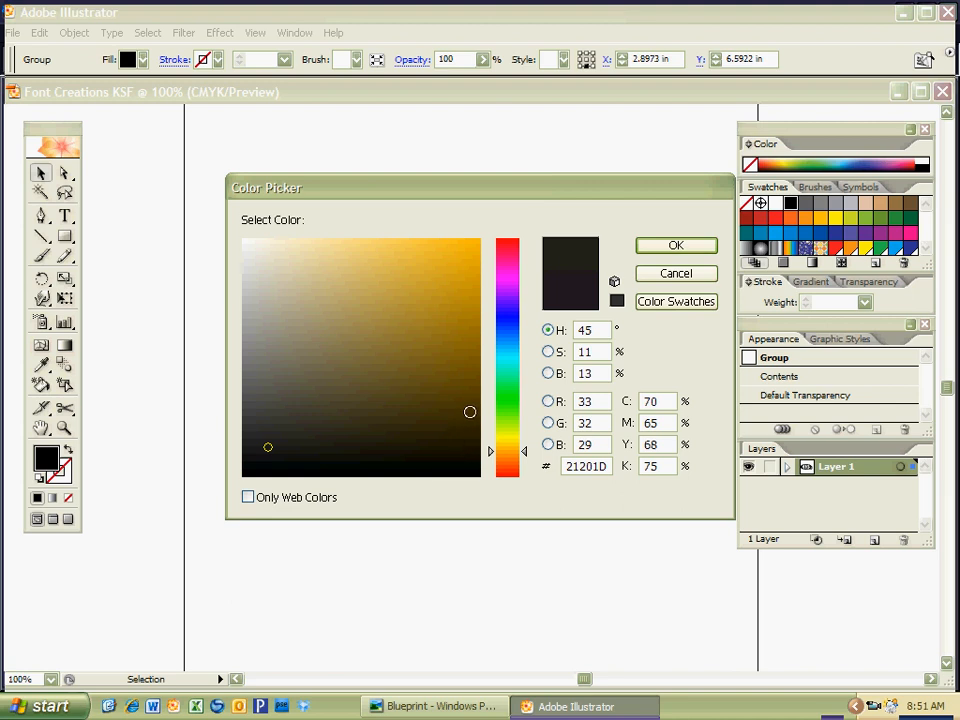
left_click(470, 404)
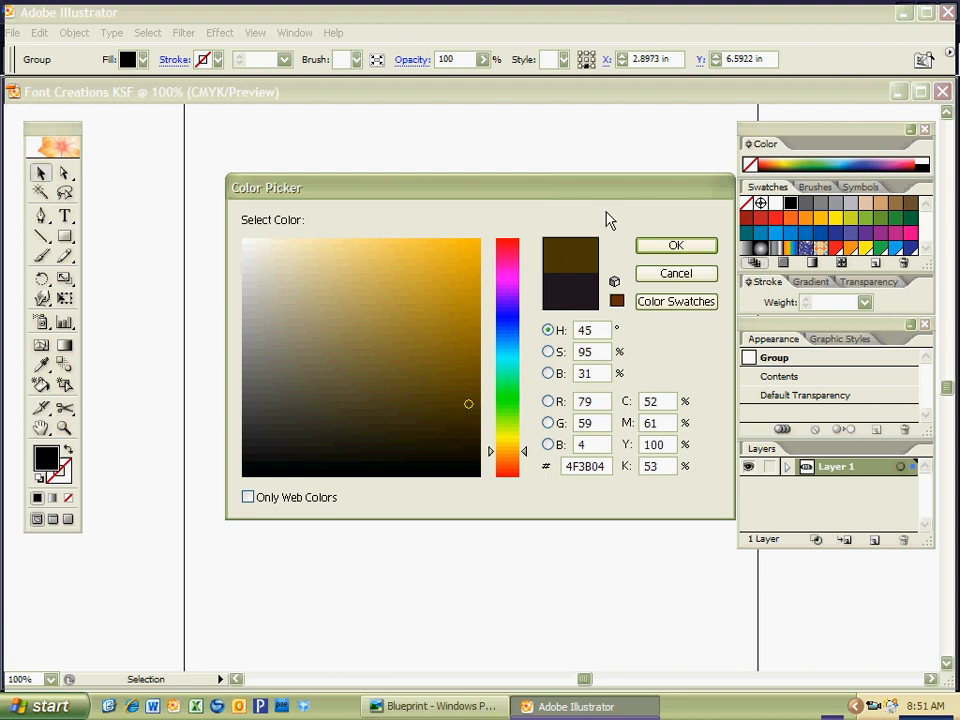
left_click(464, 436)
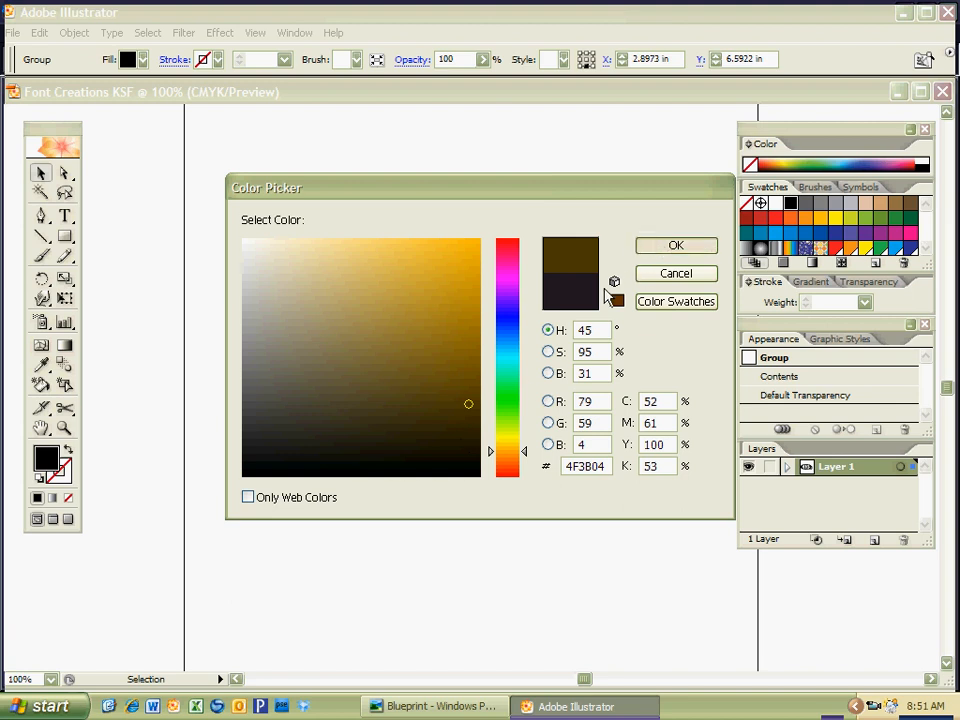
left_click(676, 244)
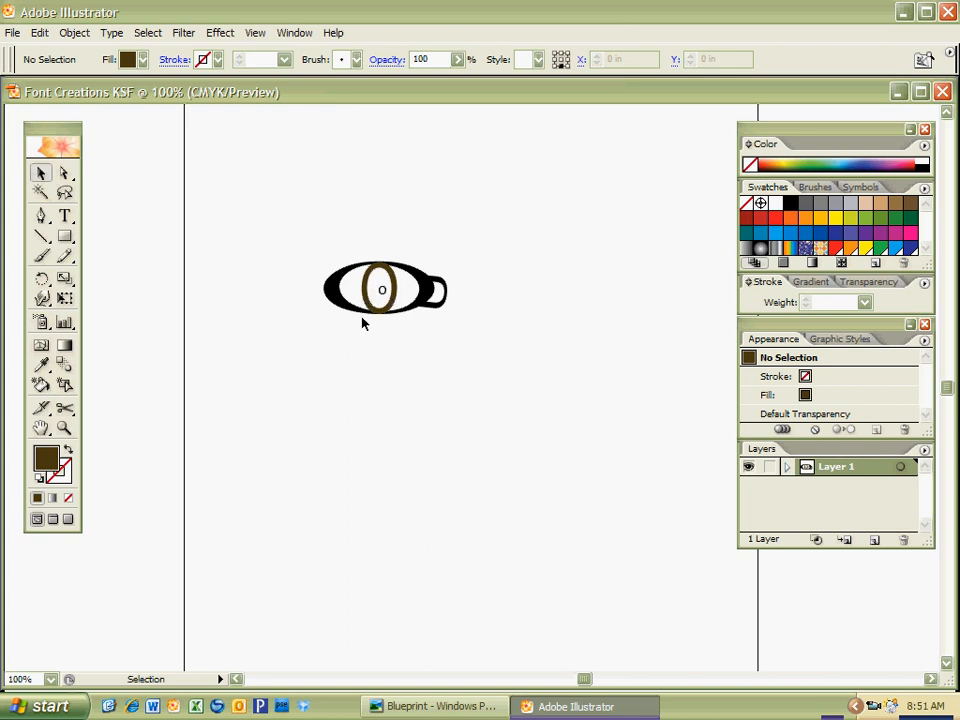
mouse_move(406, 322)
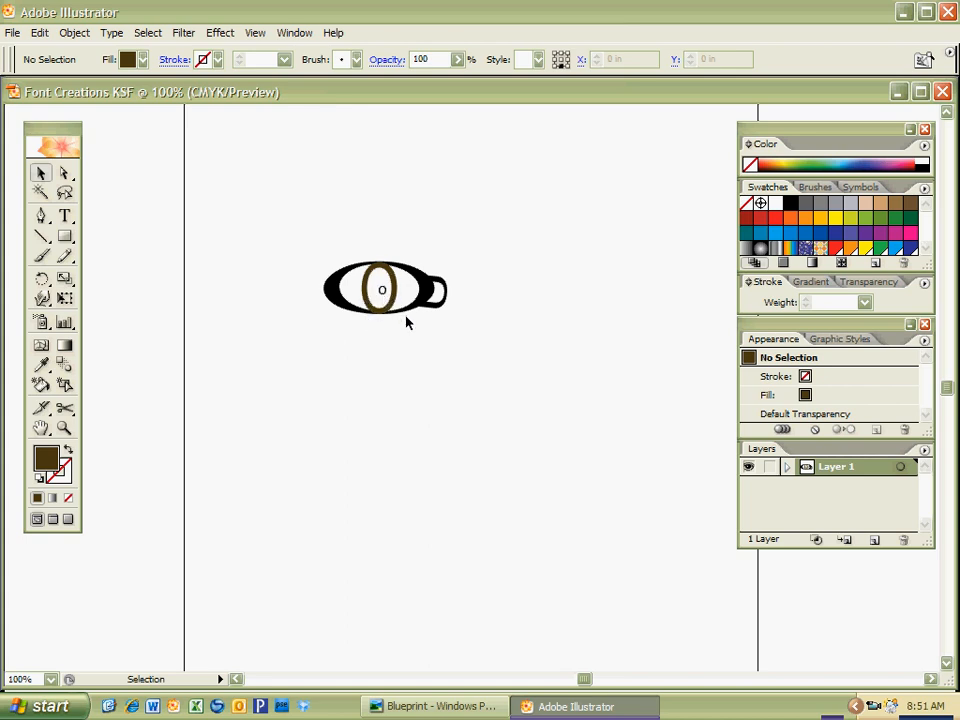
Step: Fill the U tear duct with the lighter brown 756205
left_click(66, 216)
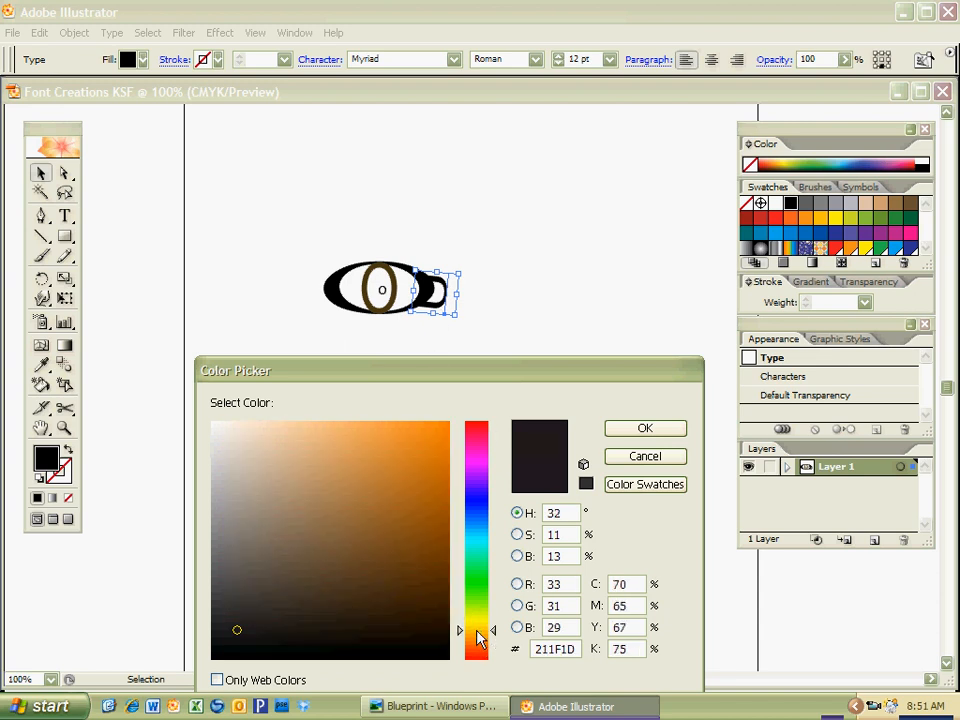
left_click(440, 570)
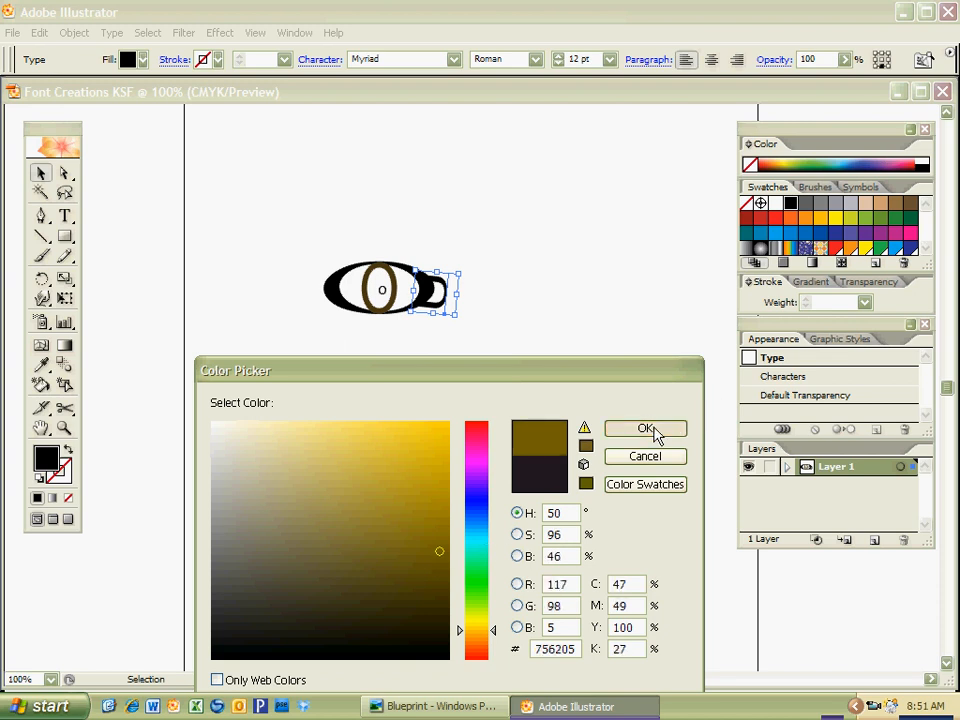
left_click(644, 428)
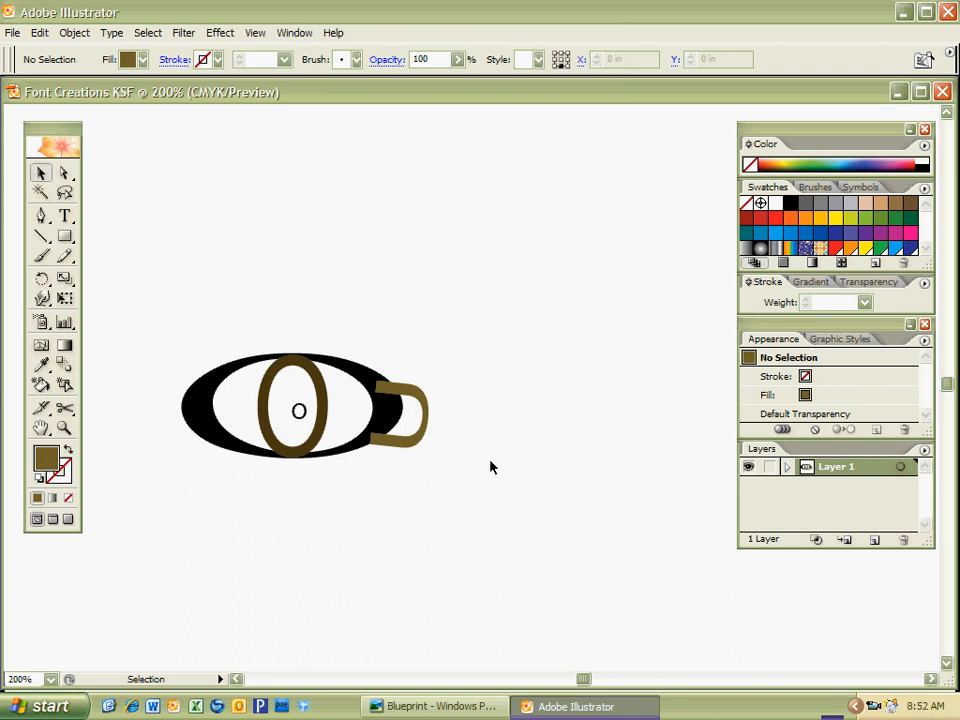
mouse_move(482, 462)
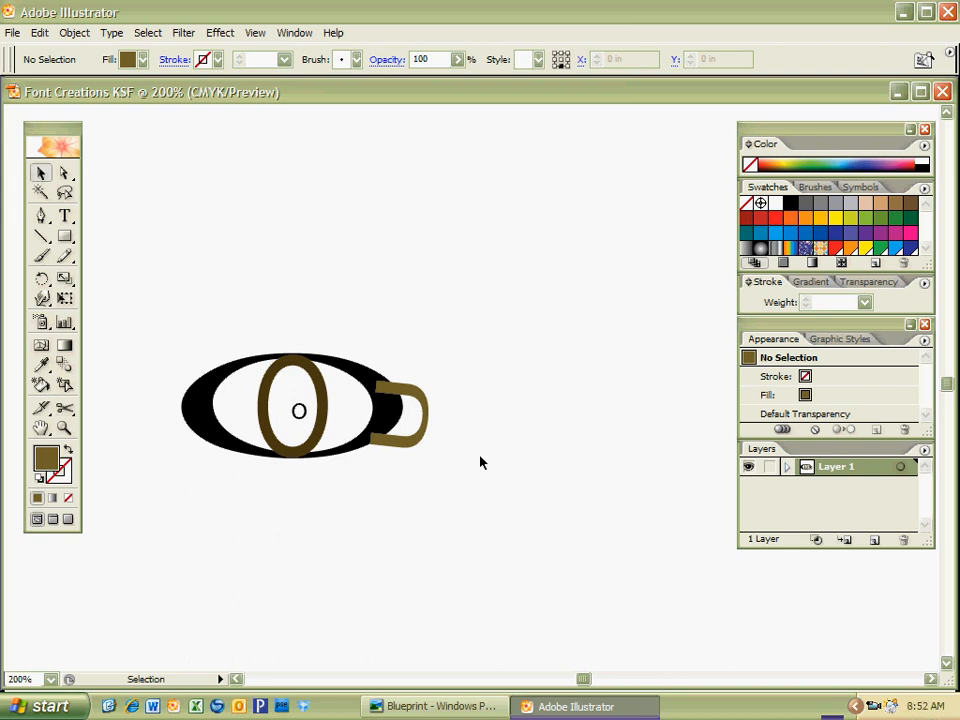
mouse_move(378, 390)
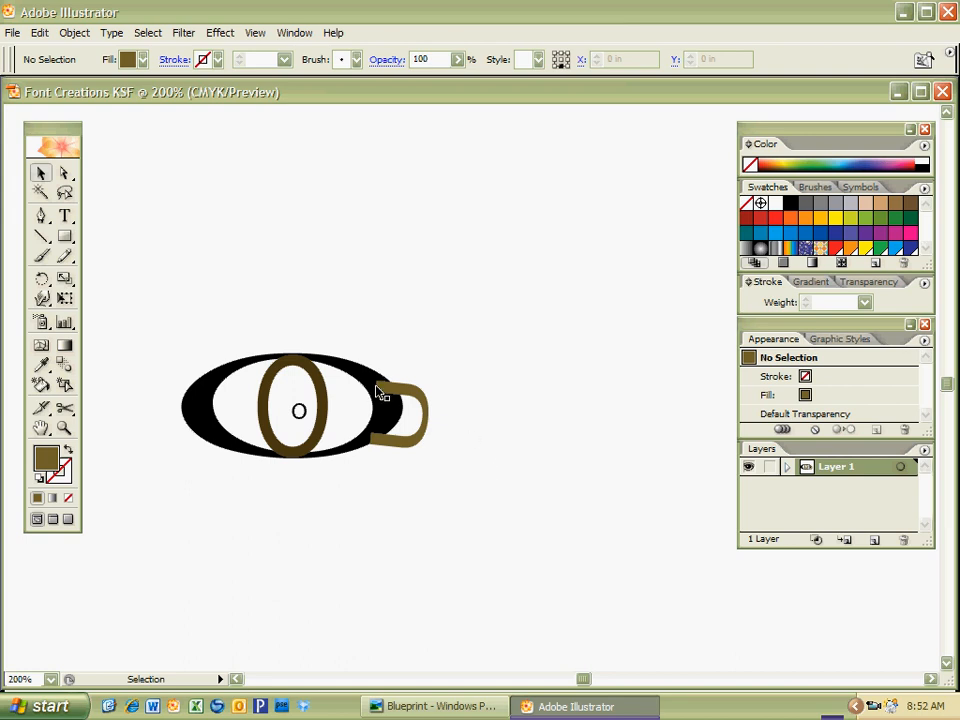
mouse_move(372, 388)
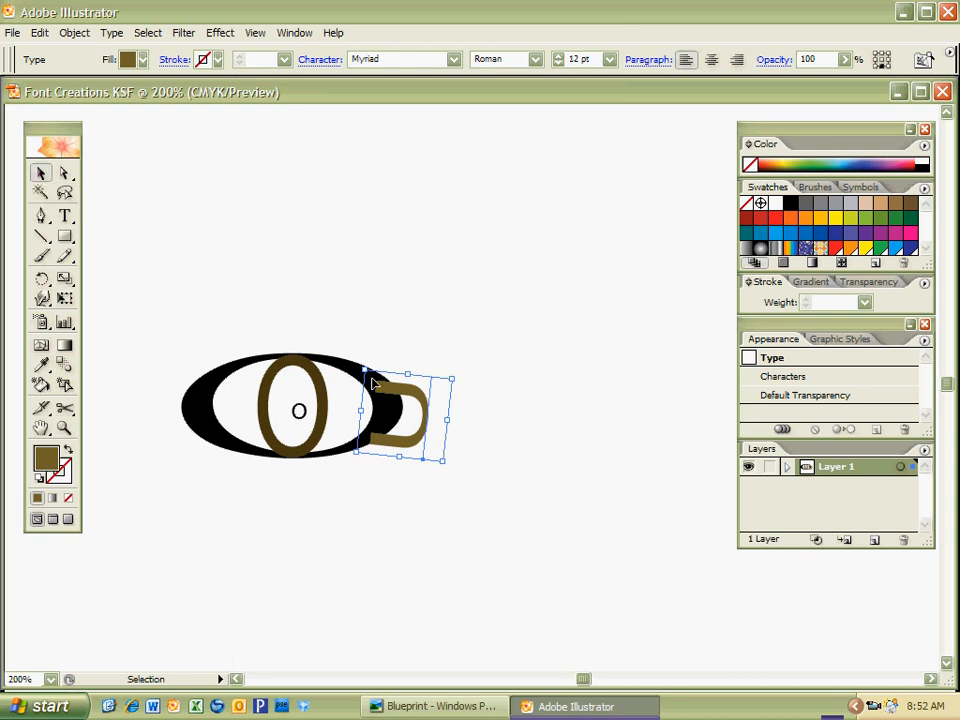
Step: Send the brown U to the back behind the eye and convert it to outlines
right_click(404, 400)
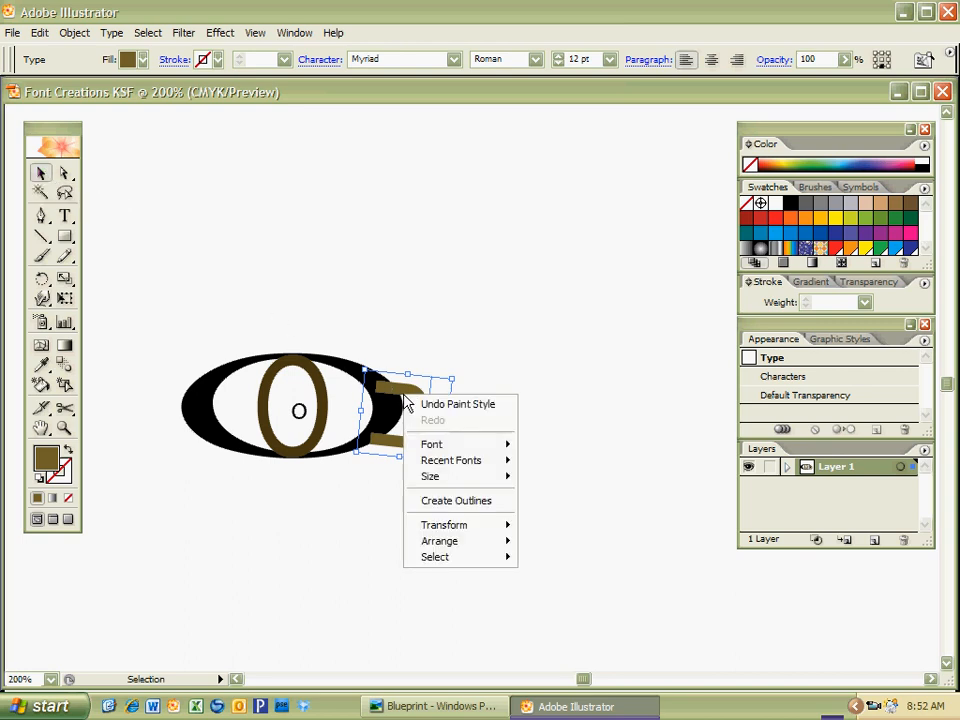
mouse_move(440, 540)
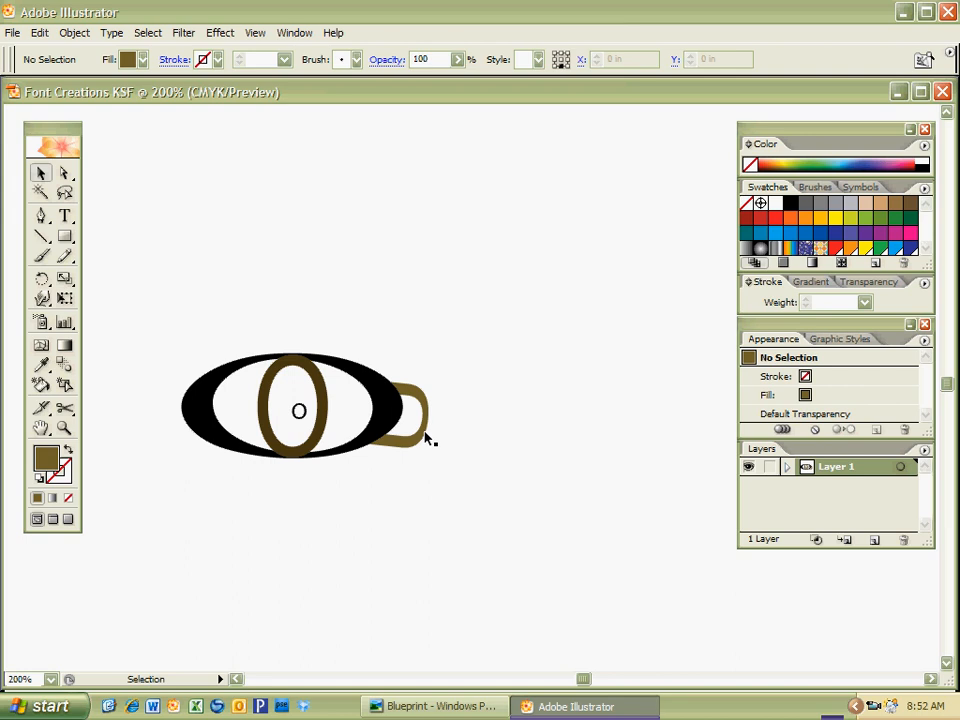
right_click(420, 410)
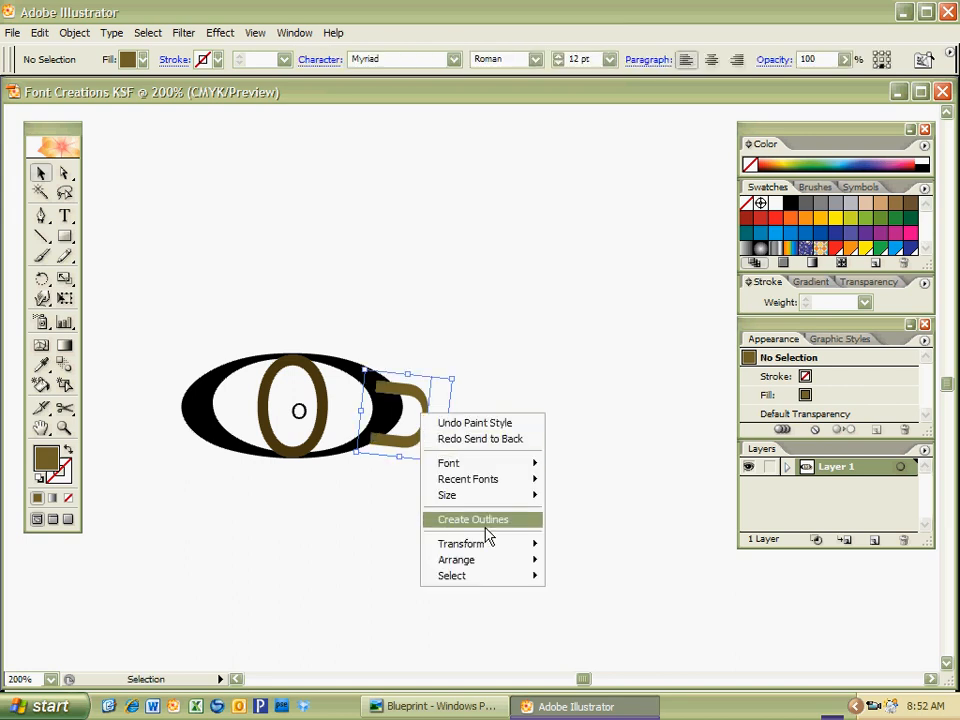
left_click(472, 520)
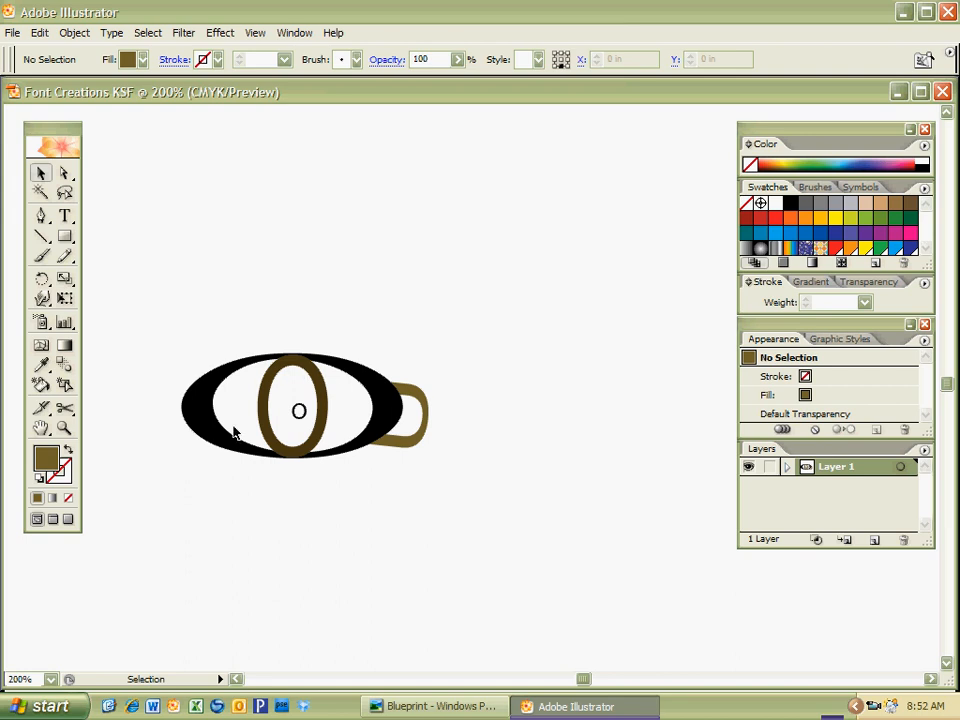
mouse_move(420, 472)
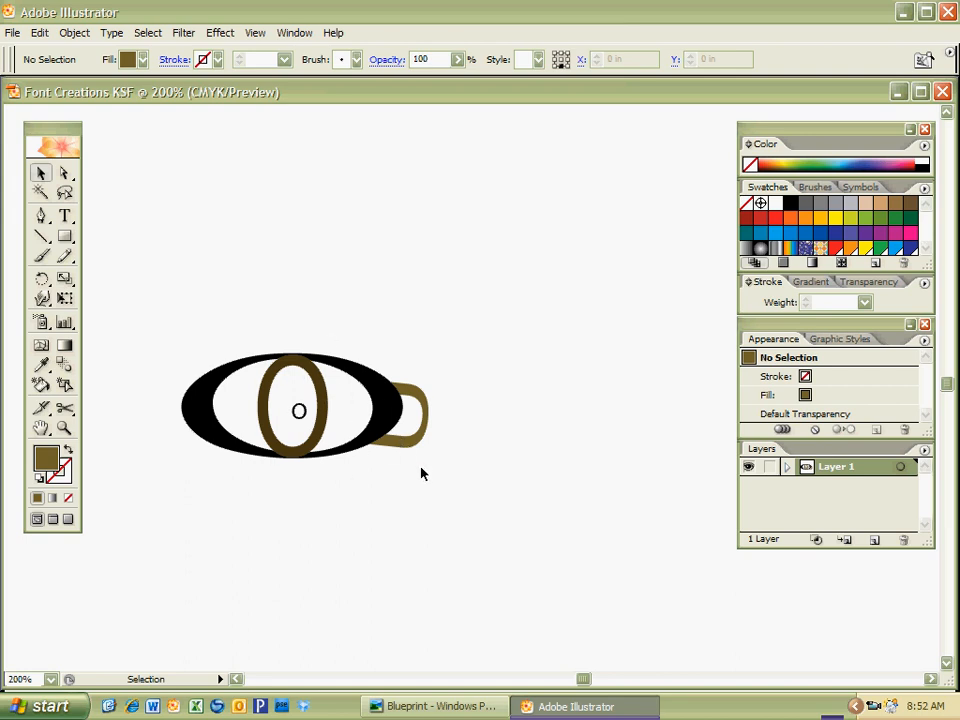
mouse_move(410, 480)
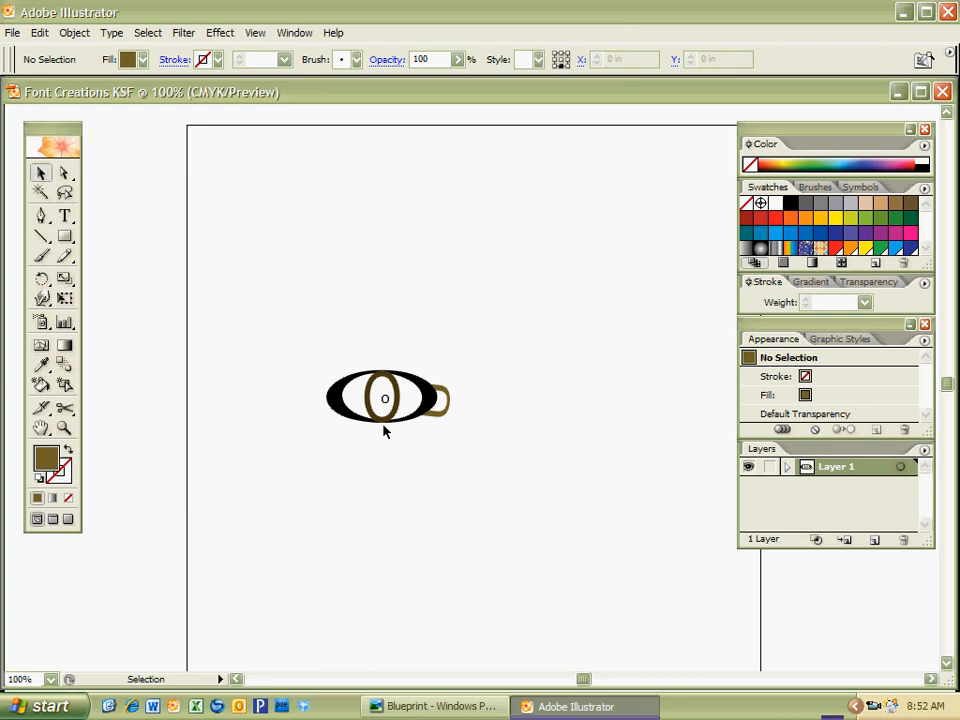
mouse_move(350, 460)
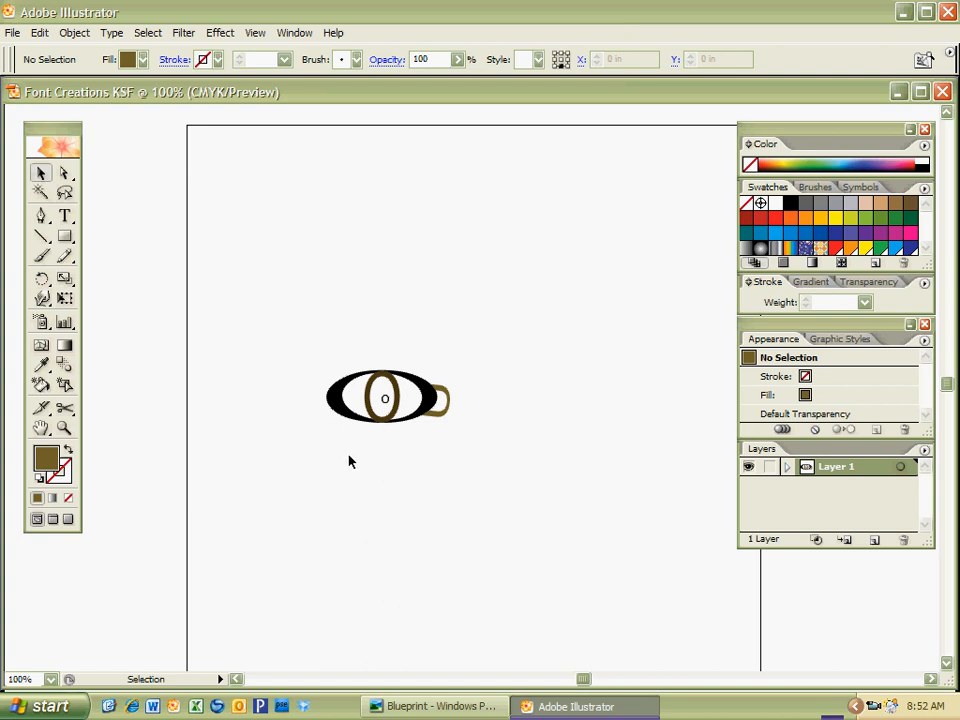
mouse_move(336, 344)
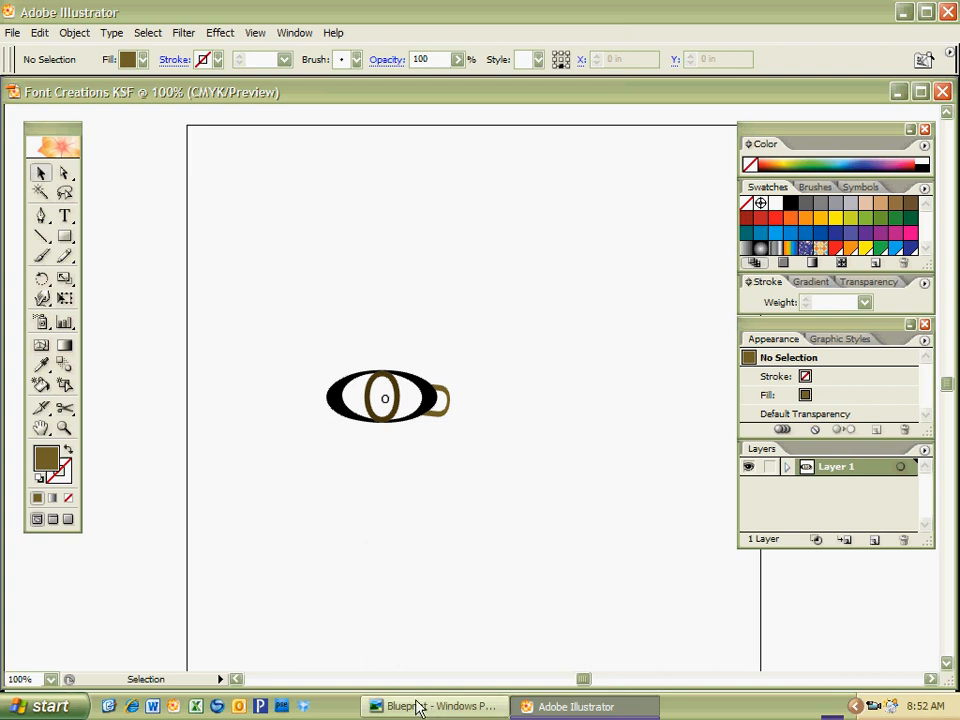
Step: Switch to the Blueprint dog sketch in Windows Picture and Fax Viewer
left_click(436, 706)
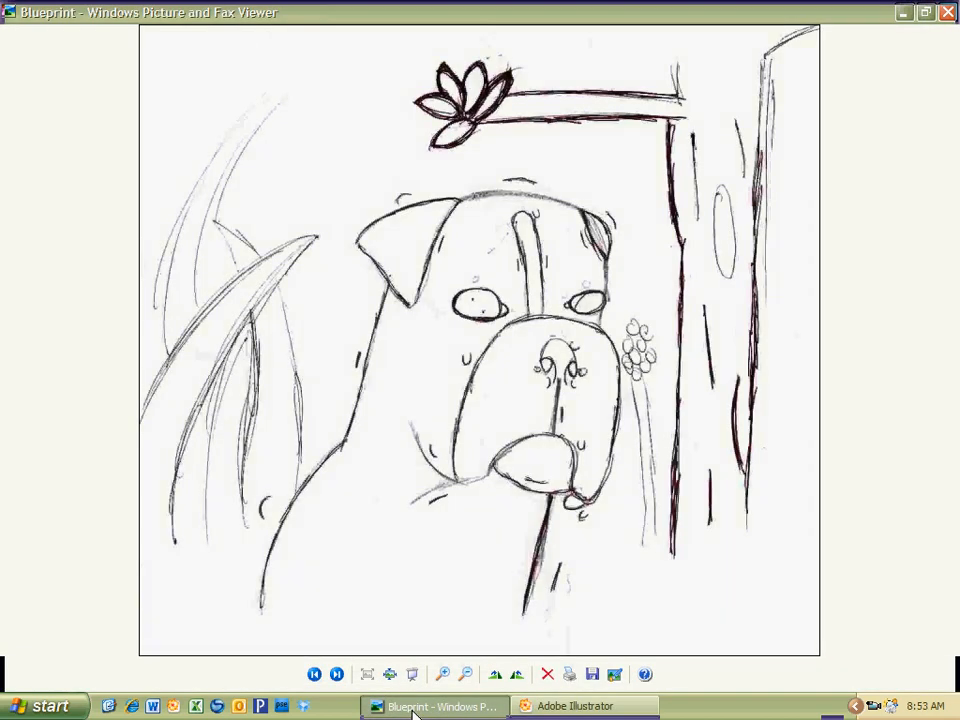